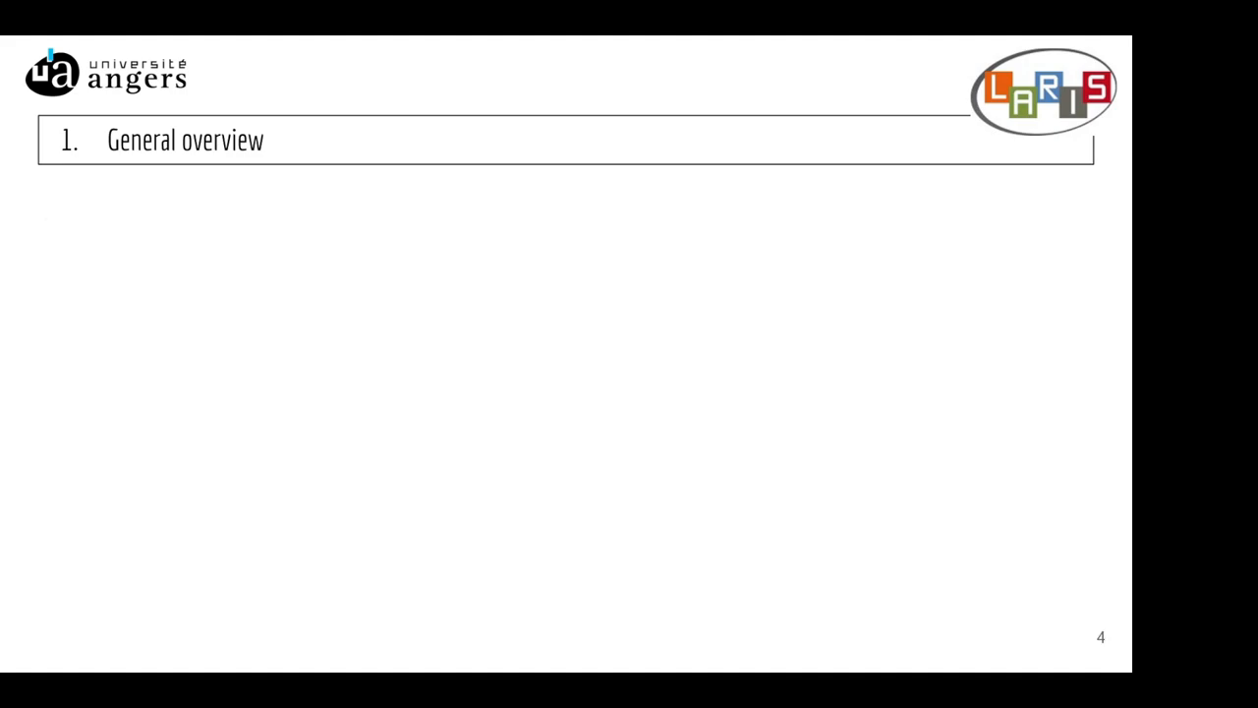
# Advance the General overview to the slide where NIS AI branches to Denoise.AI.
pyautogui.press('right')
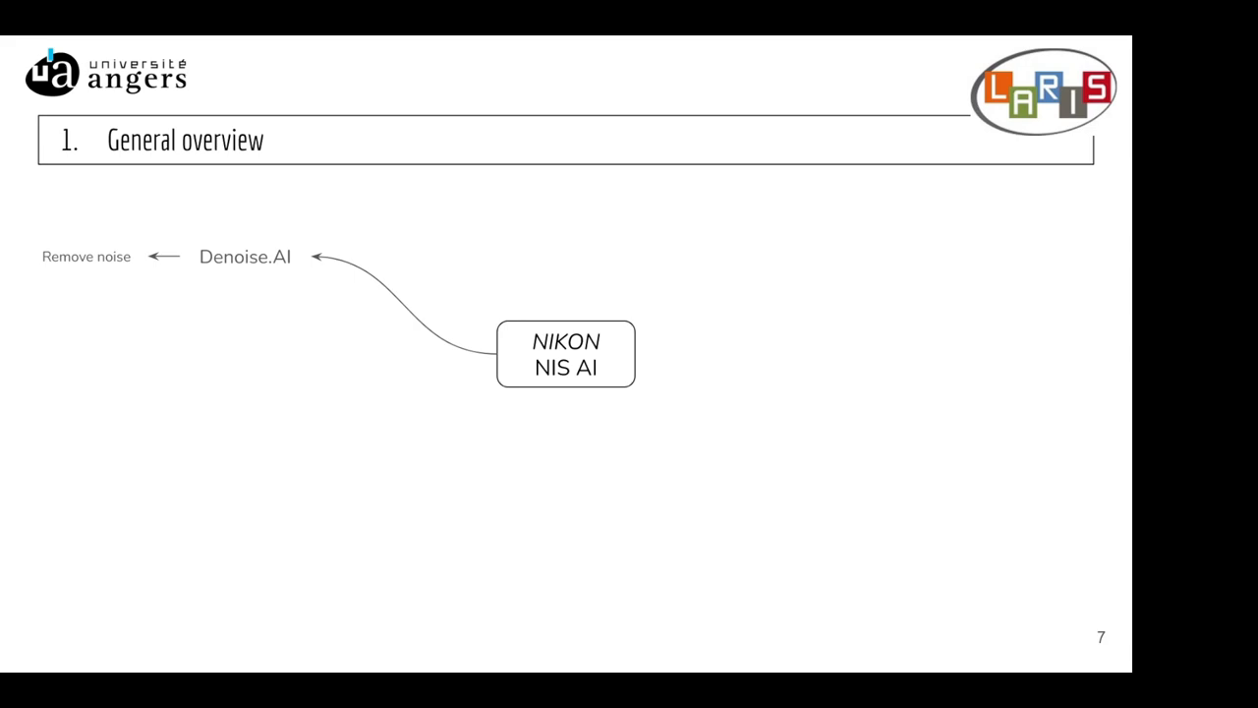
# Reveal the Clarify.AI, Restore.AI, Enhance.AI and Convert.AI branches, then move to the next slide.
pyautogui.press('right')
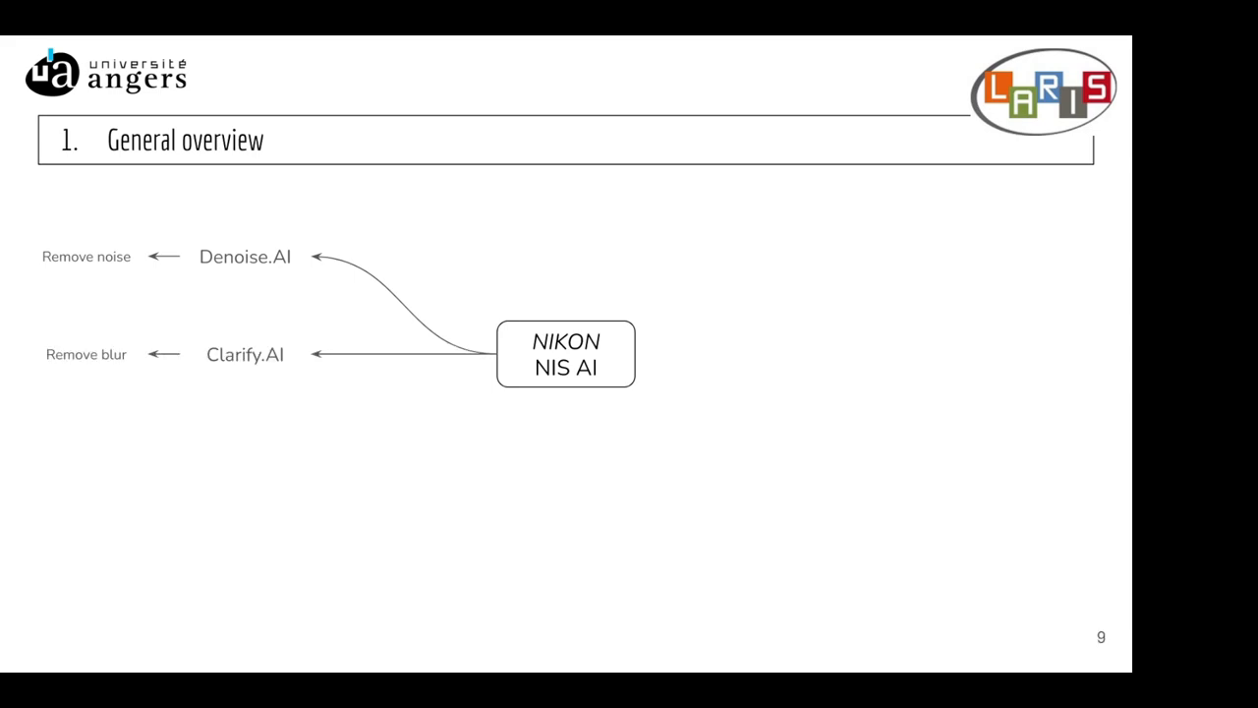
pyautogui.press('right')
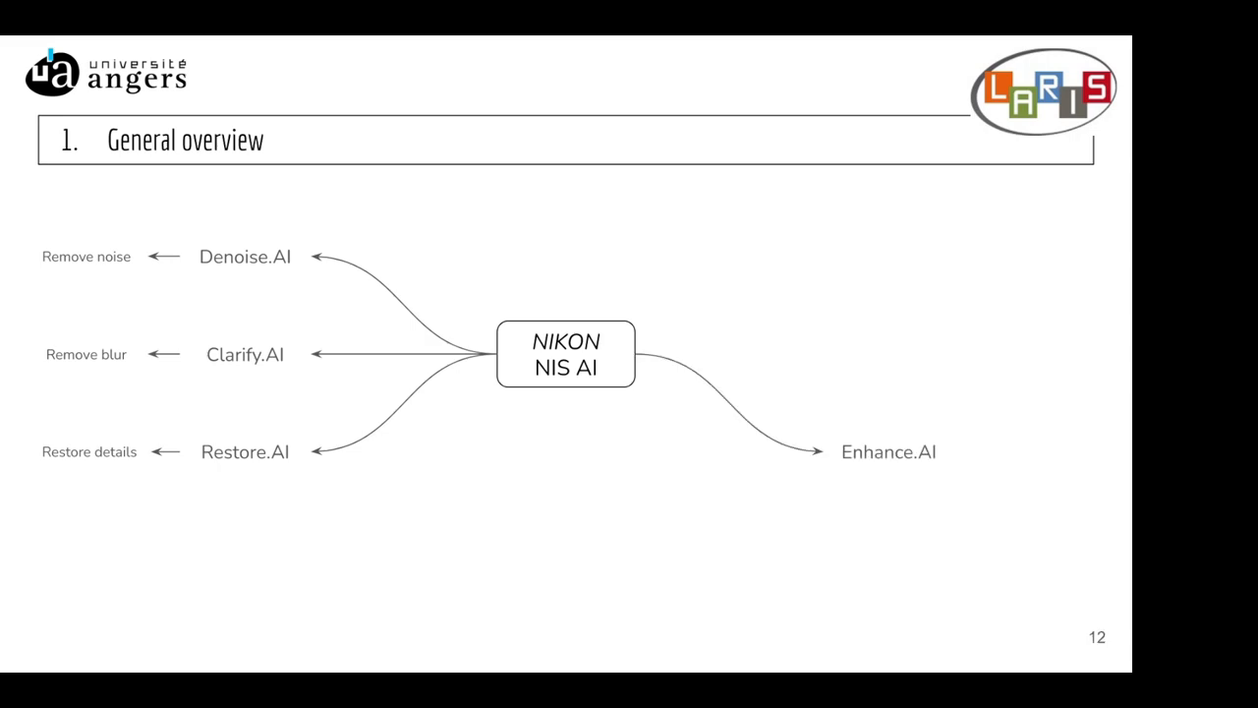
pyautogui.press('right')
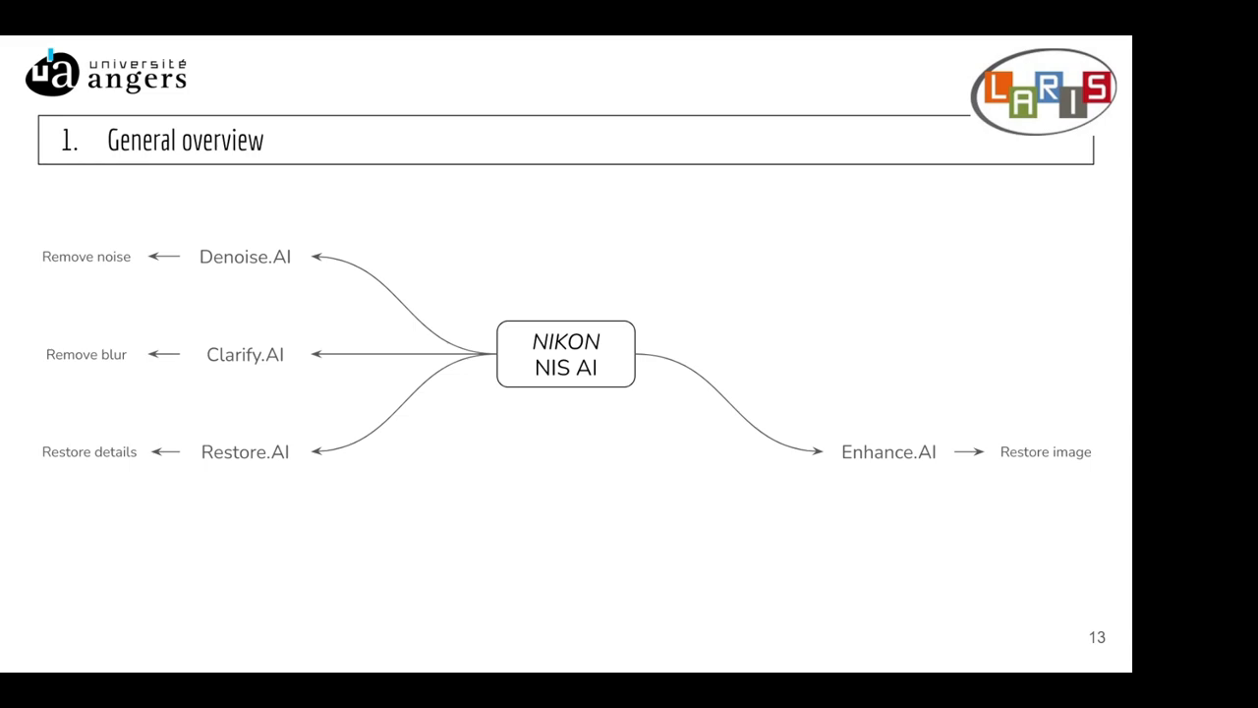
pyautogui.press('right')
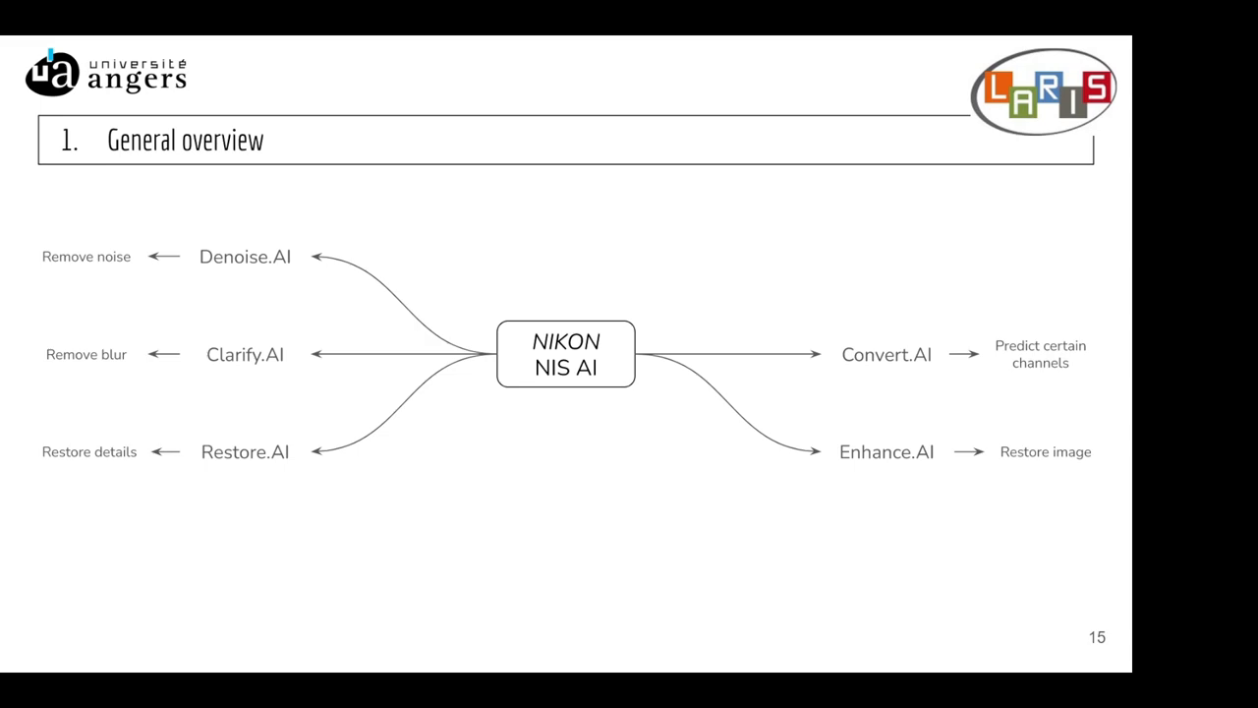
pyautogui.press('Right')
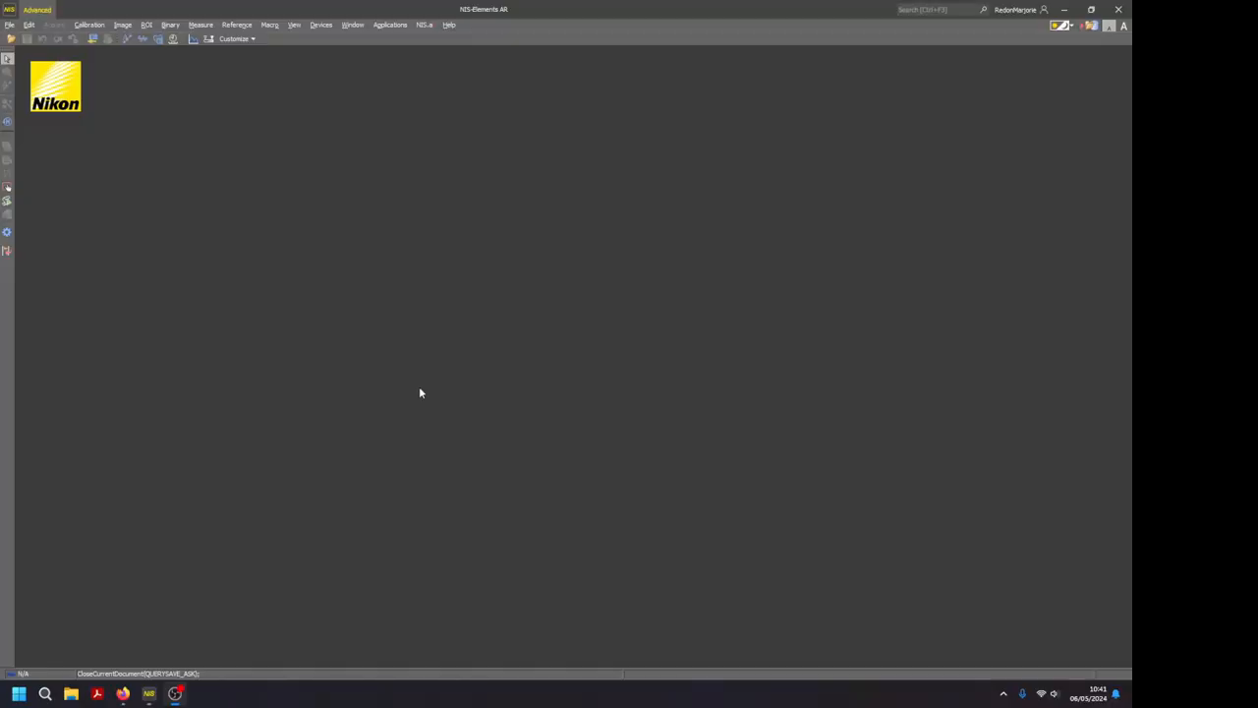
# Open the noisy 0.1.png image as a single document, leaving the sequence unconverted.
pyautogui.click(425, 24)
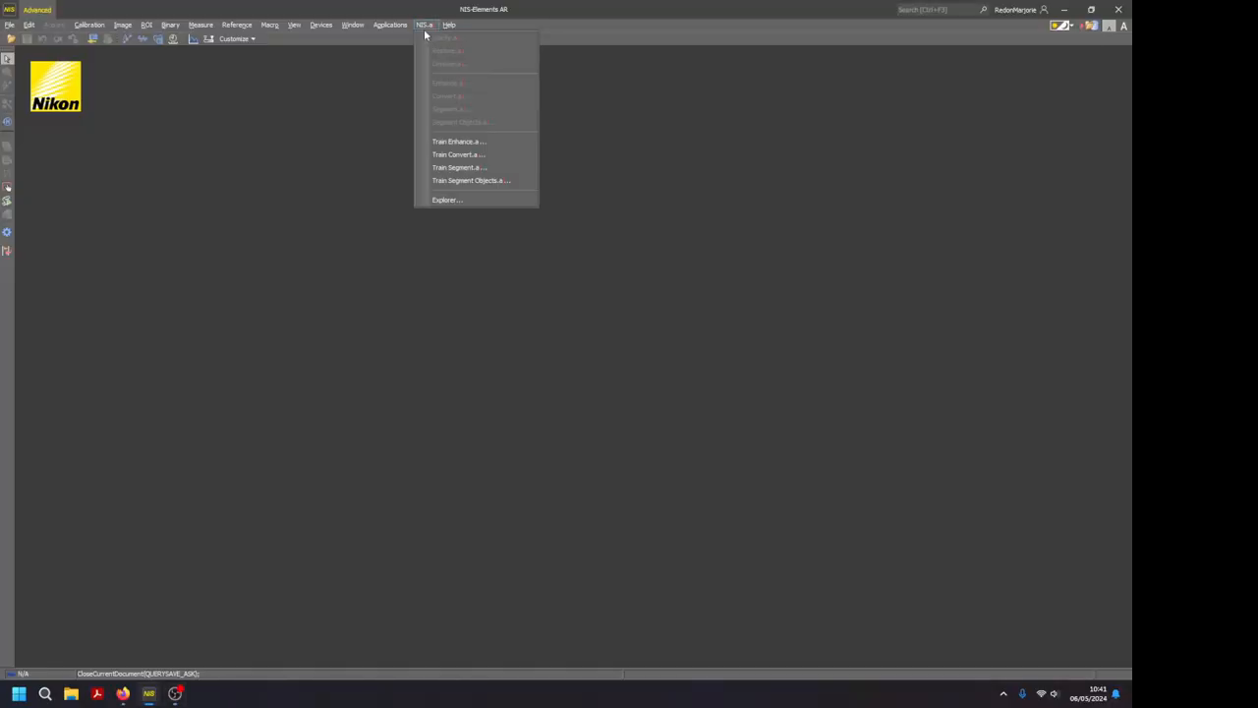
pyautogui.moveTo(450, 63)
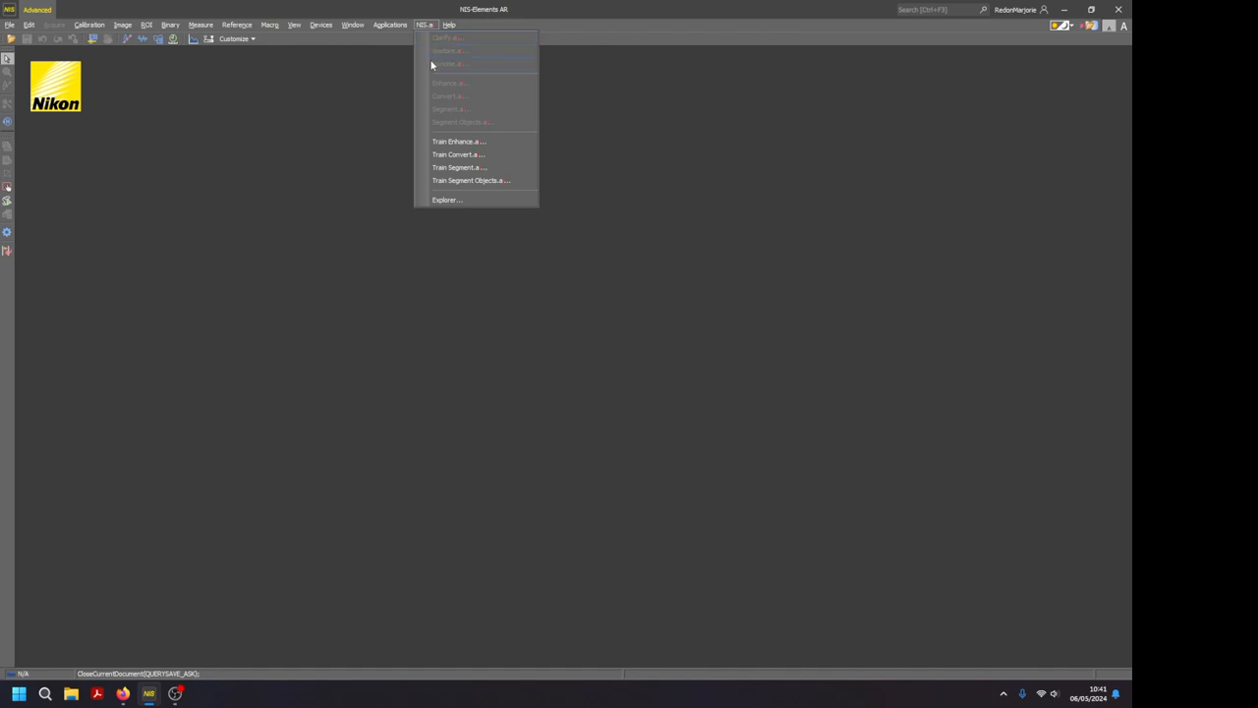
pyautogui.moveTo(458, 142)
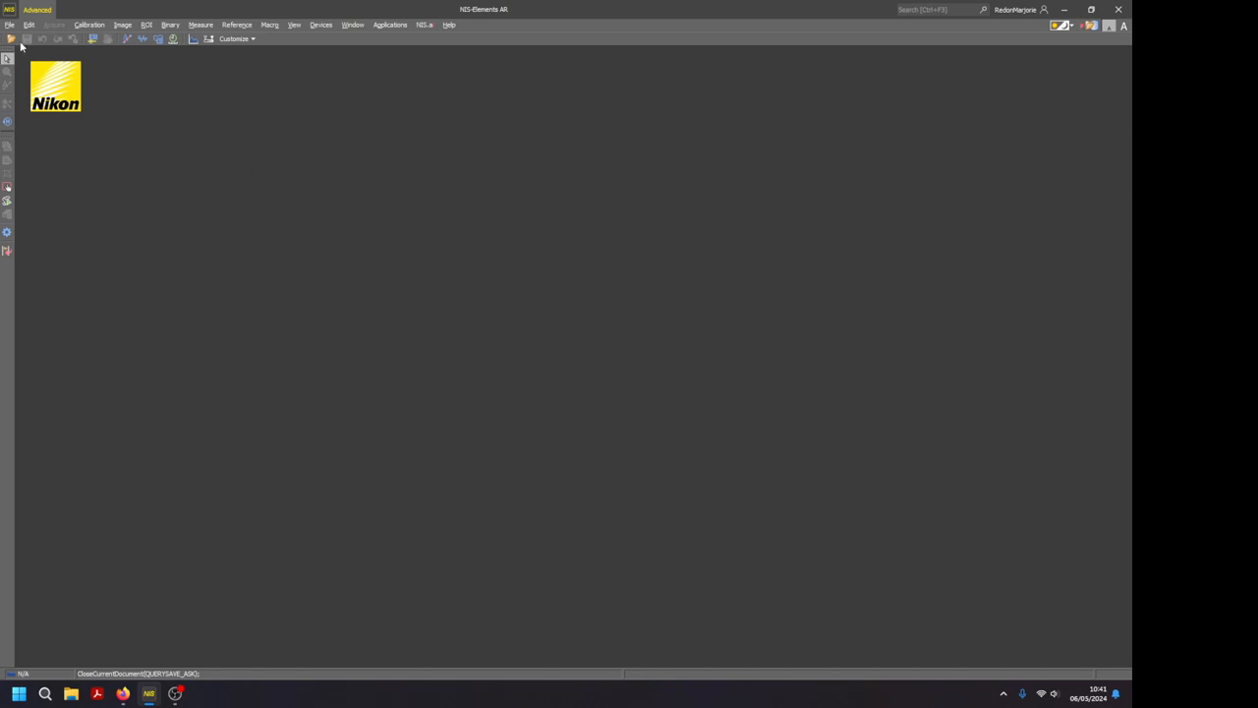
pyautogui.click(28, 40)
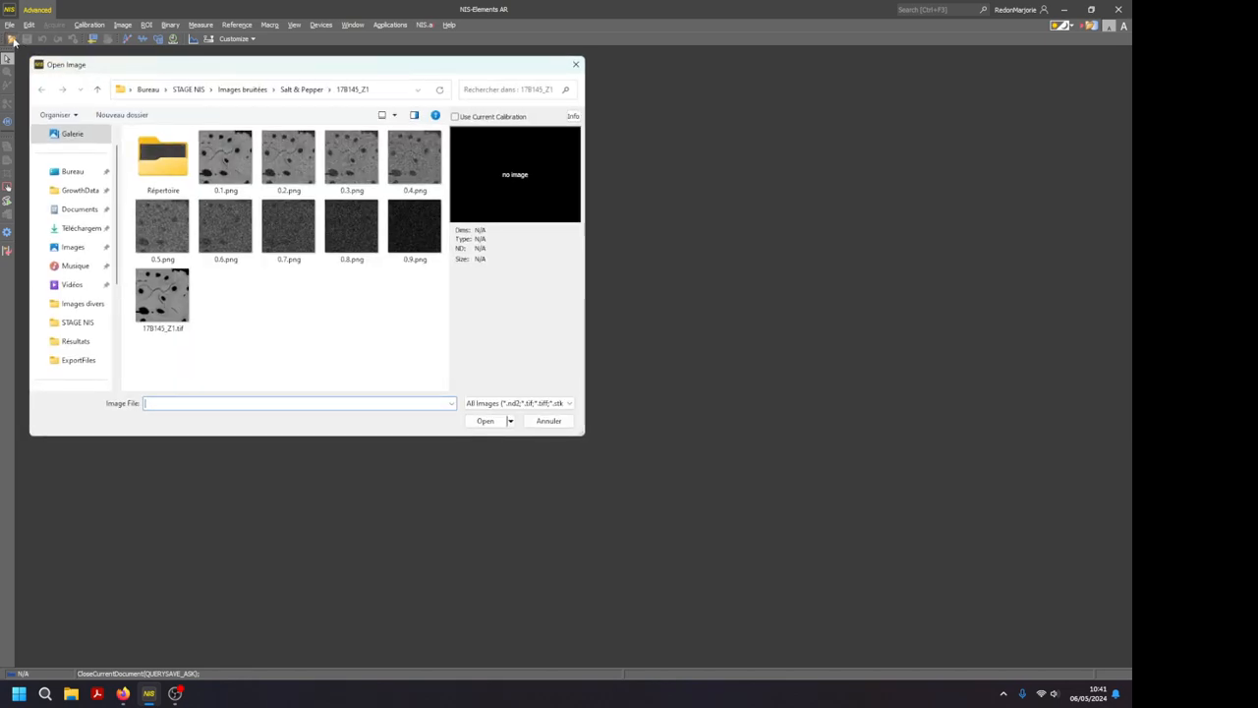
pyautogui.click(287, 158)
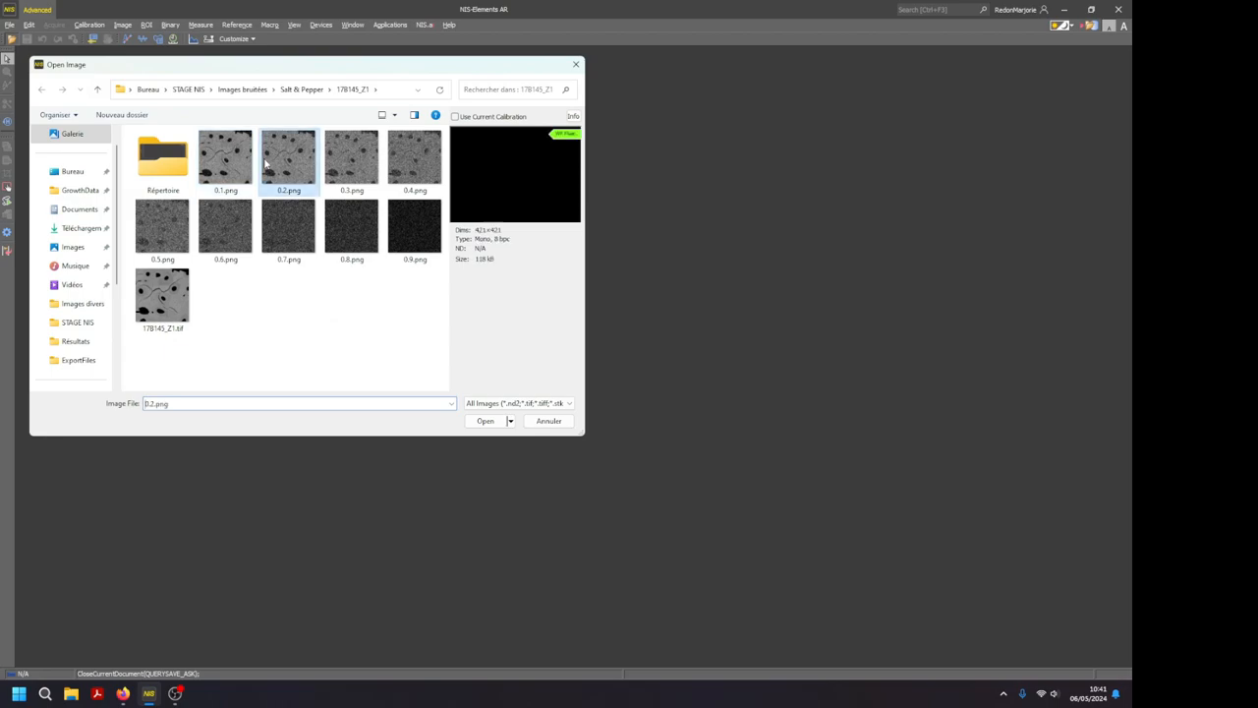
pyautogui.click(484, 421)
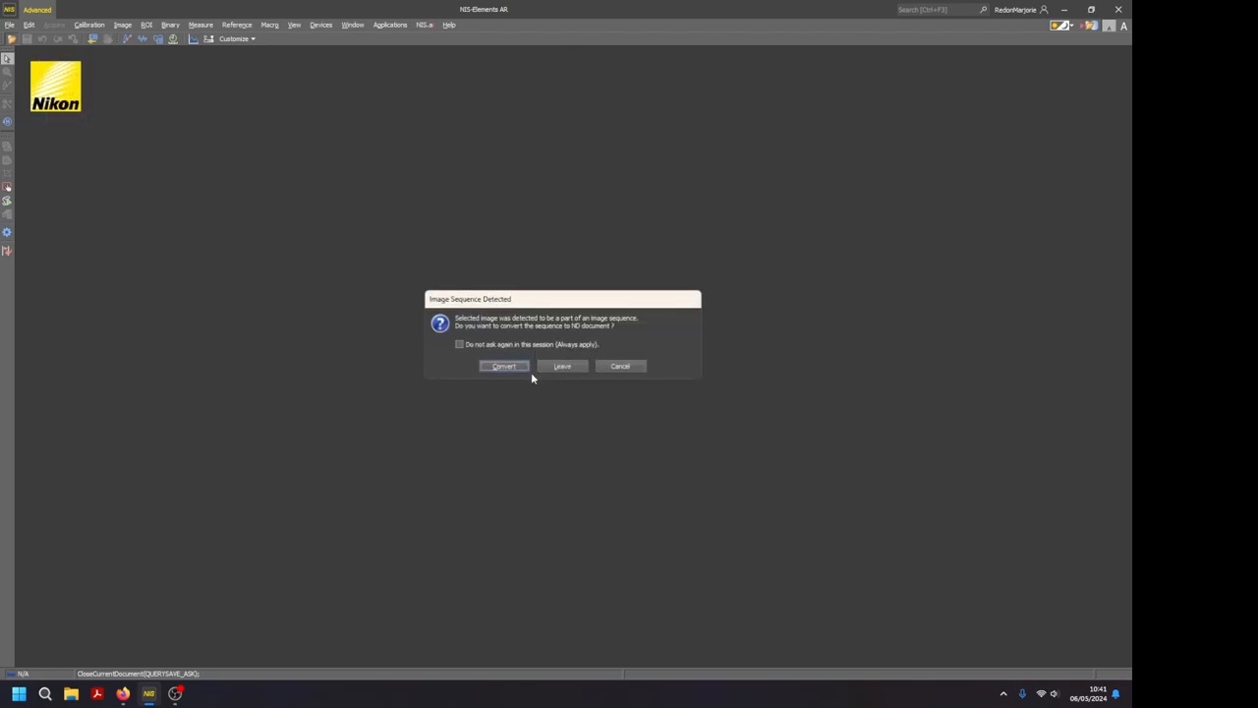
pyautogui.click(562, 366)
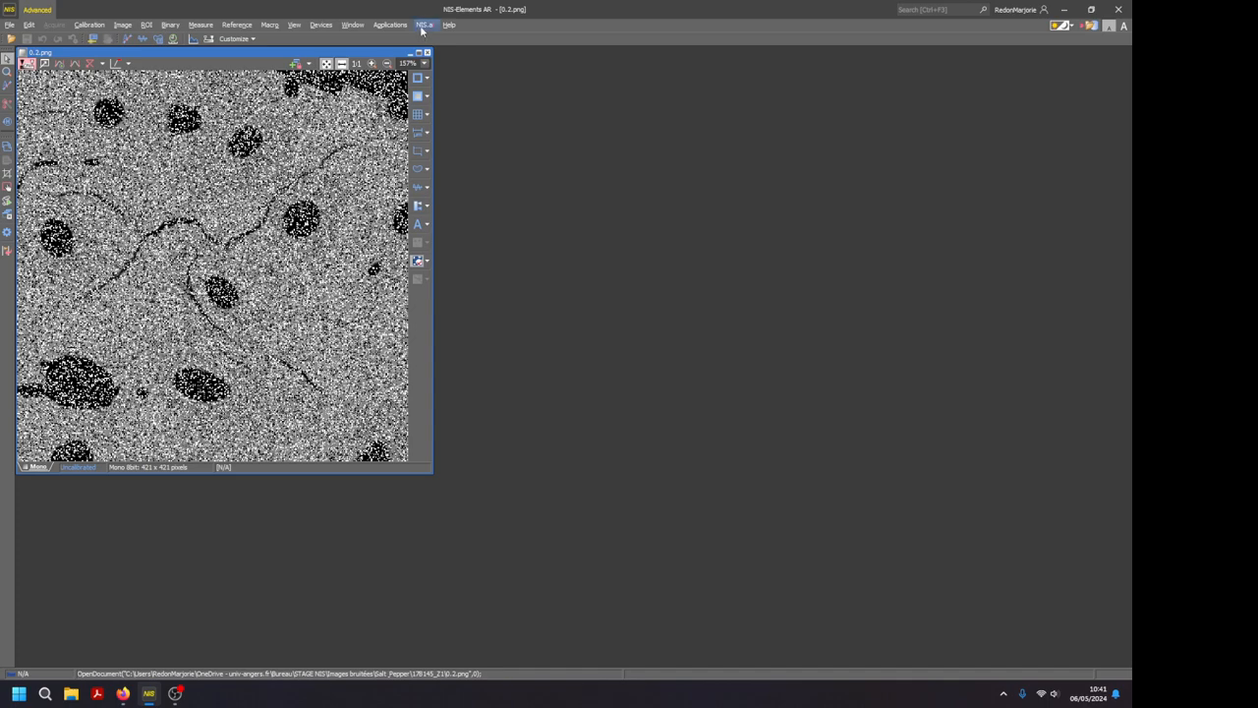
# Run Denoise.ai on 0.1.png into a new 'Denoised' document beside the original.
pyautogui.click(425, 24)
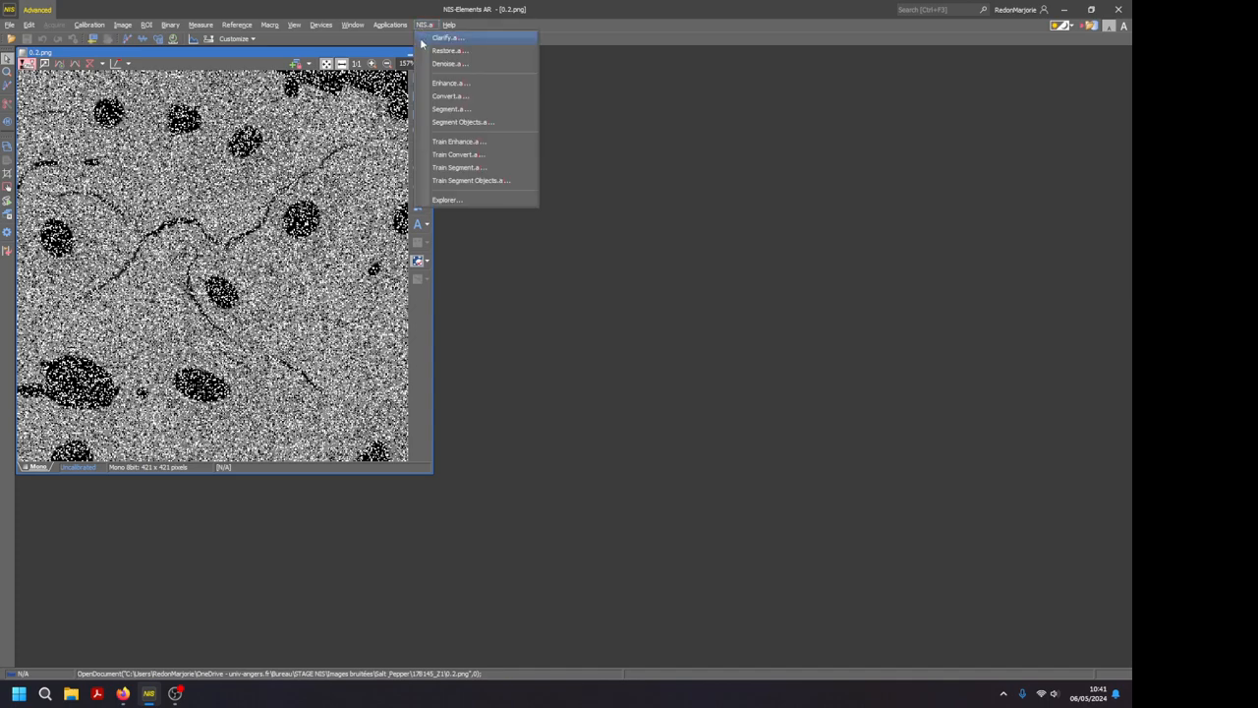
pyautogui.moveTo(449, 63)
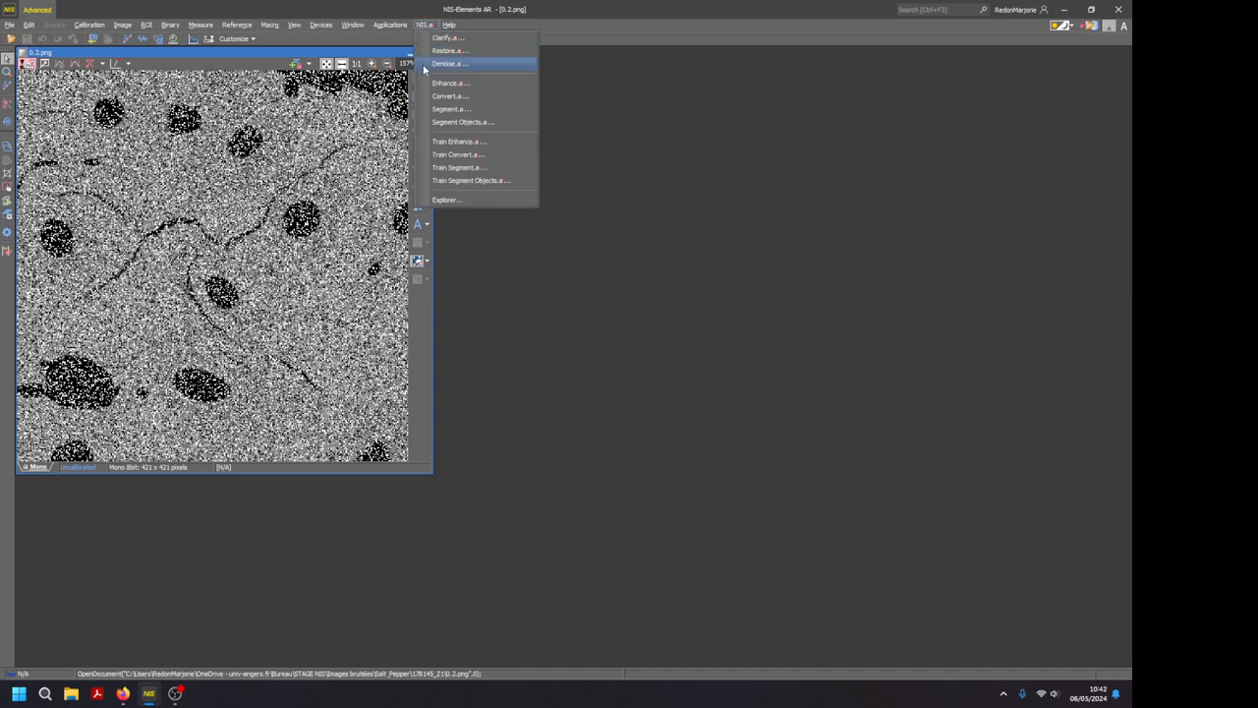
pyautogui.click(448, 63)
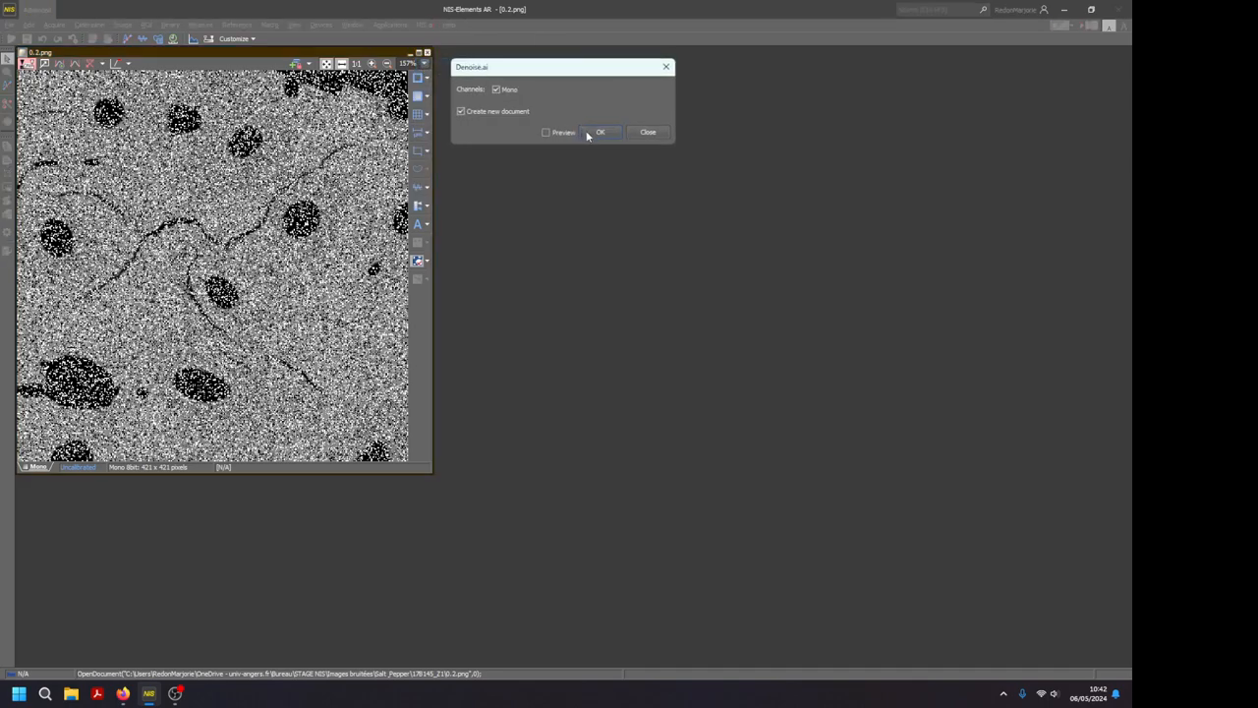
pyautogui.click(602, 132)
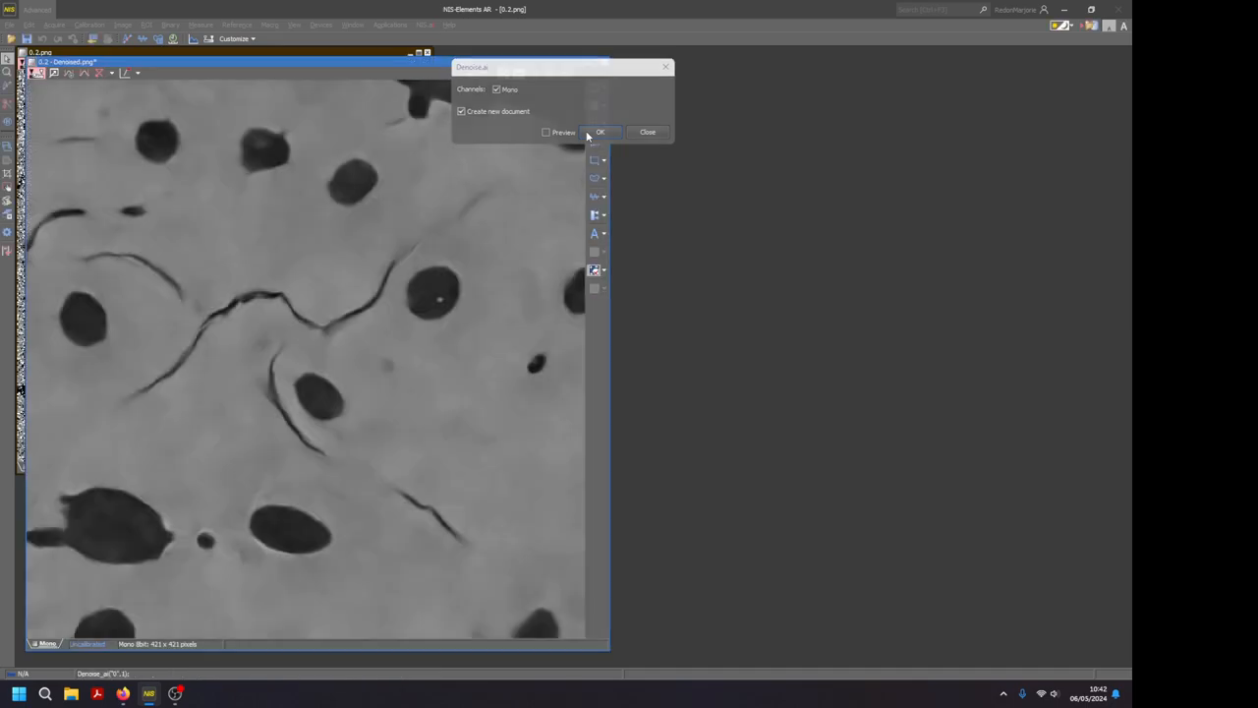
pyautogui.click(601, 132)
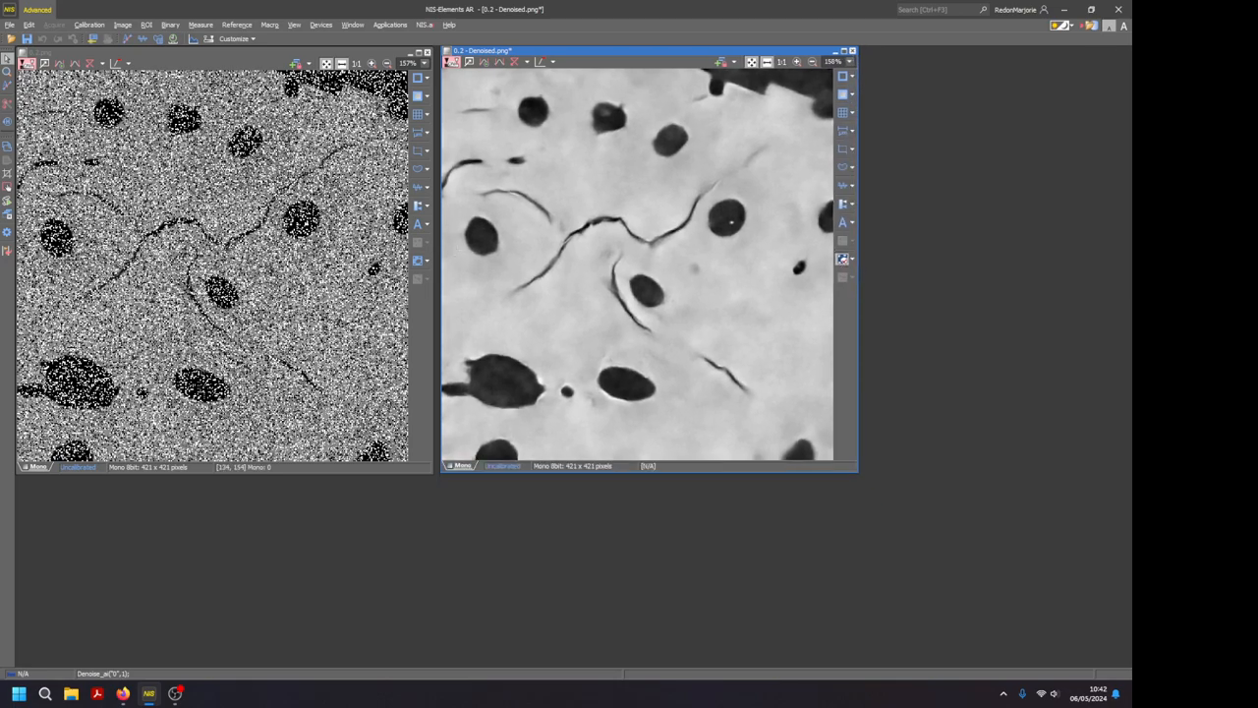
pyautogui.moveTo(146, 318)
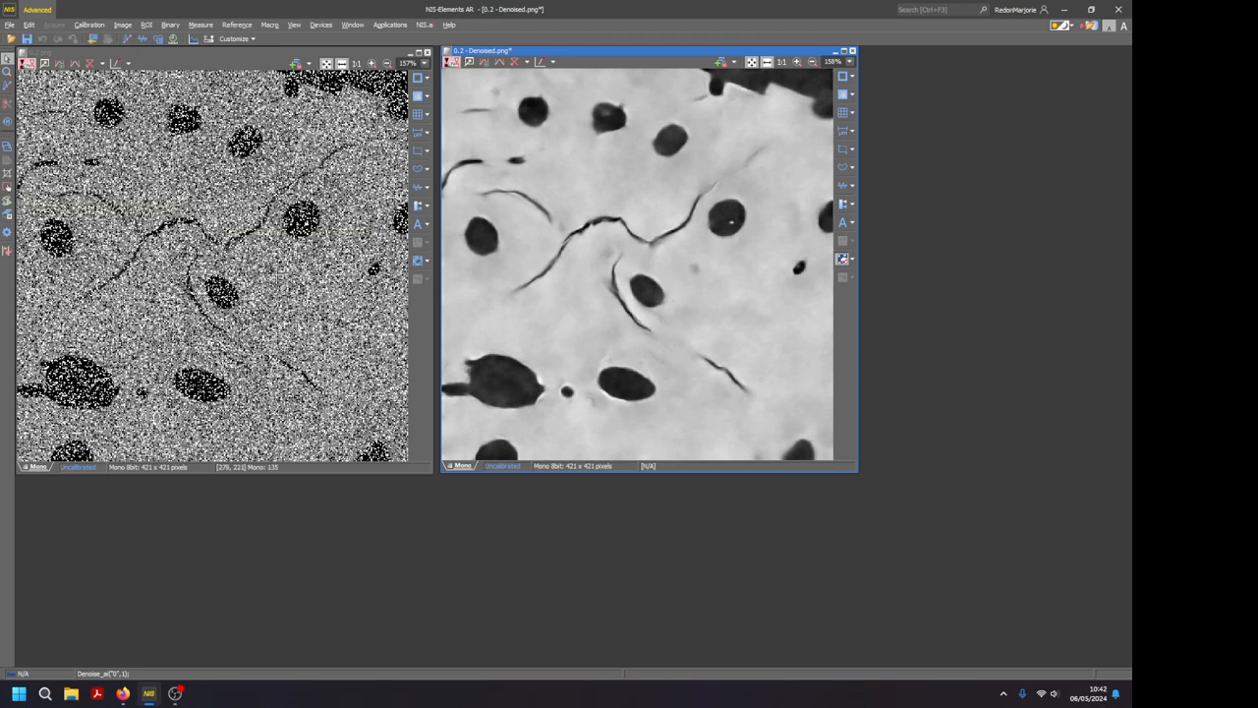
pyautogui.moveTo(719, 266)
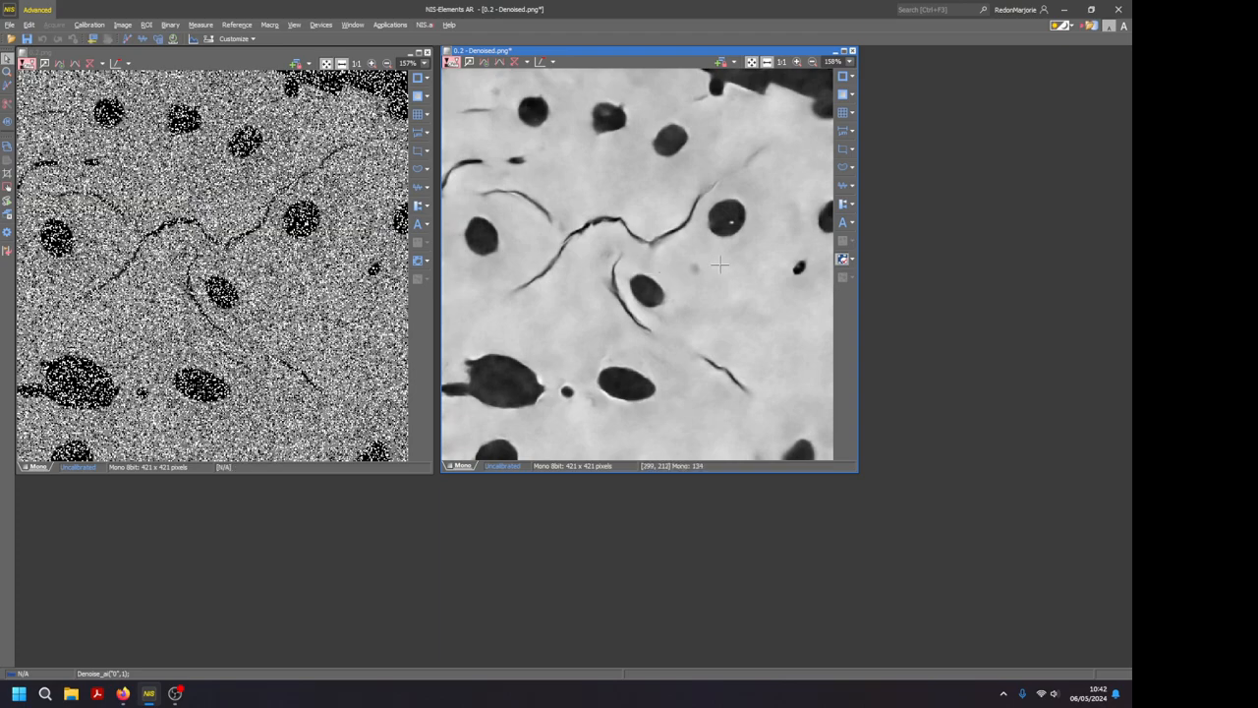
pyautogui.moveTo(704, 293)
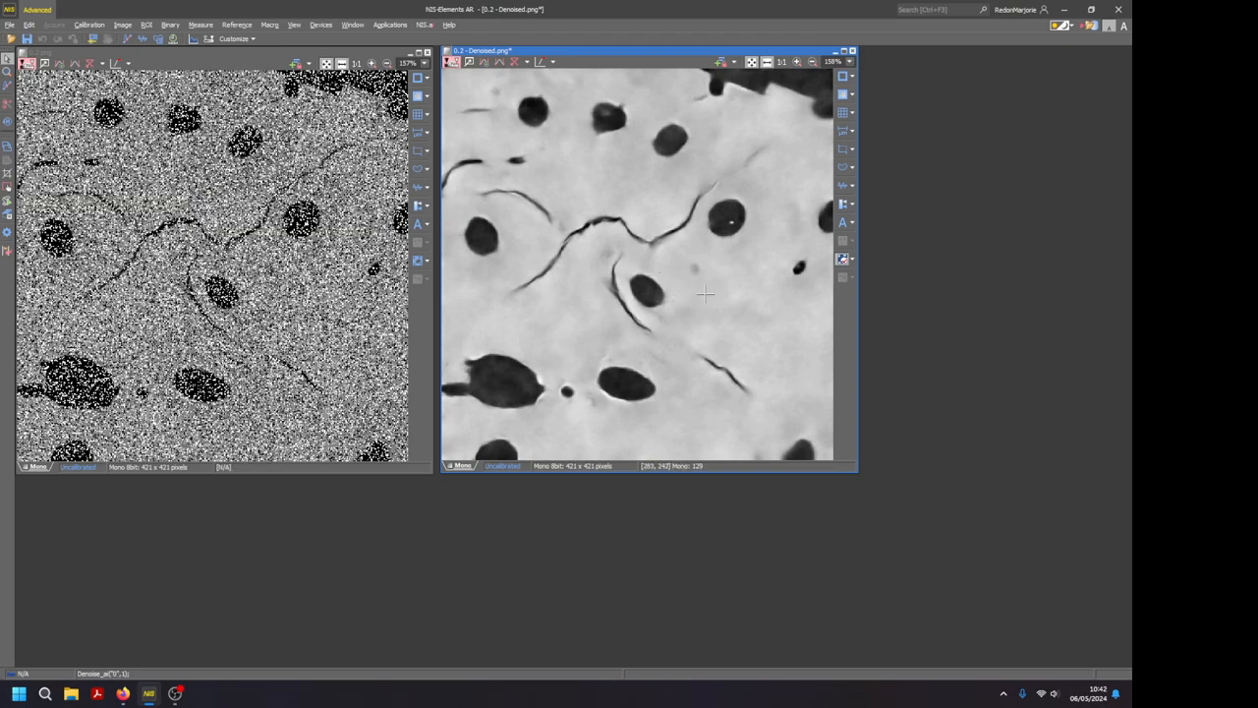
pyautogui.moveTo(462, 97)
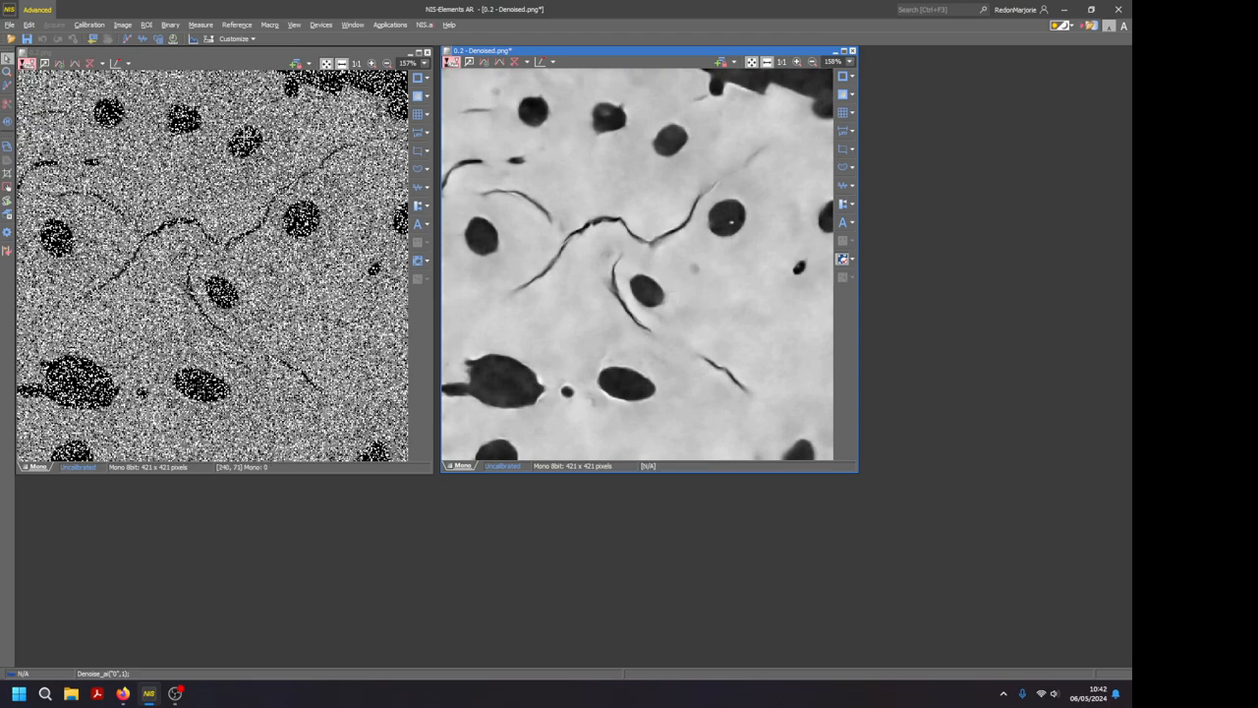
pyautogui.moveTo(726, 106)
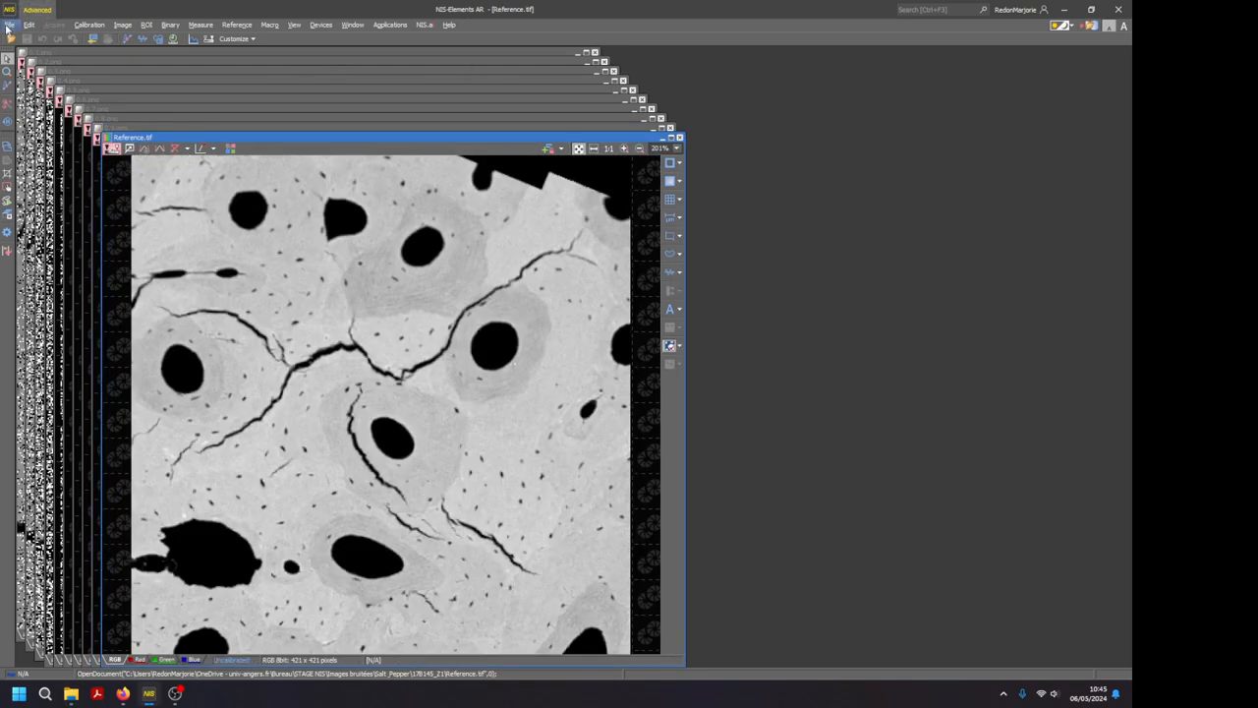
# Merge Reference.tif as red channel and noisy 0.1.png as green channel into one image.
pyautogui.click(10, 24)
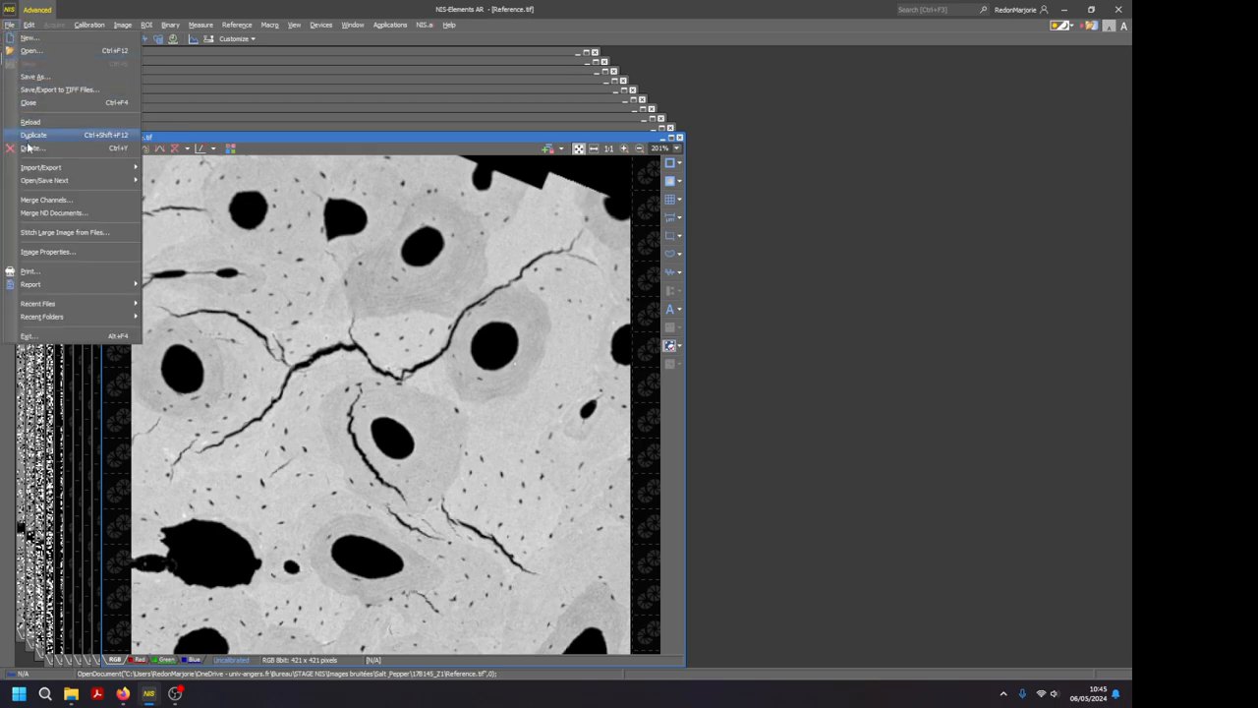
pyautogui.click(47, 200)
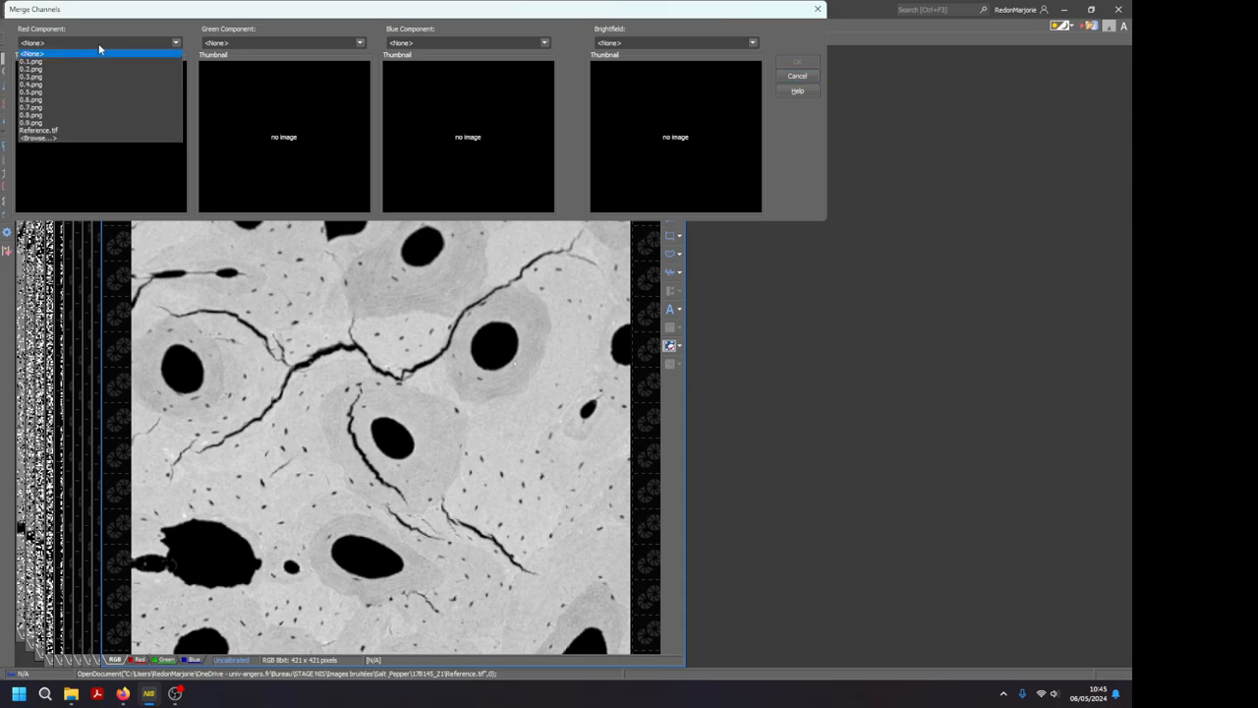
pyautogui.click(39, 130)
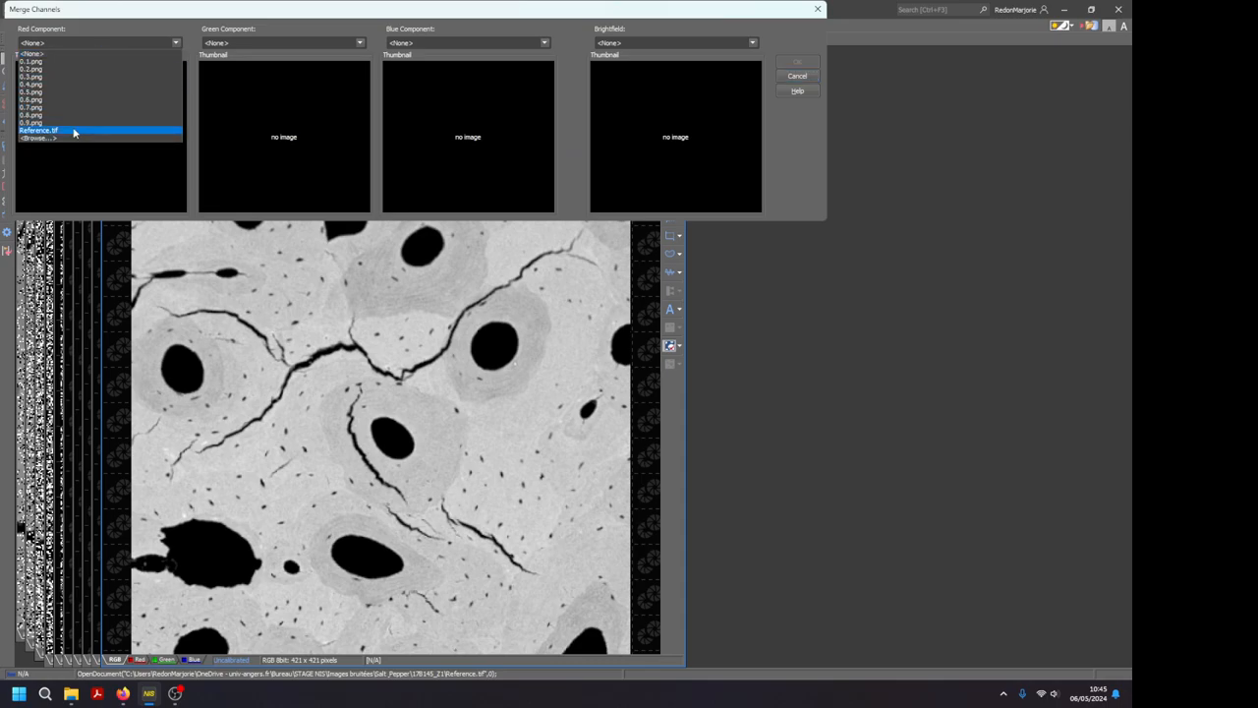
pyautogui.click(39, 130)
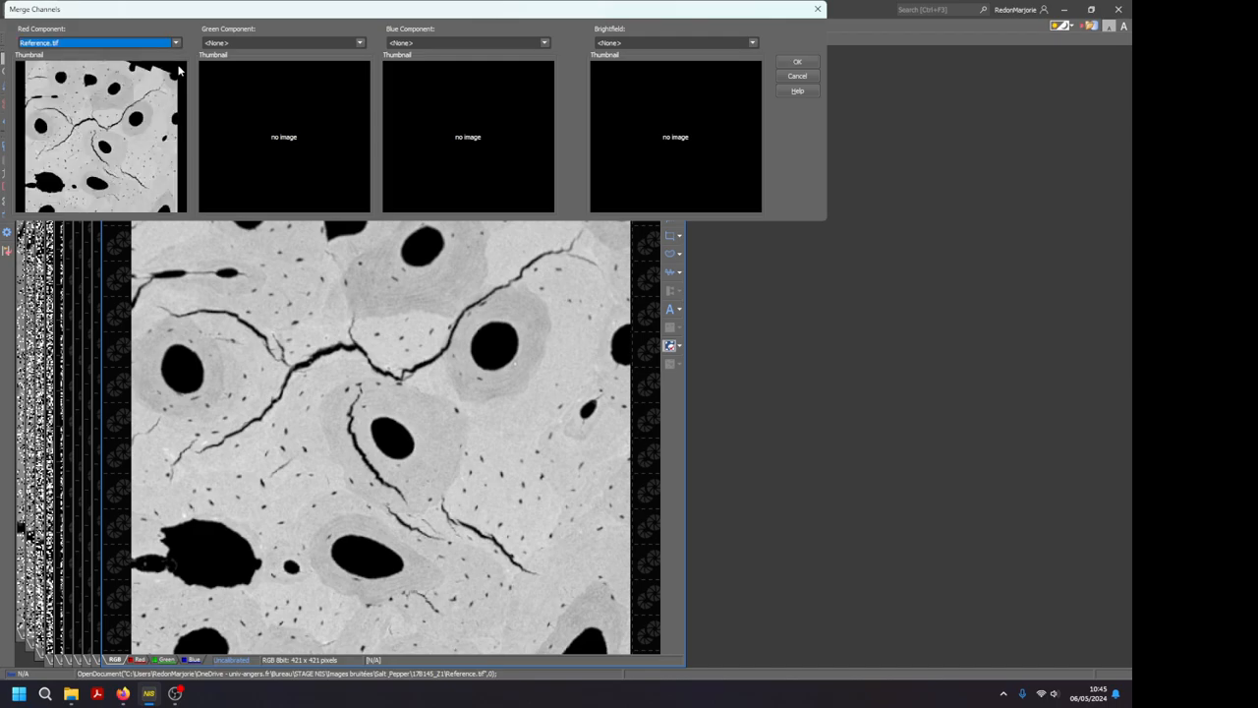
pyautogui.click(358, 43)
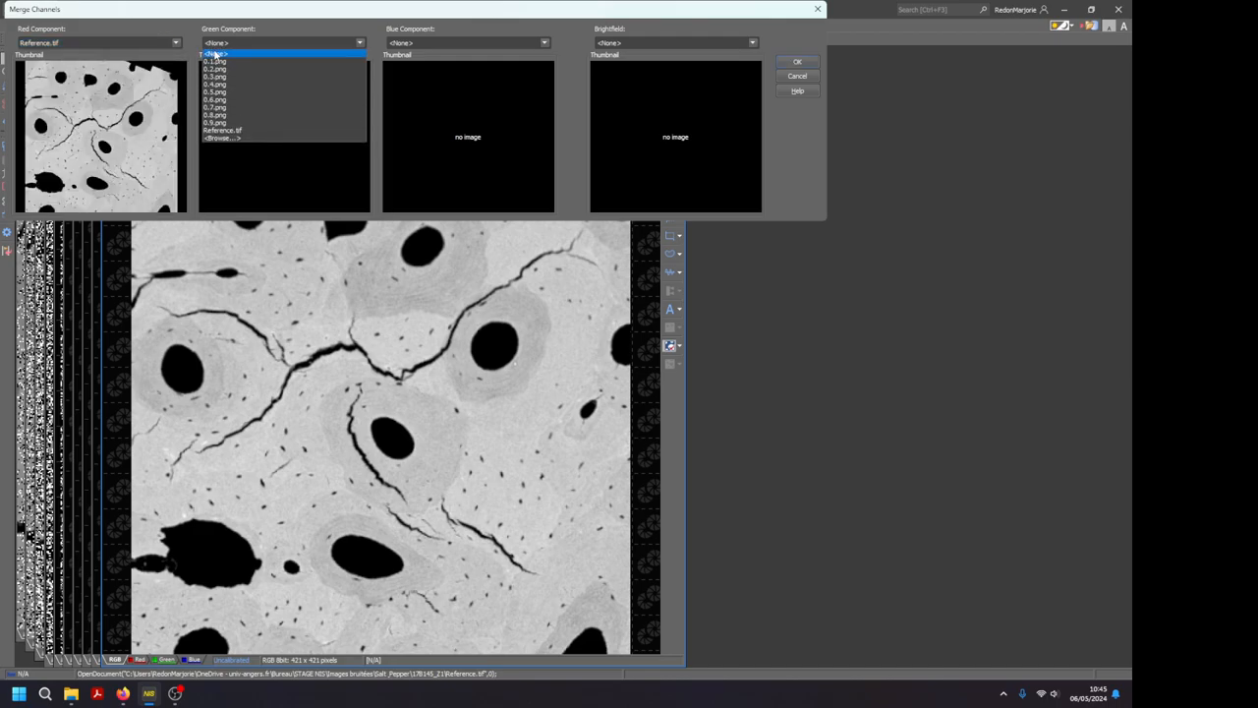
pyautogui.click(216, 61)
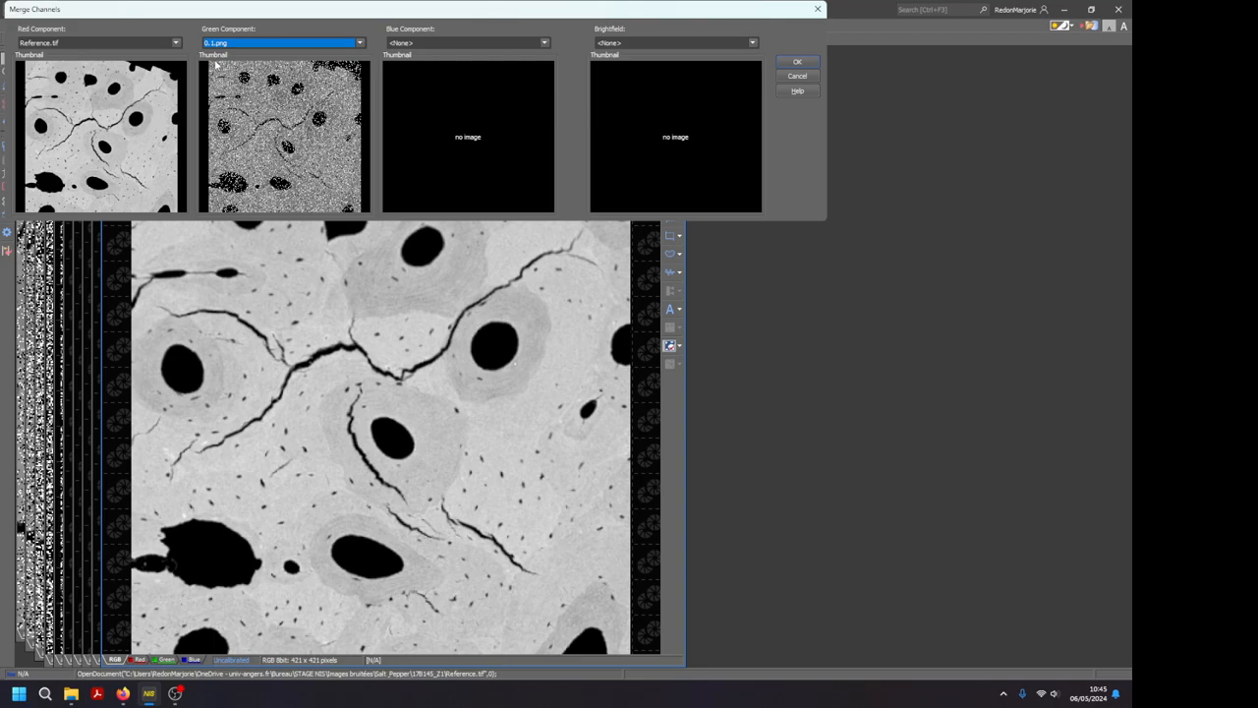
pyautogui.moveTo(215, 67)
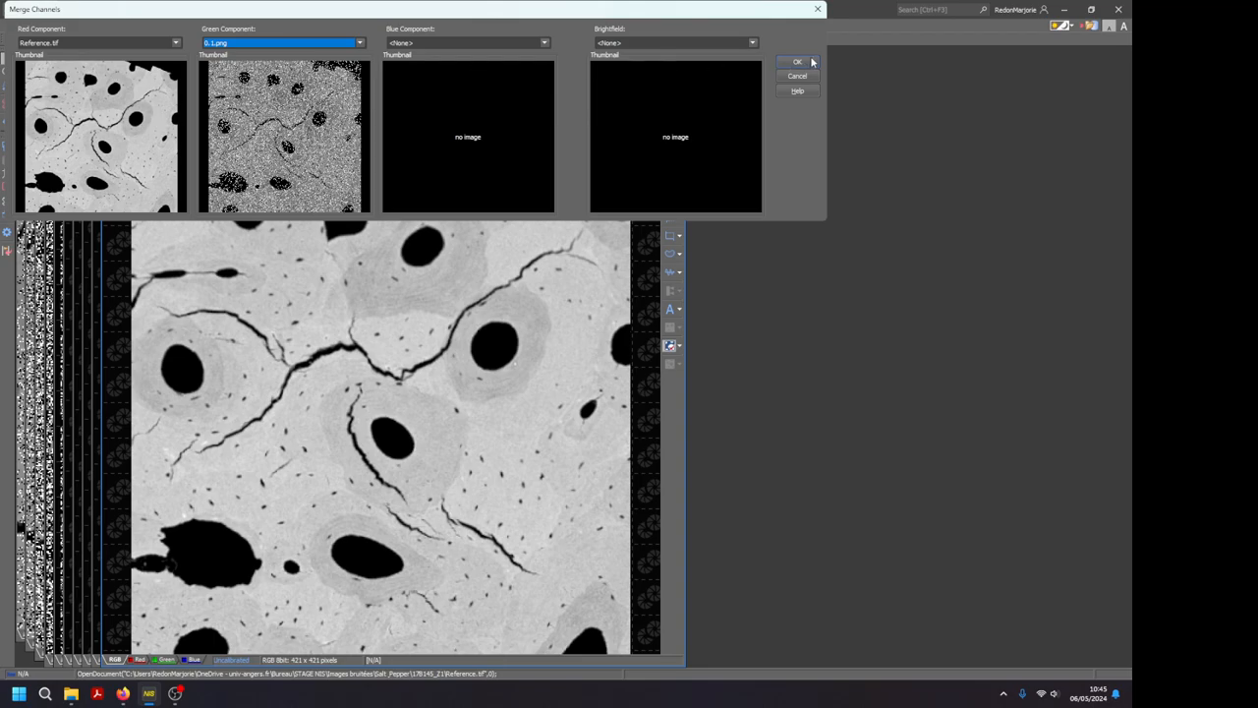
pyautogui.click(797, 61)
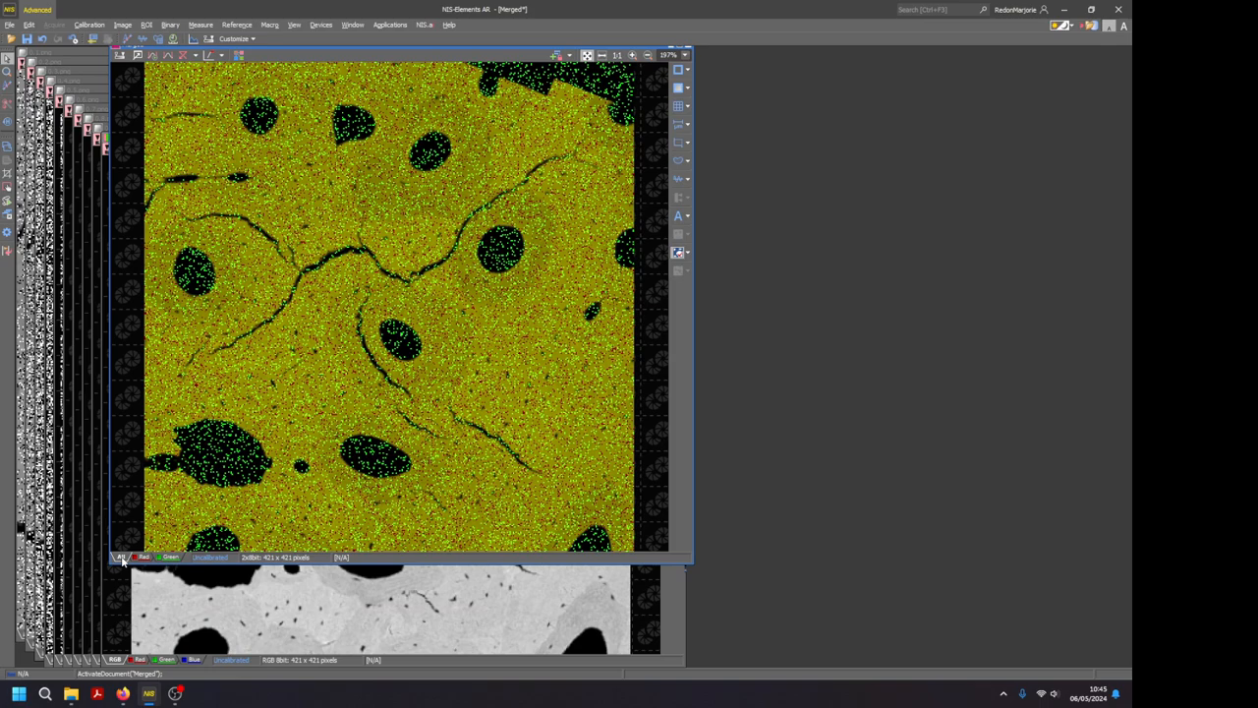
pyautogui.click(141, 559)
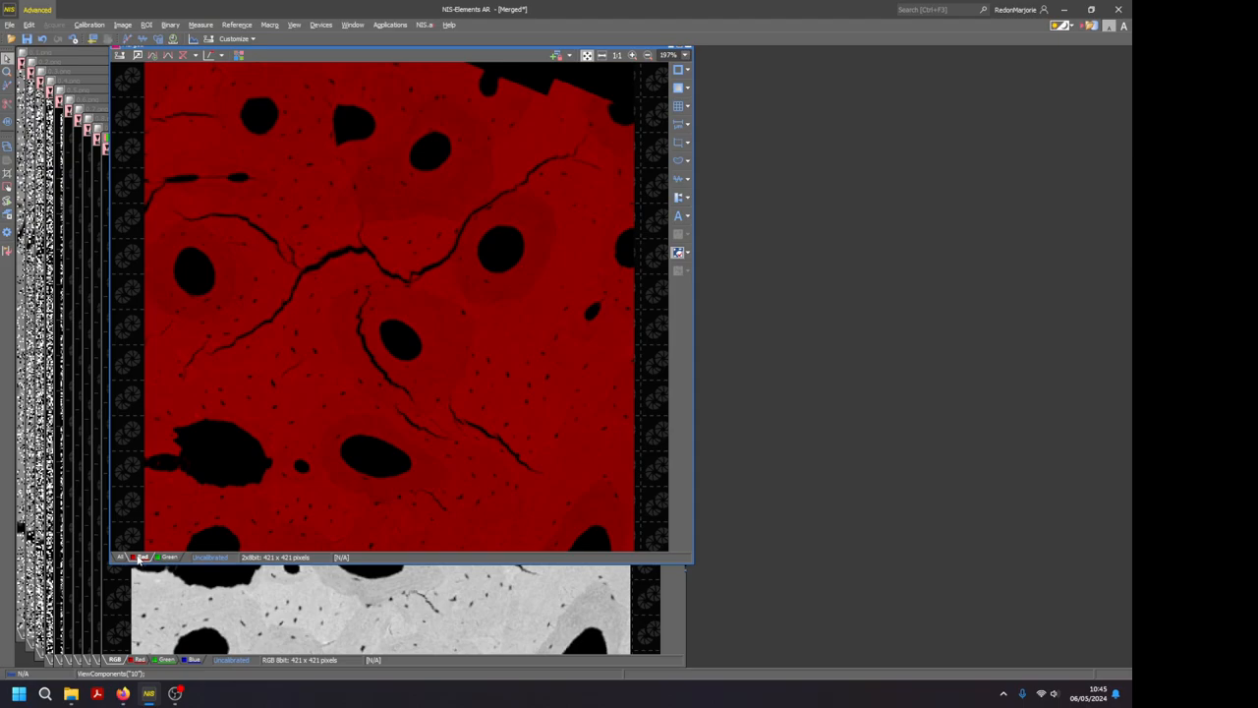
pyautogui.click(167, 558)
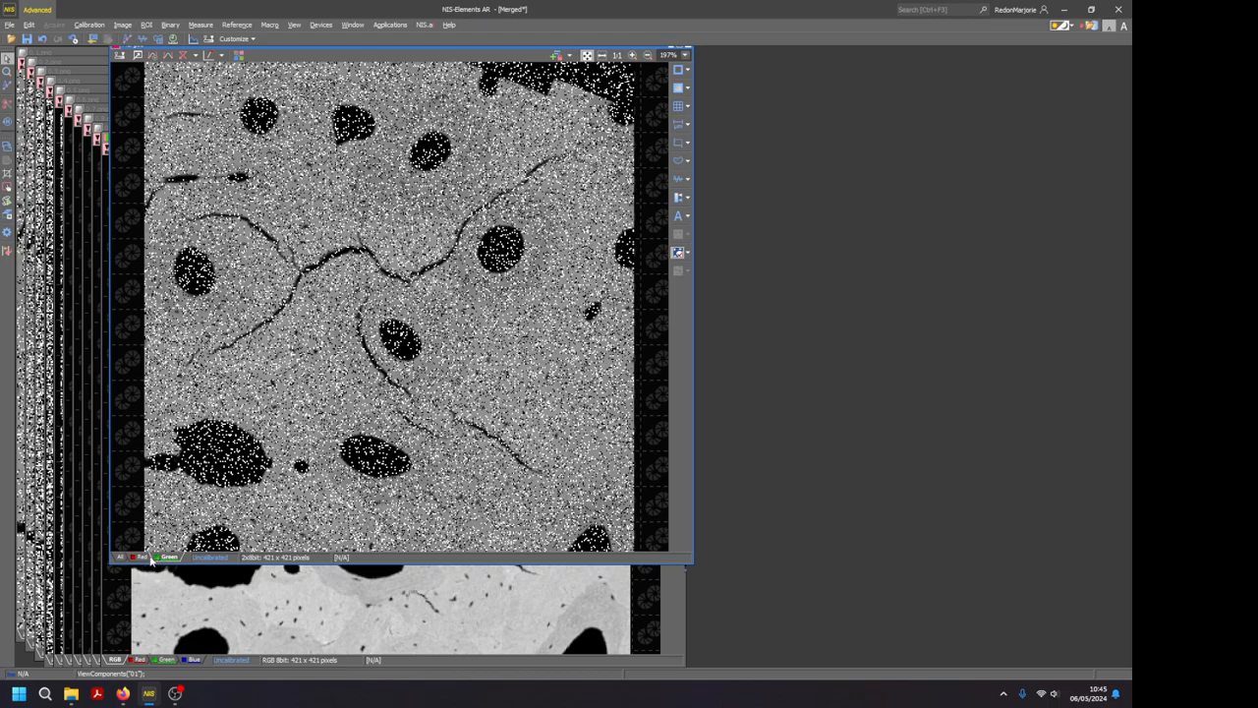
pyautogui.click(120, 558)
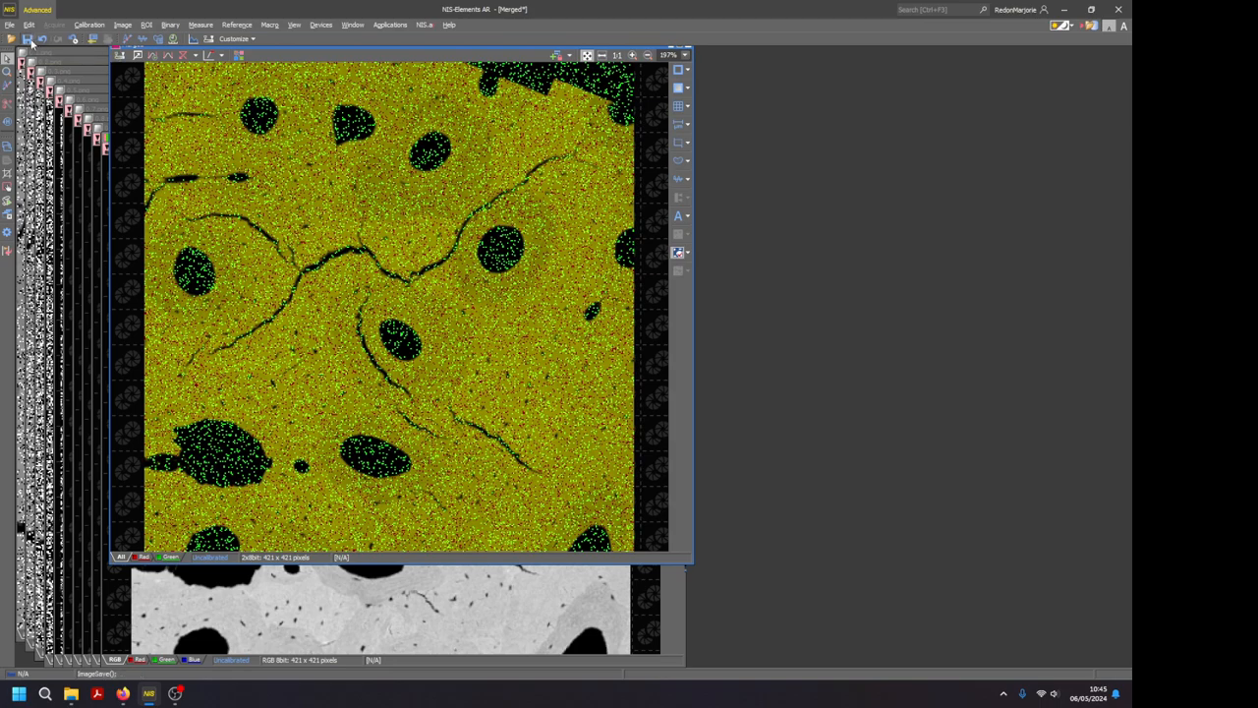
pyautogui.click(27, 40)
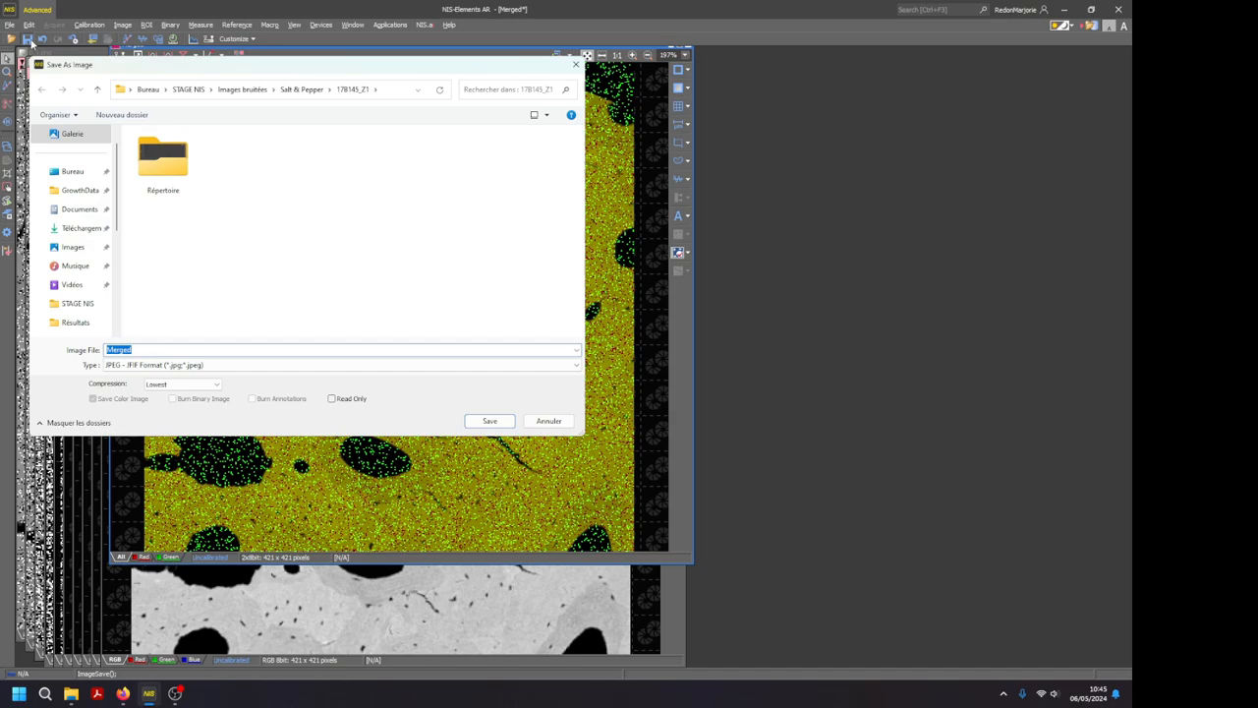
pyautogui.moveTo(53, 98)
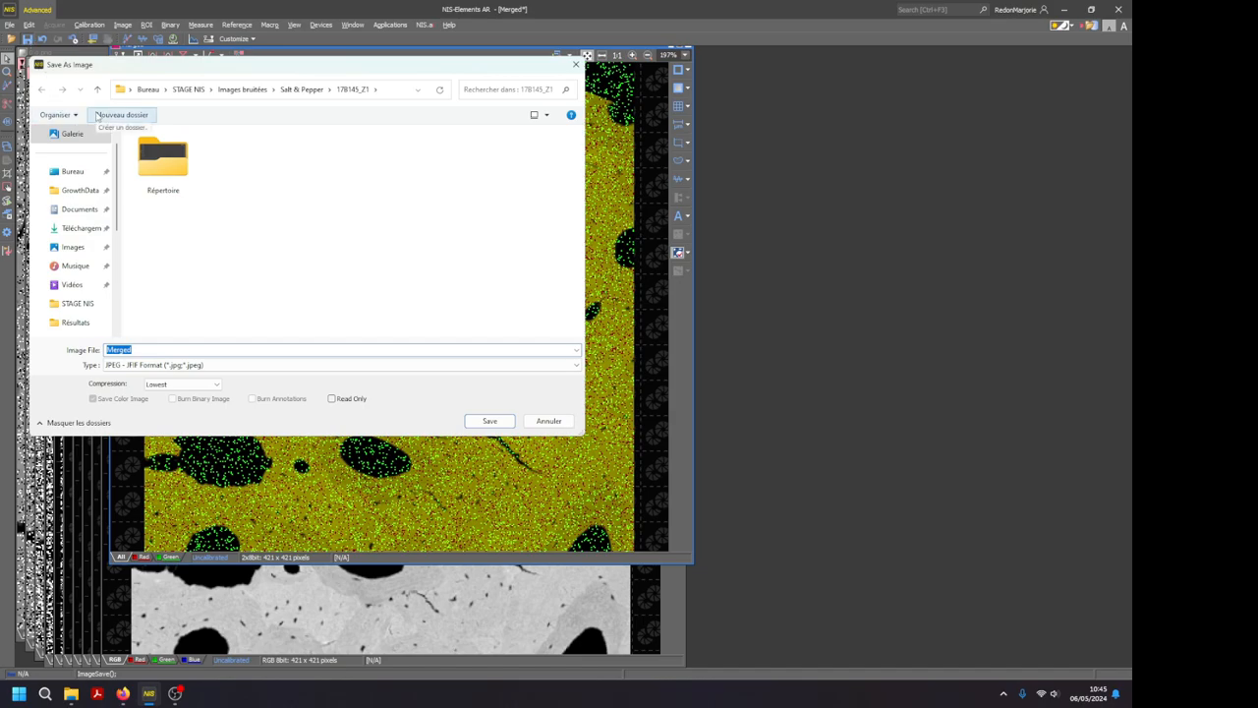
# Create a Stacks folder and save the merged image there as '0.1 merged' in the chosen format.
pyautogui.click(122, 114)
pyautogui.write('Stacks')
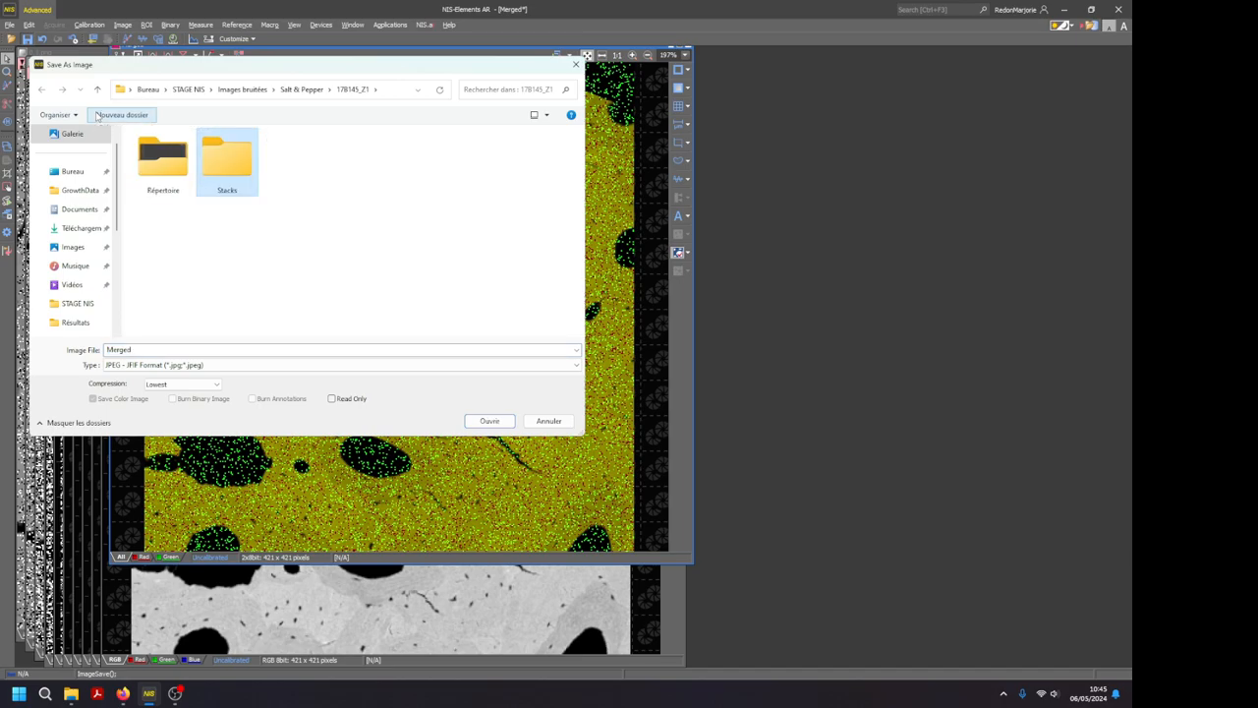
pyautogui.doubleClick(228, 155)
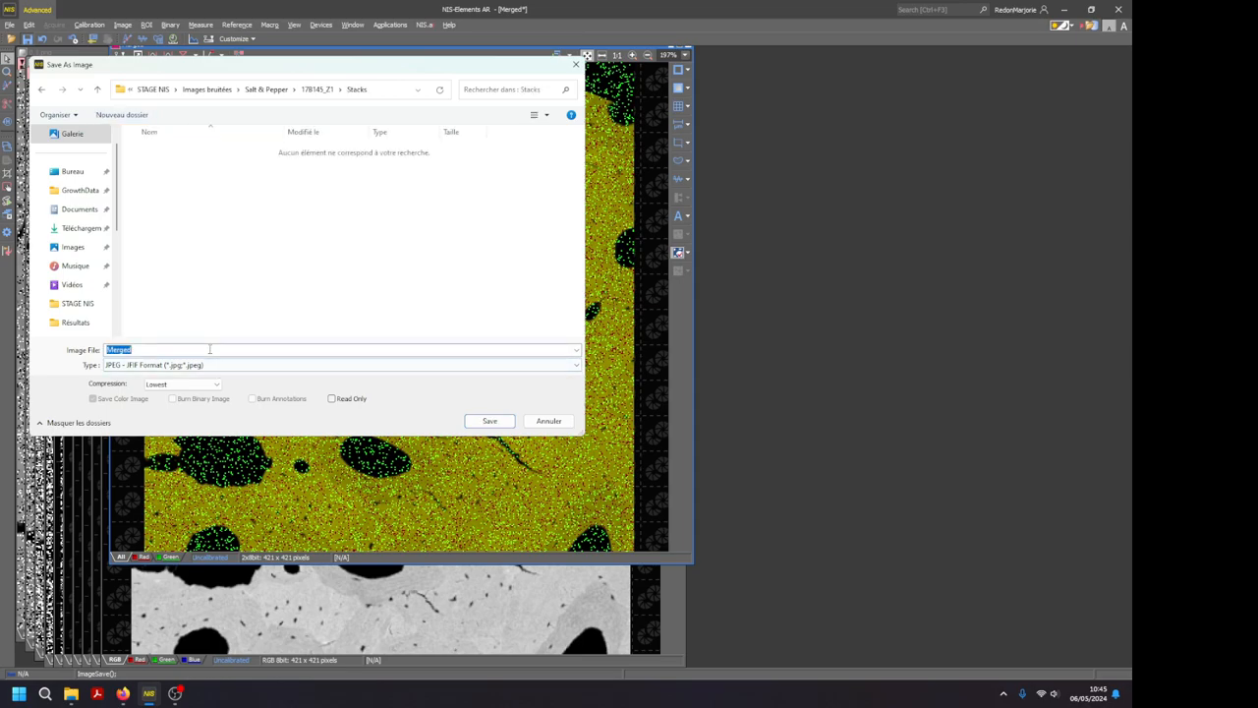
pyautogui.write('0.1')
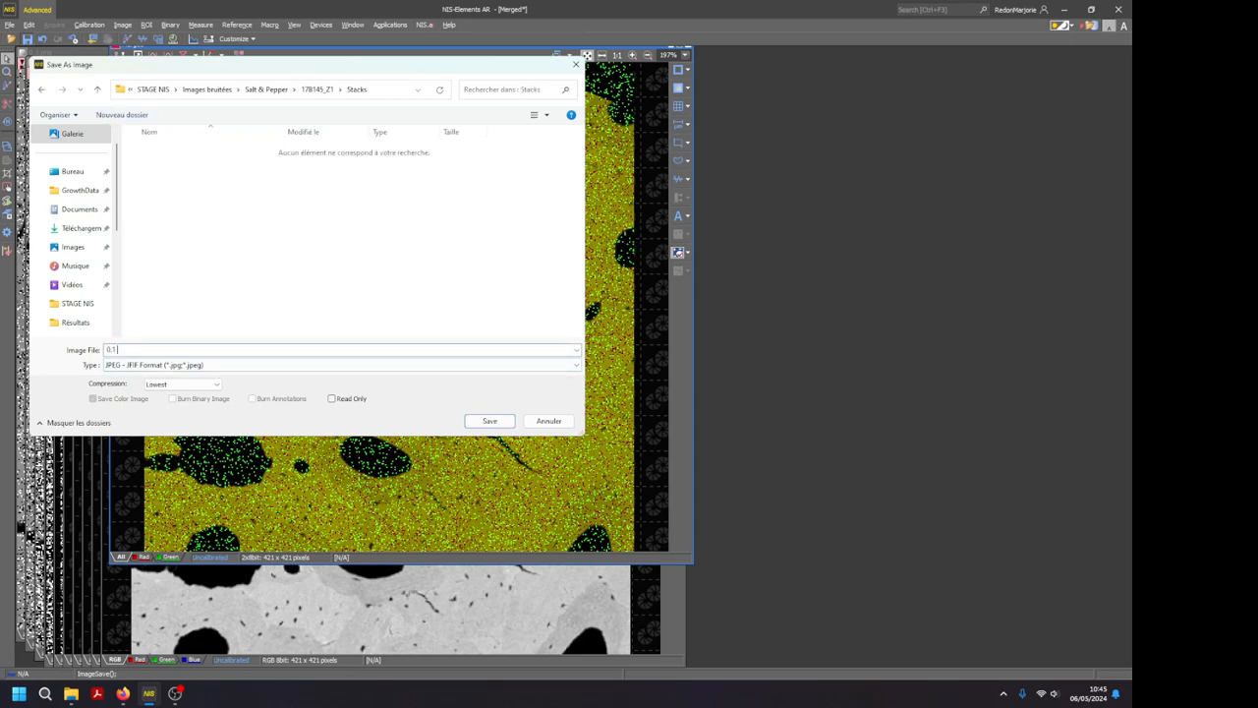
pyautogui.click(574, 364)
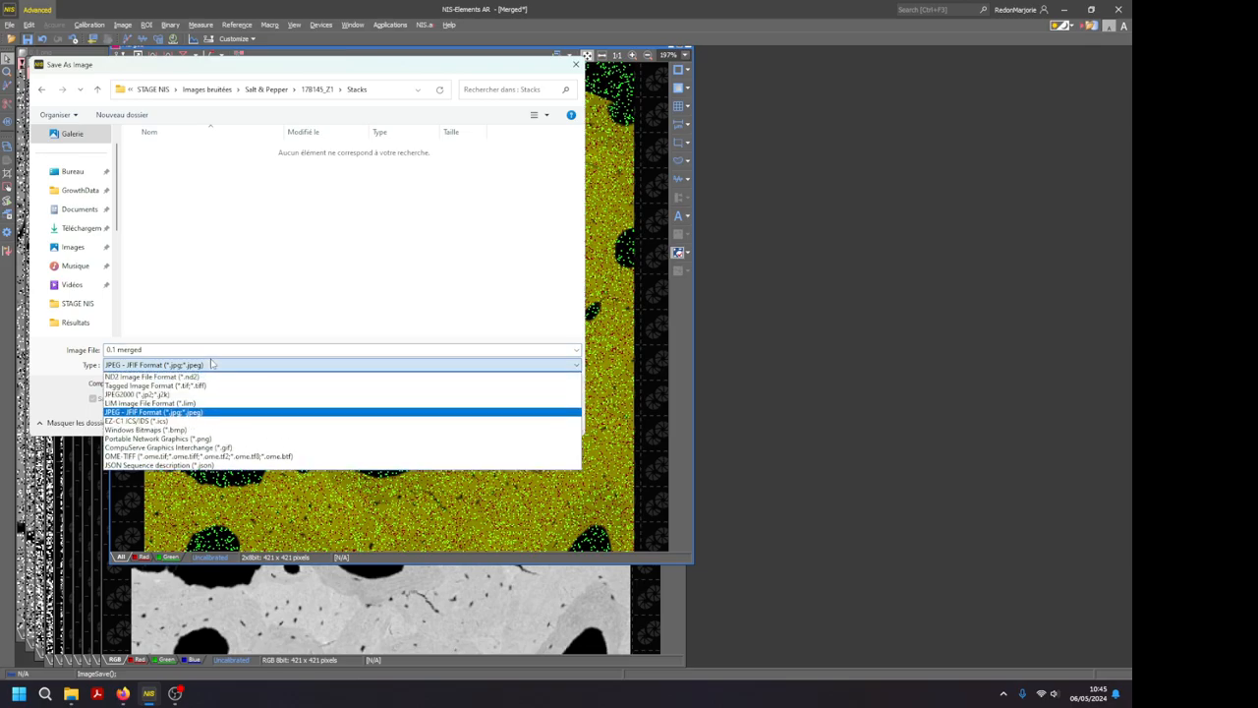
pyautogui.click(153, 378)
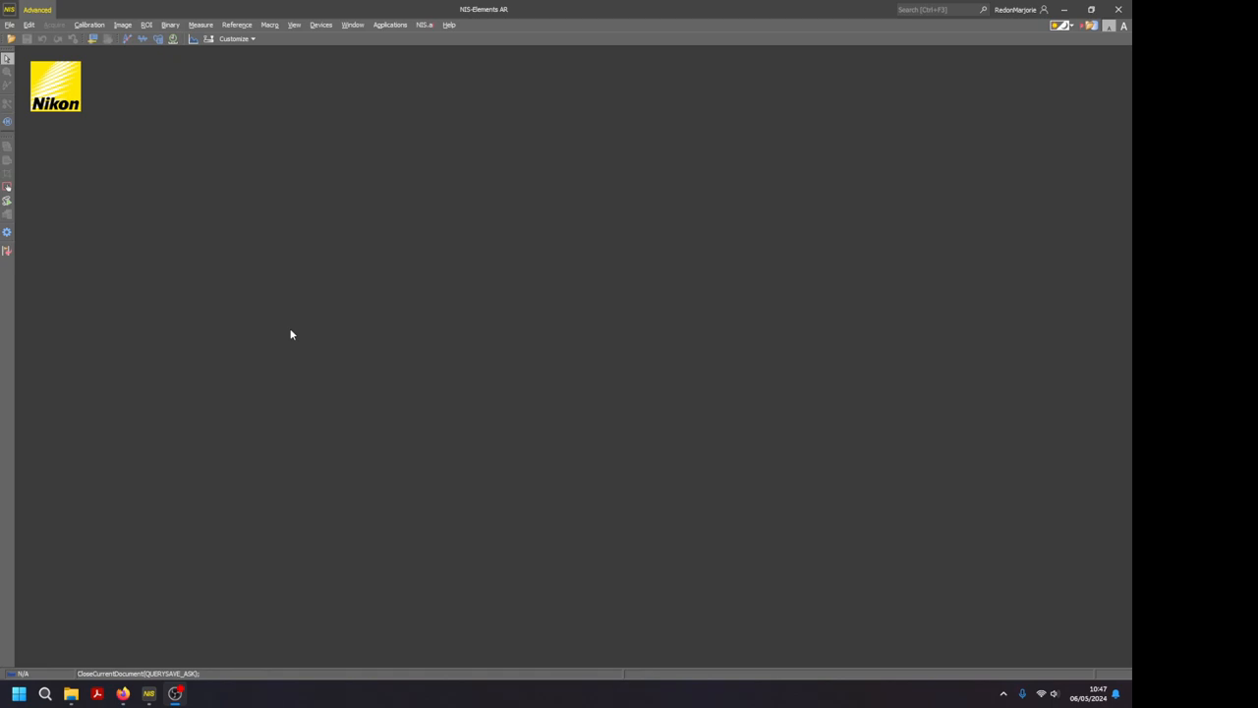
pyautogui.moveTo(319, 244)
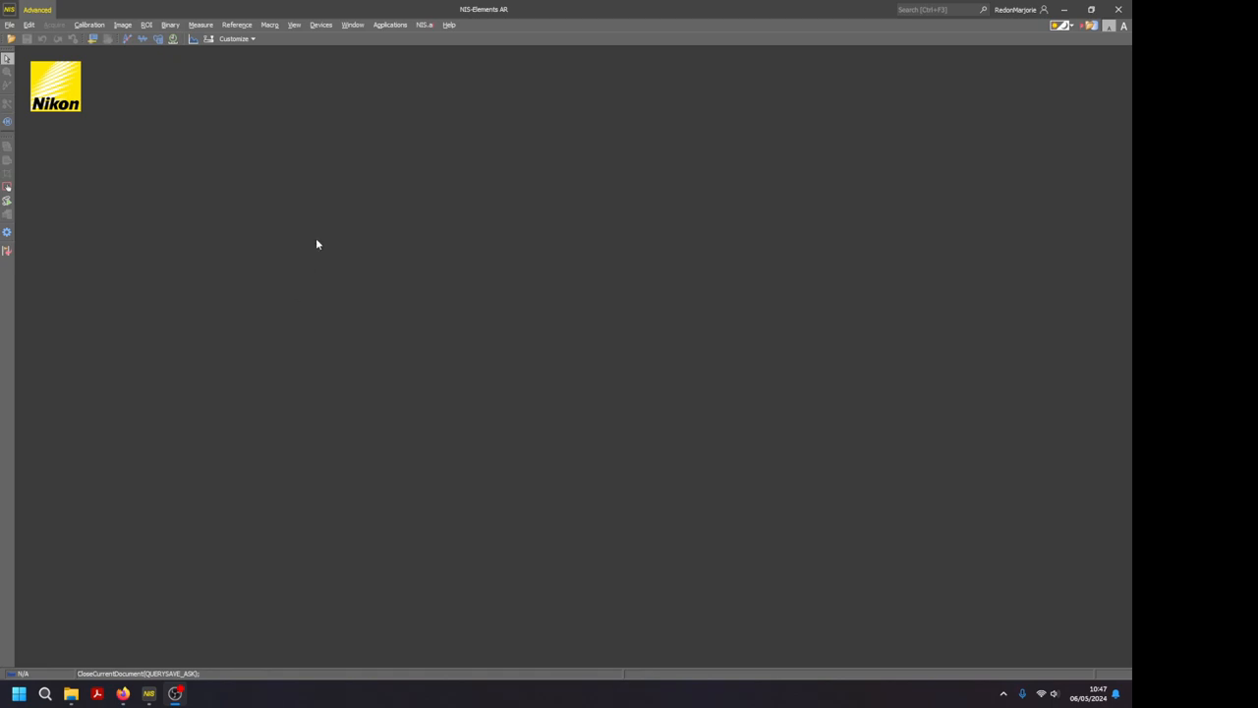
# Start Train Enhance.ai and add the merged .nd2 files from Salt & Pepper > Stacks as training data.
pyautogui.click(425, 24)
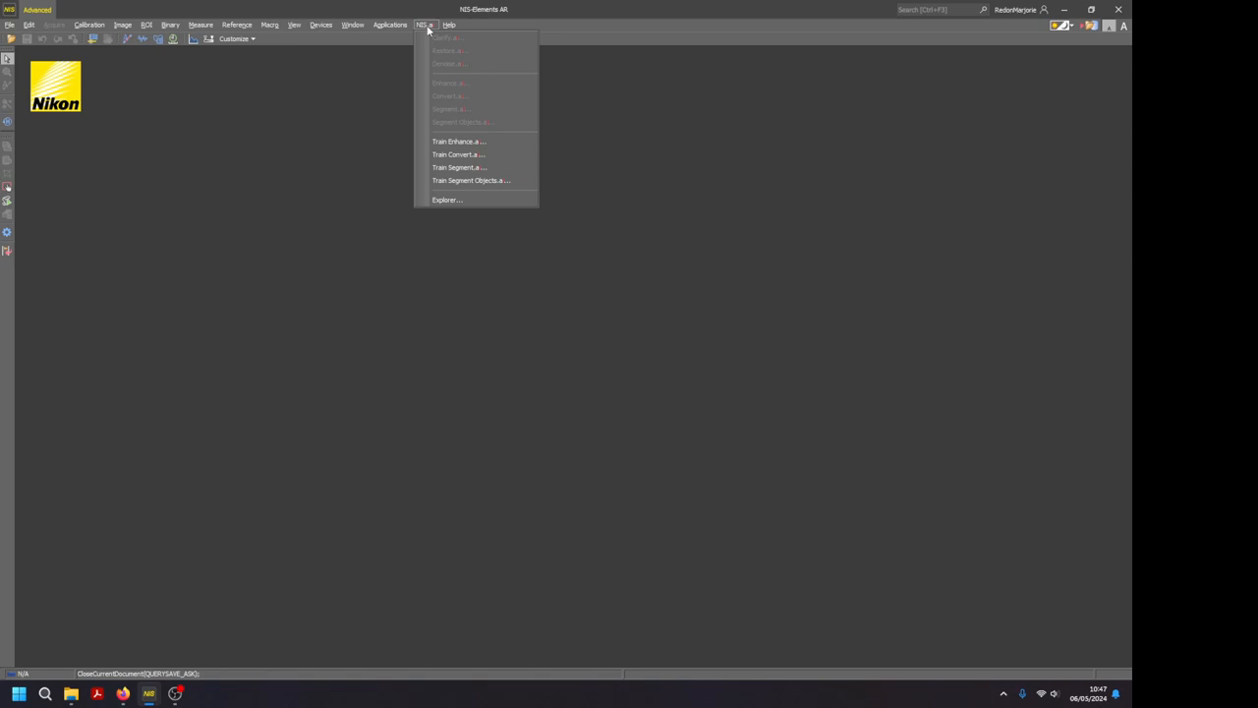
pyautogui.moveTo(460, 142)
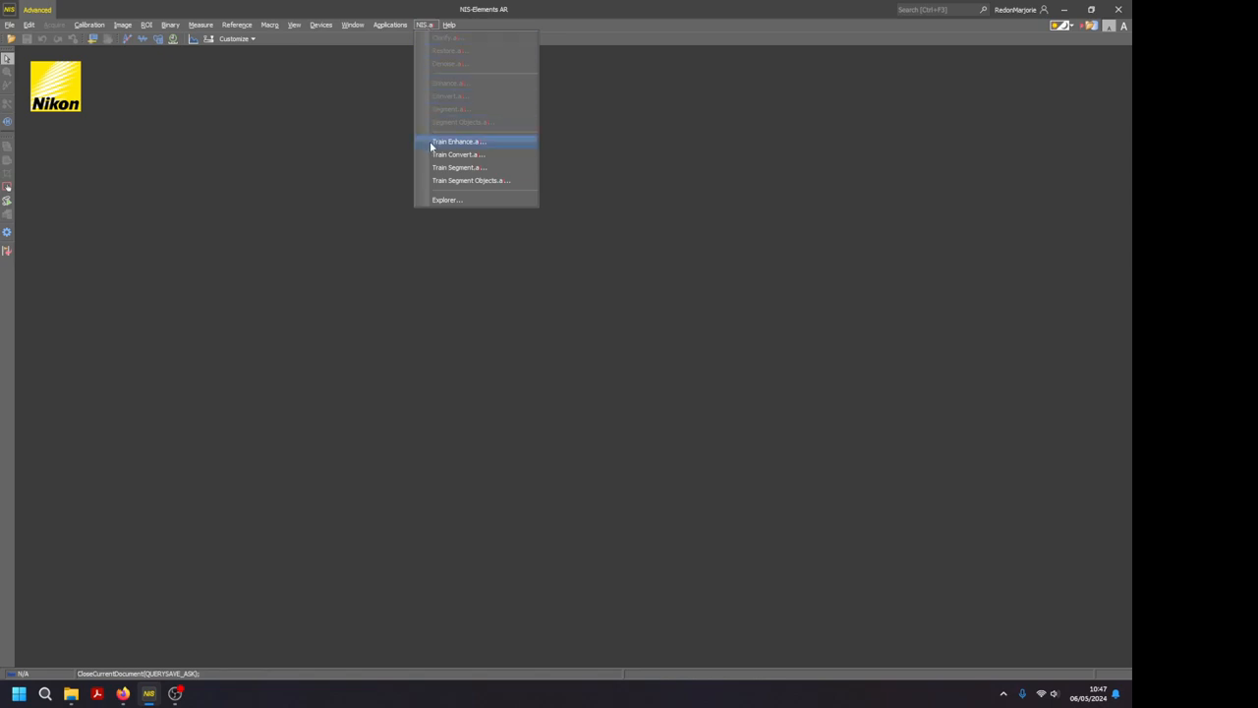
pyautogui.click(458, 141)
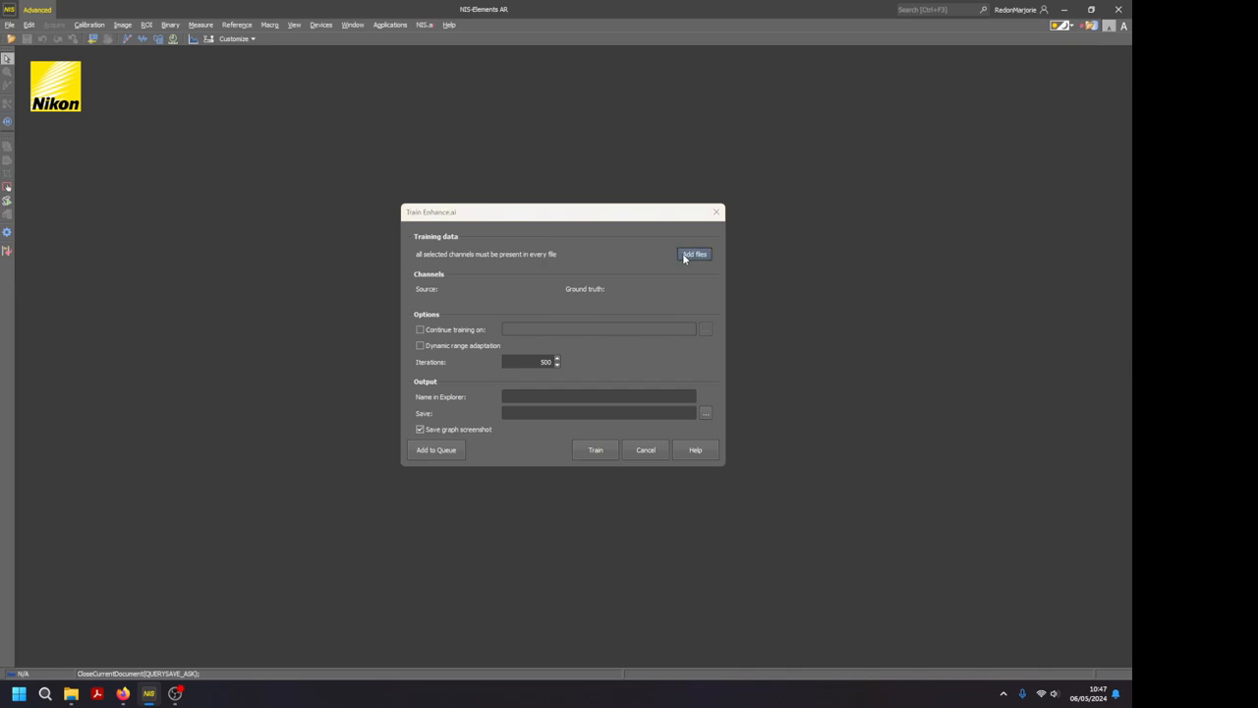
pyautogui.click(694, 255)
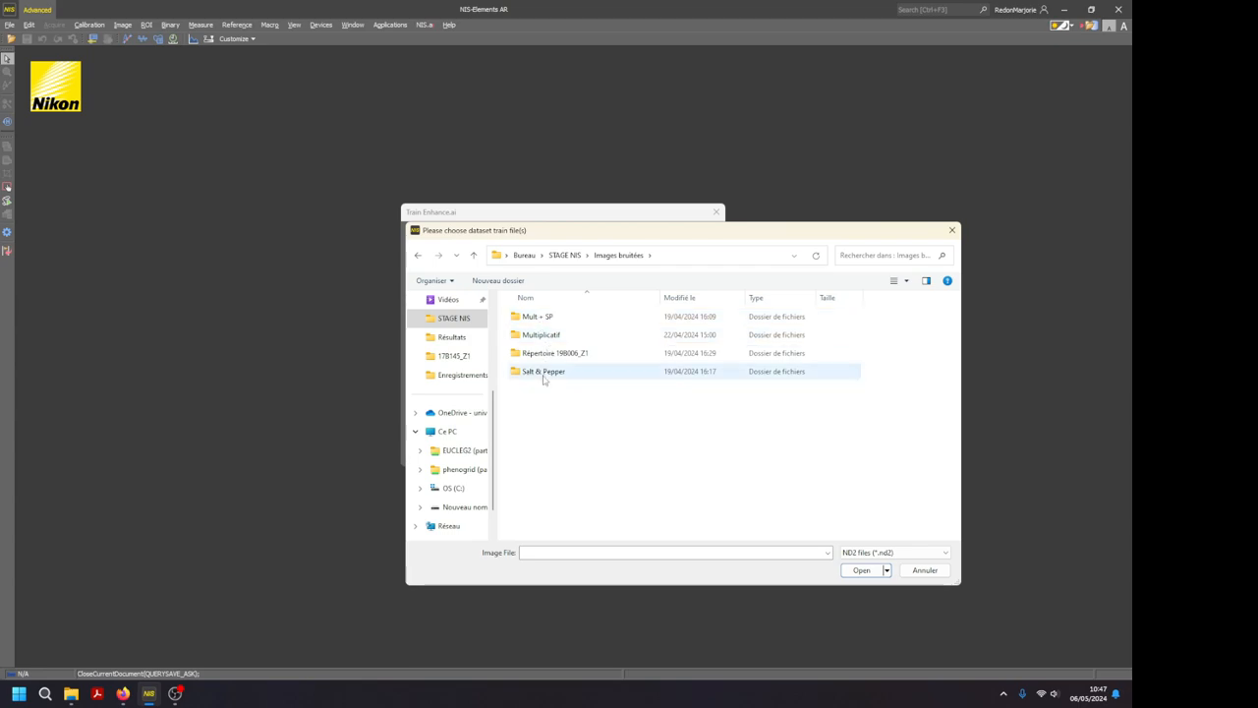
pyautogui.doubleClick(542, 370)
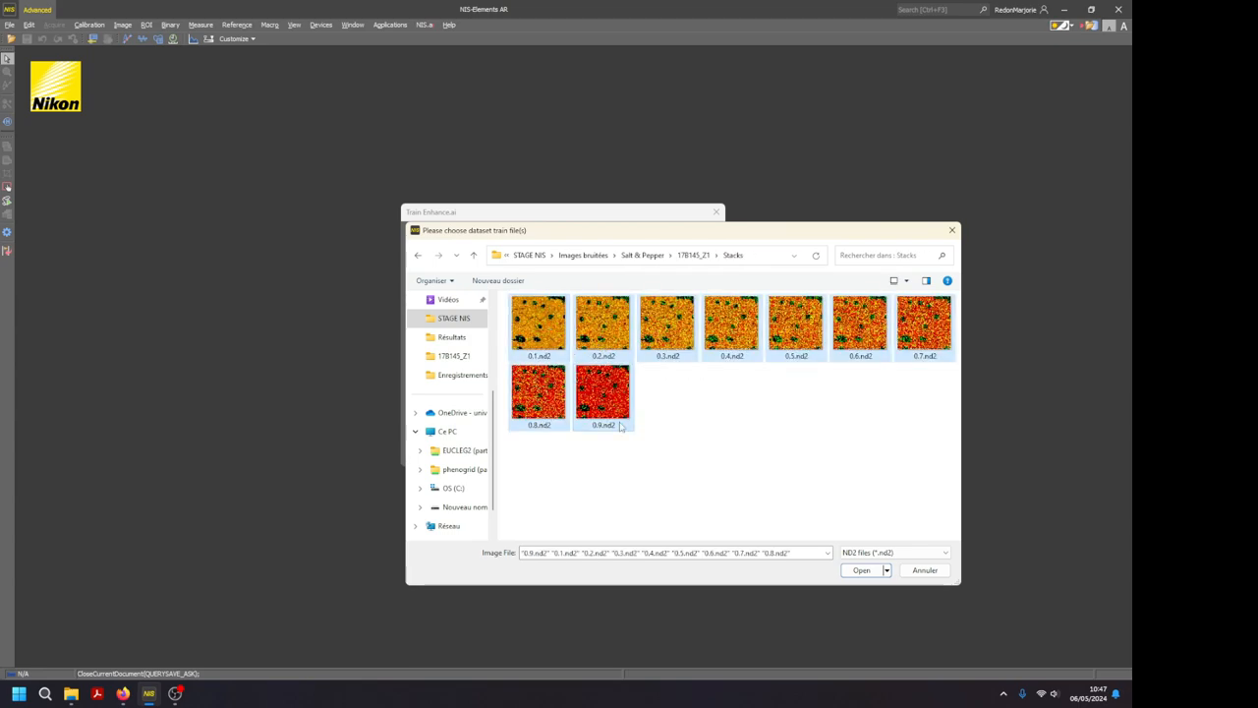
pyautogui.click(862, 570)
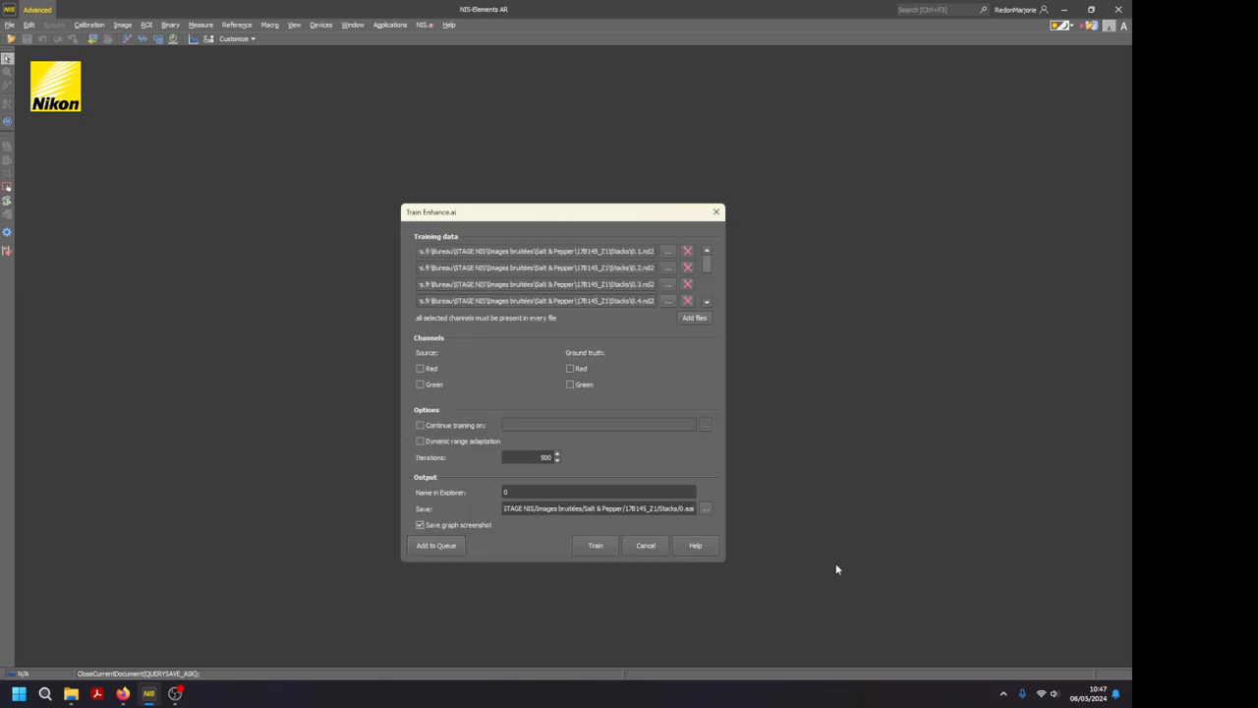
pyautogui.moveTo(641, 437)
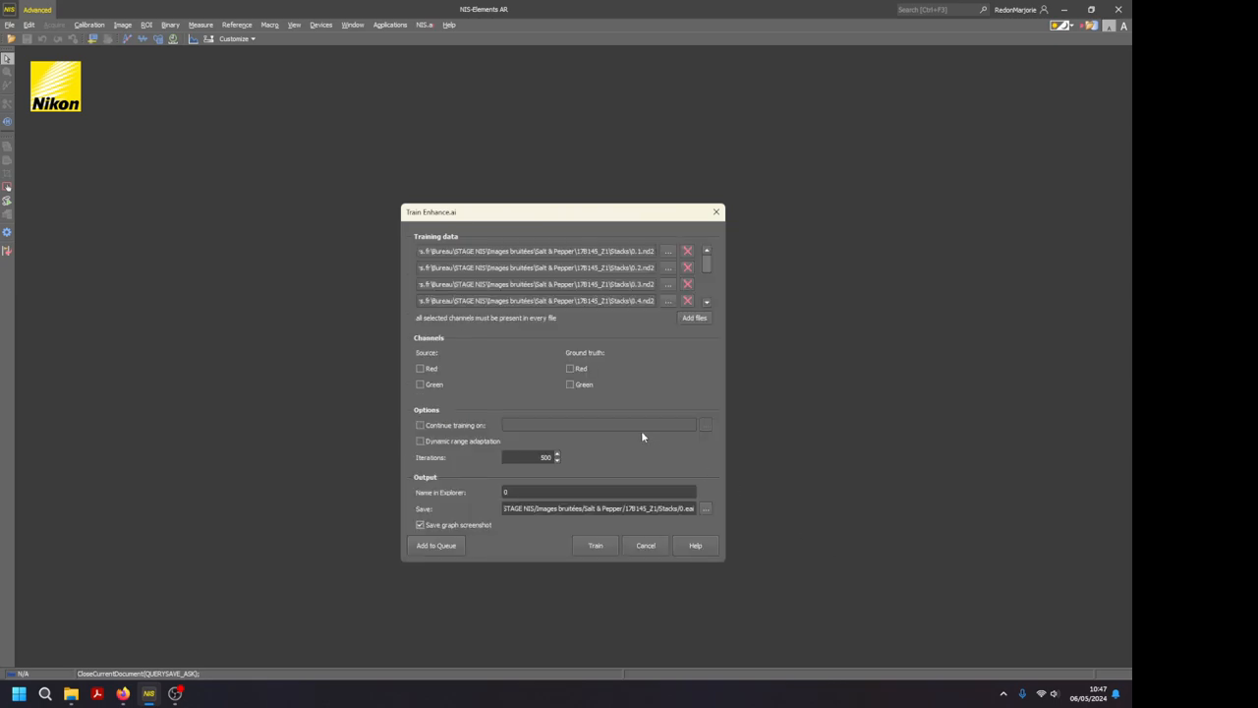
pyautogui.moveTo(398, 380)
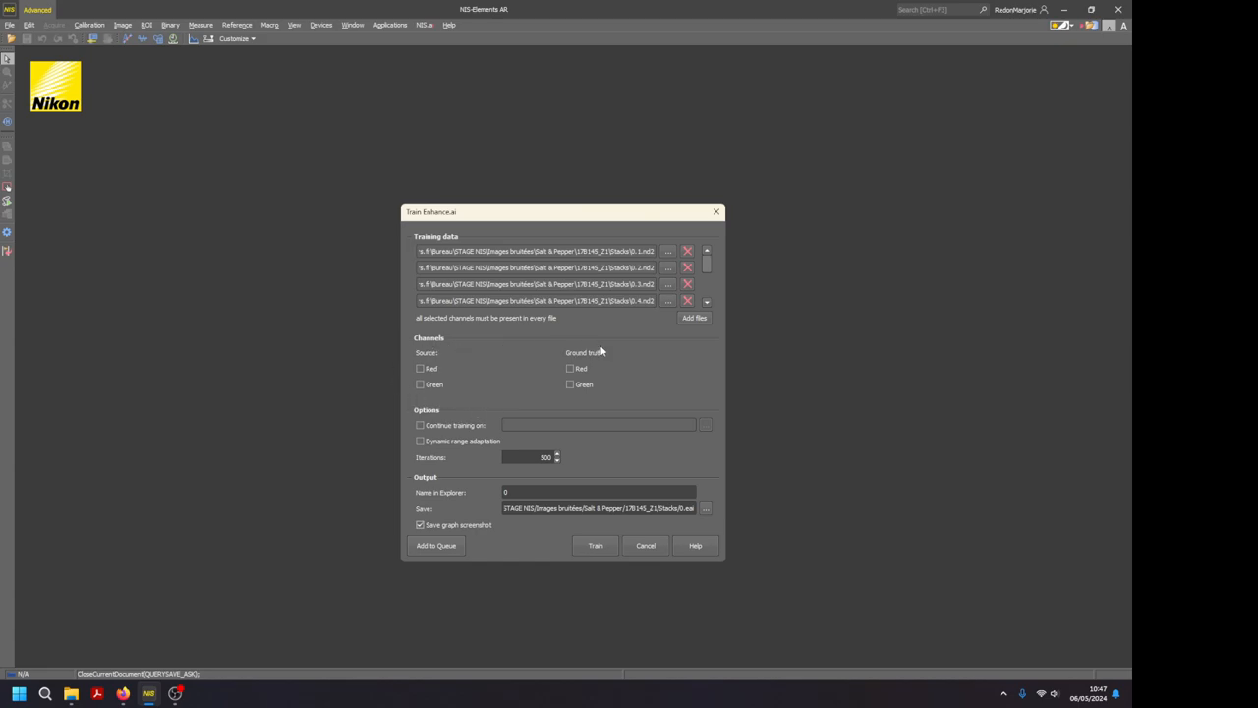
pyautogui.moveTo(625, 370)
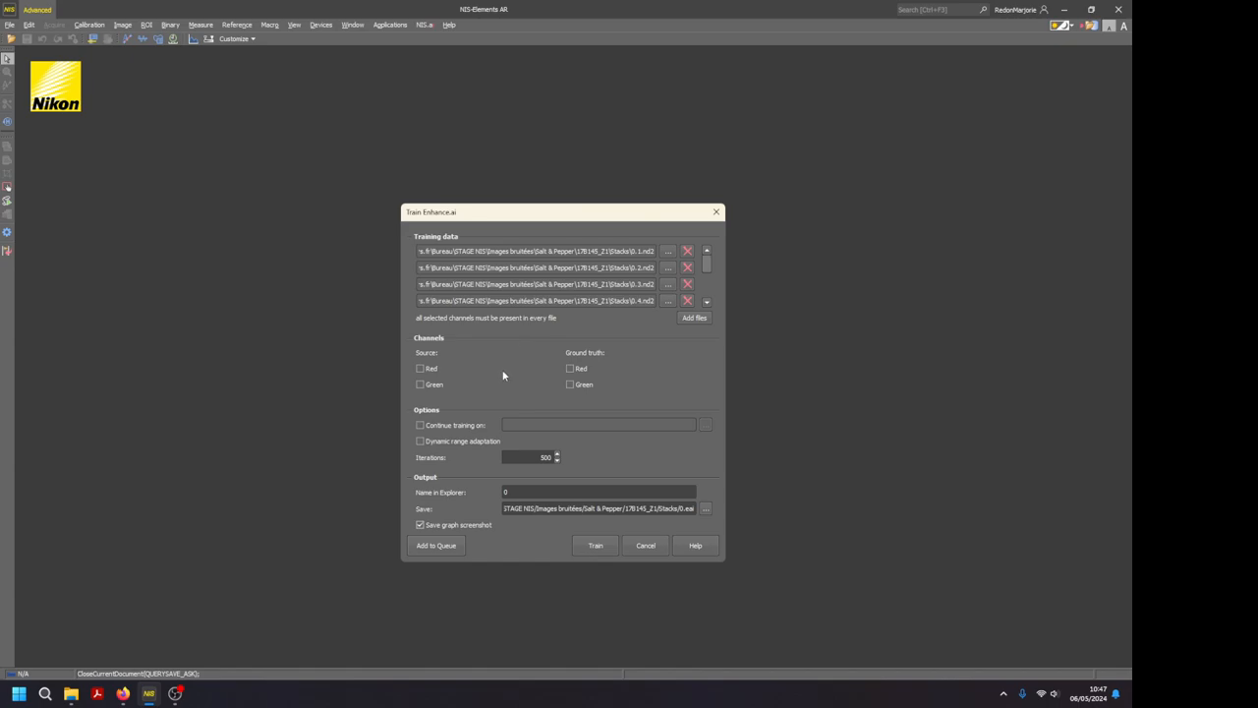
pyautogui.moveTo(438, 356)
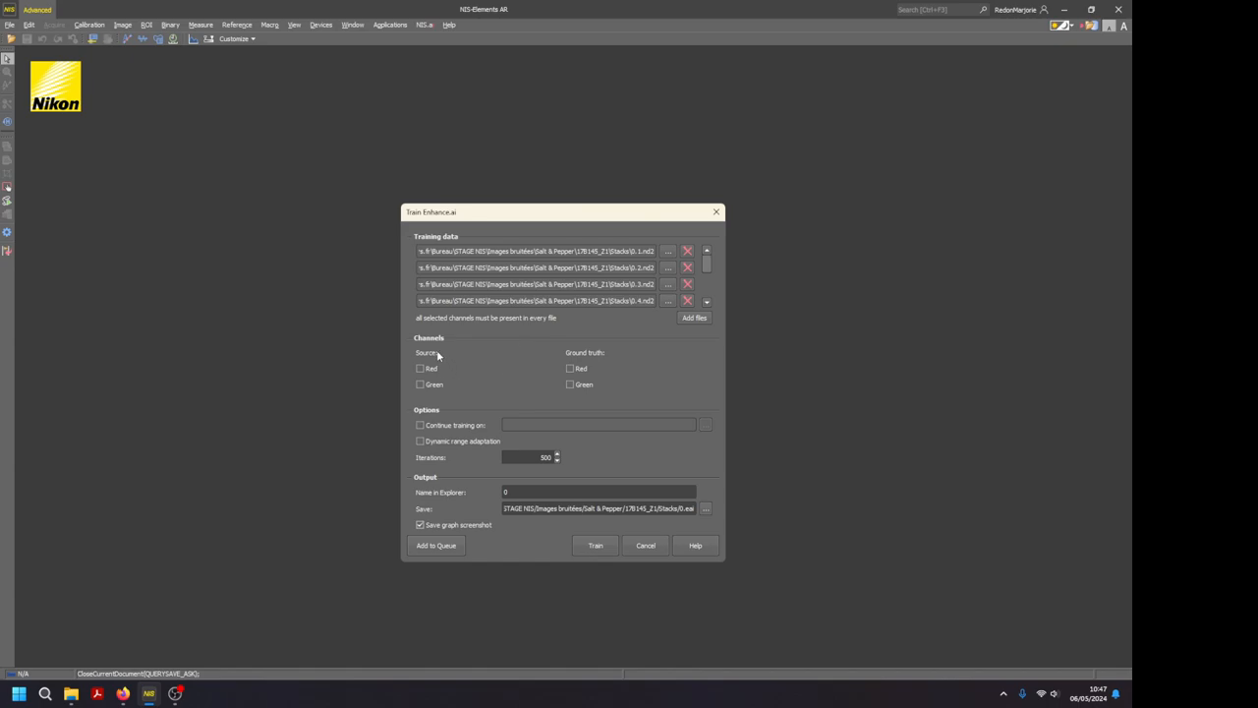
pyautogui.moveTo(436, 374)
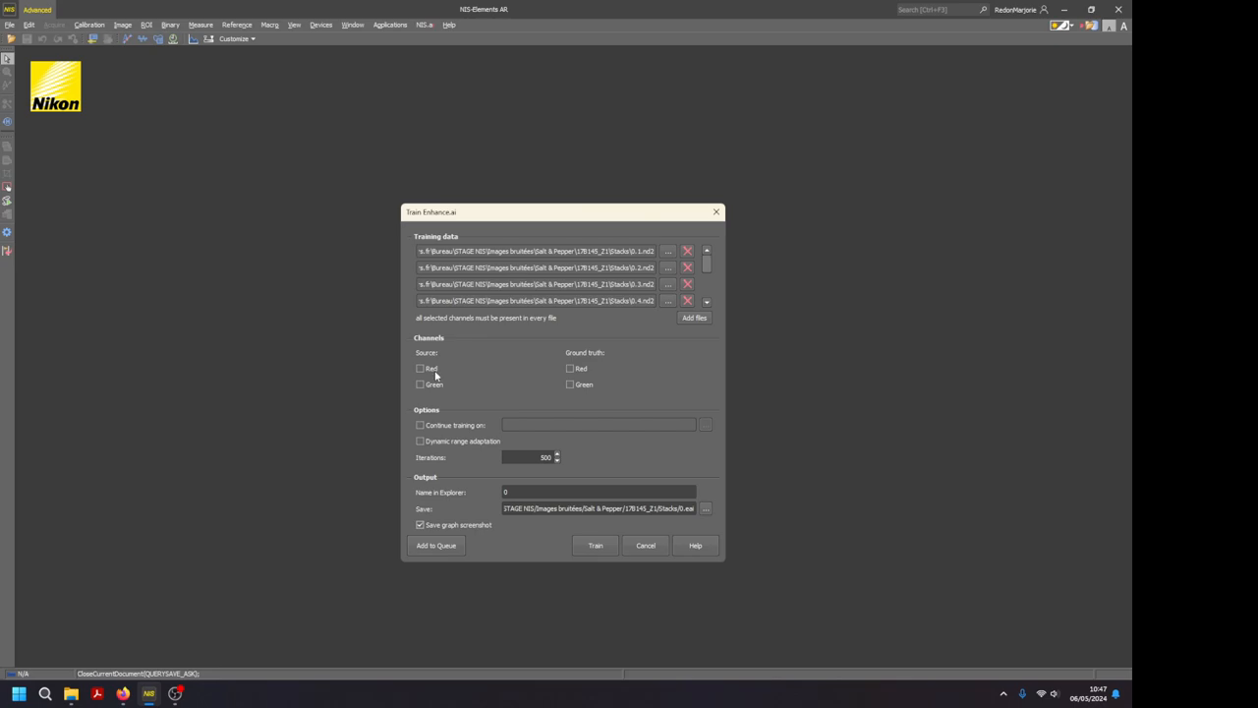
# Tick Green as source and Red as ground truth, and name the model '1st train'.
pyautogui.click(421, 383)
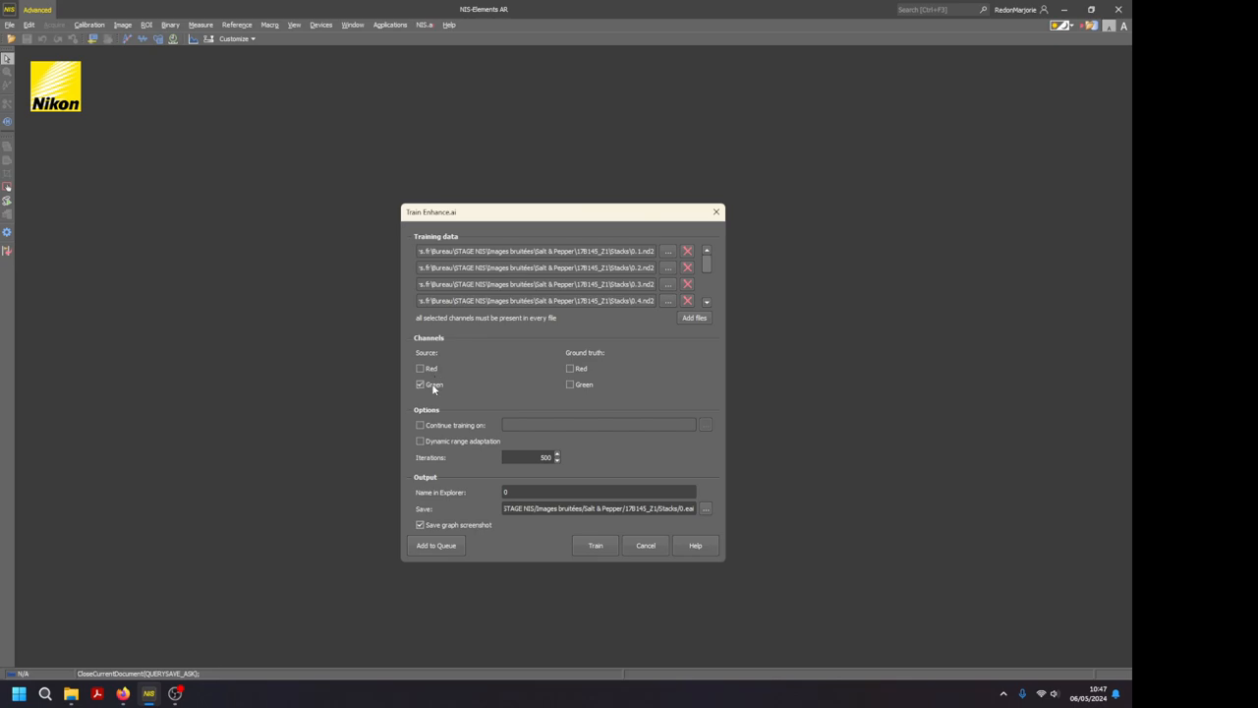
pyautogui.moveTo(582, 358)
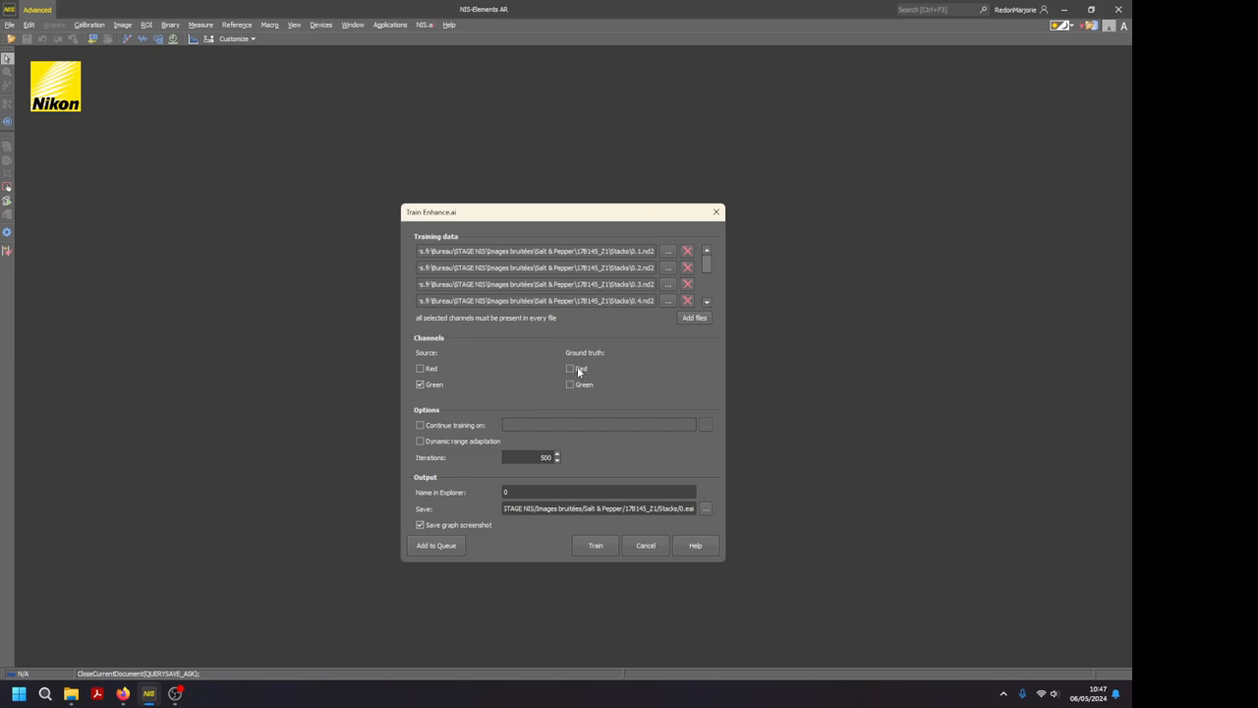
pyautogui.click(570, 370)
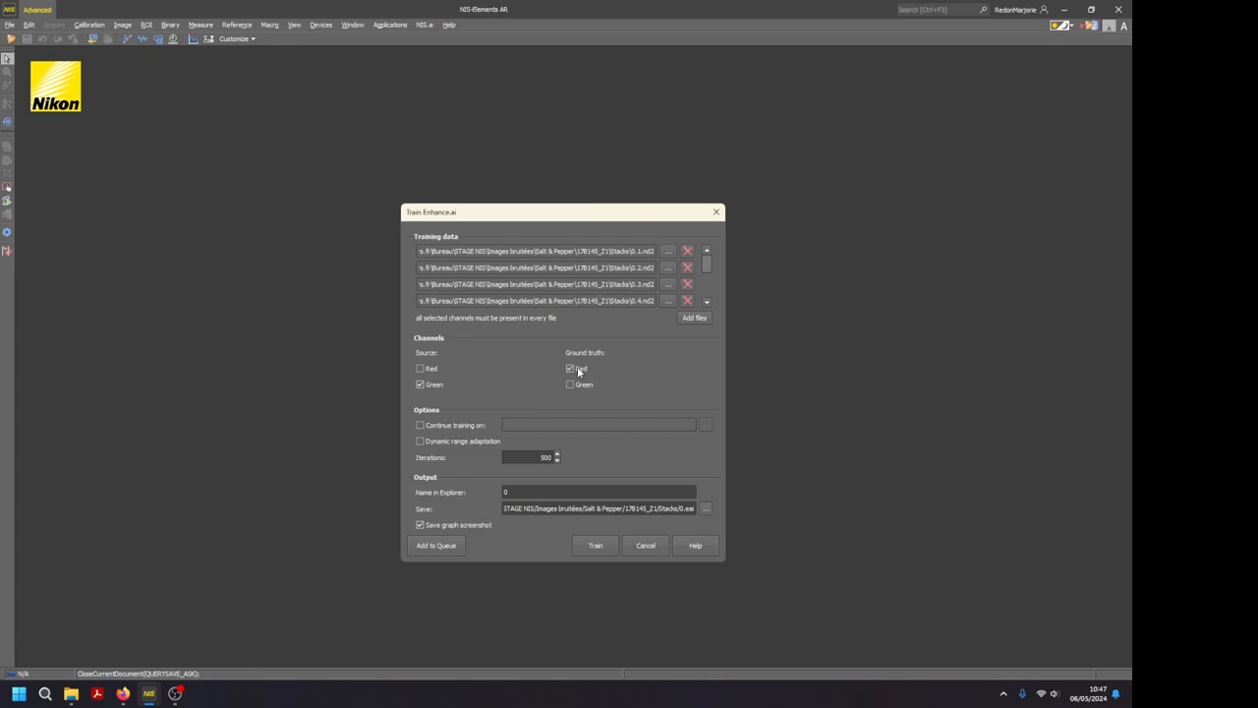
pyautogui.click(570, 369)
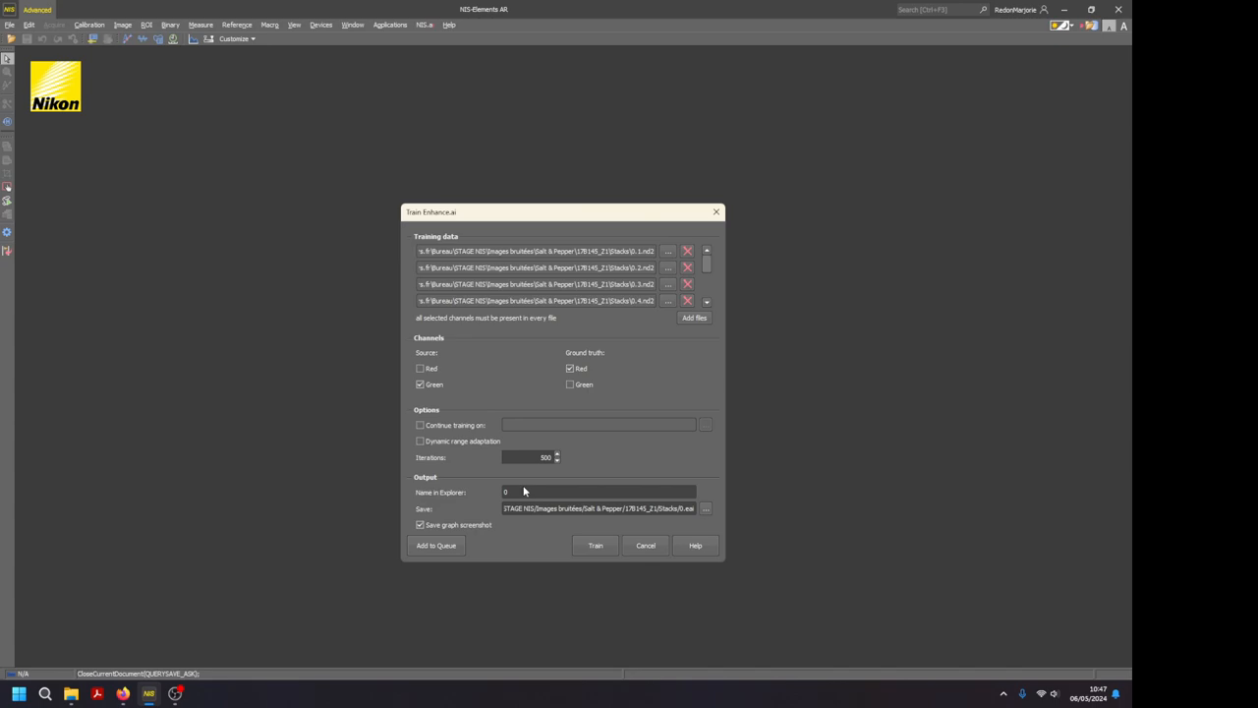
pyautogui.click(600, 492)
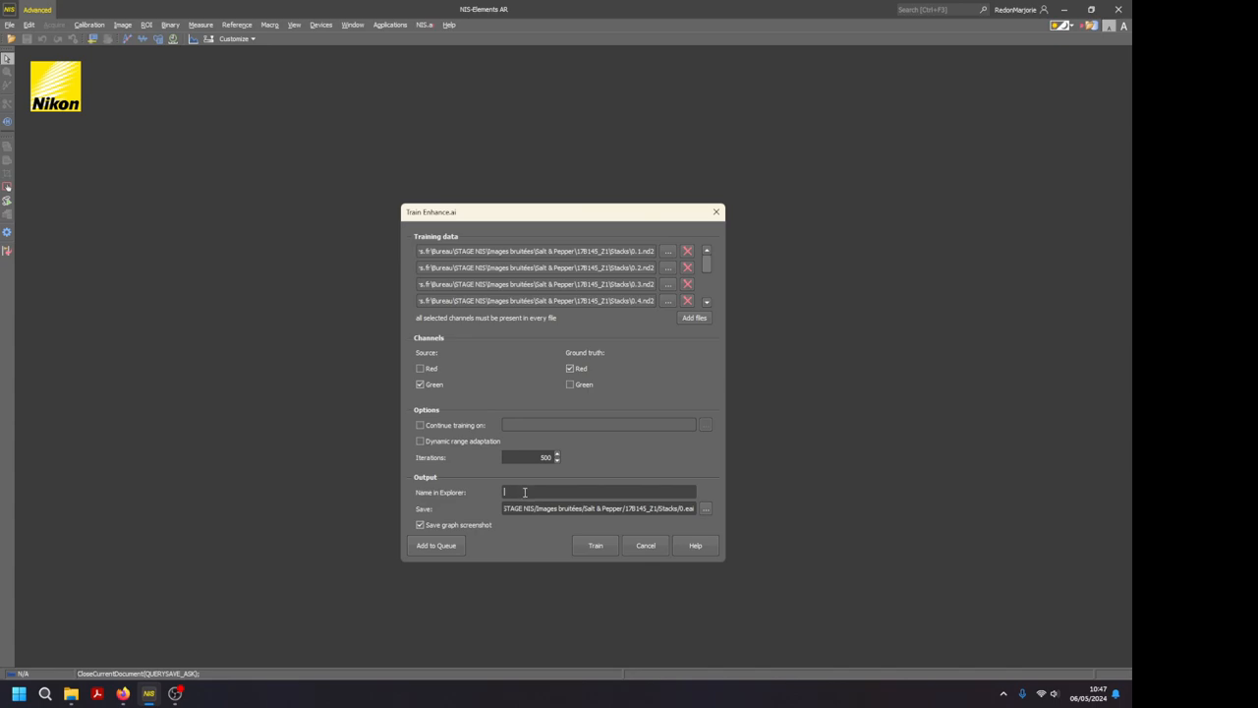
pyautogui.write('1st training')
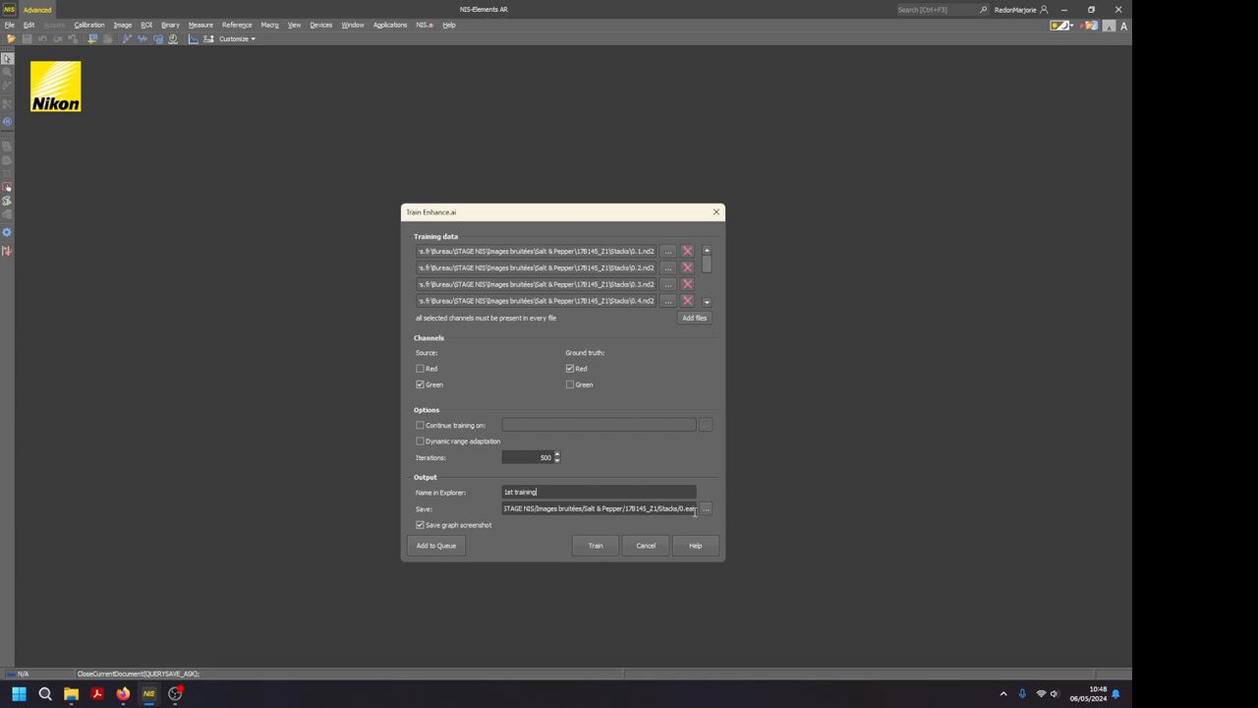
# Create a Training folder and set the model file to be saved there as '1st training'.
pyautogui.click(704, 507)
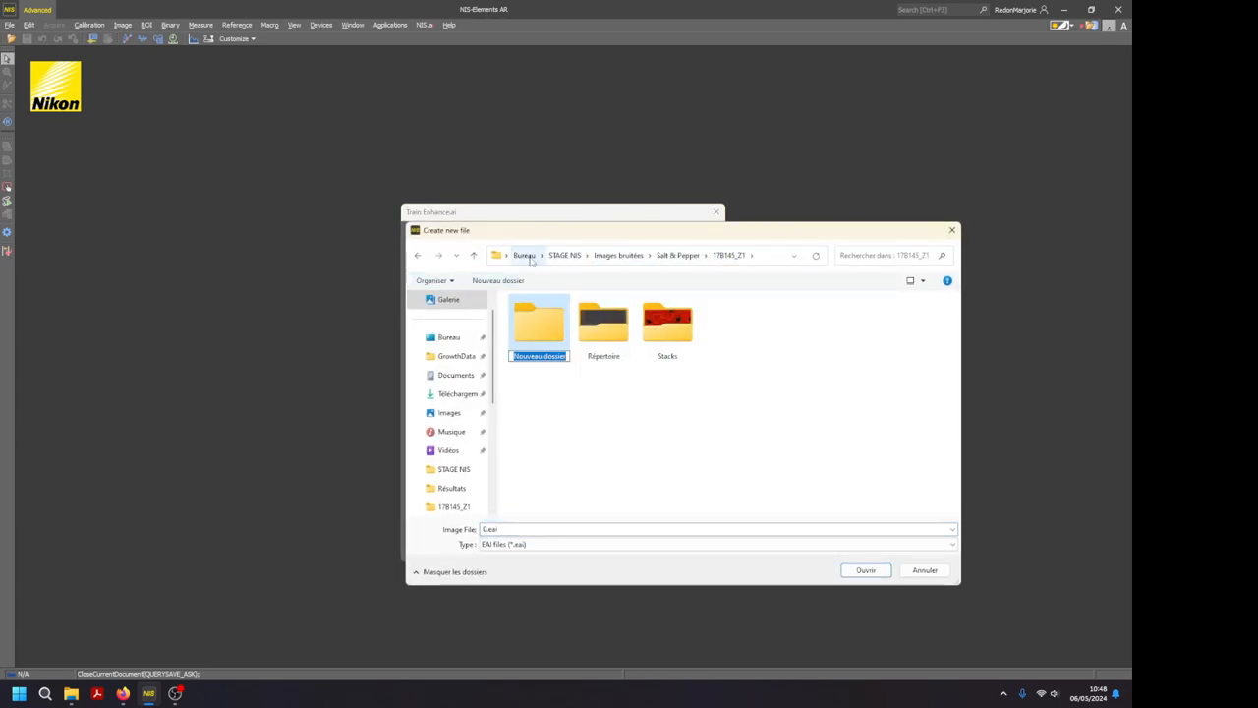
pyautogui.write('Training')
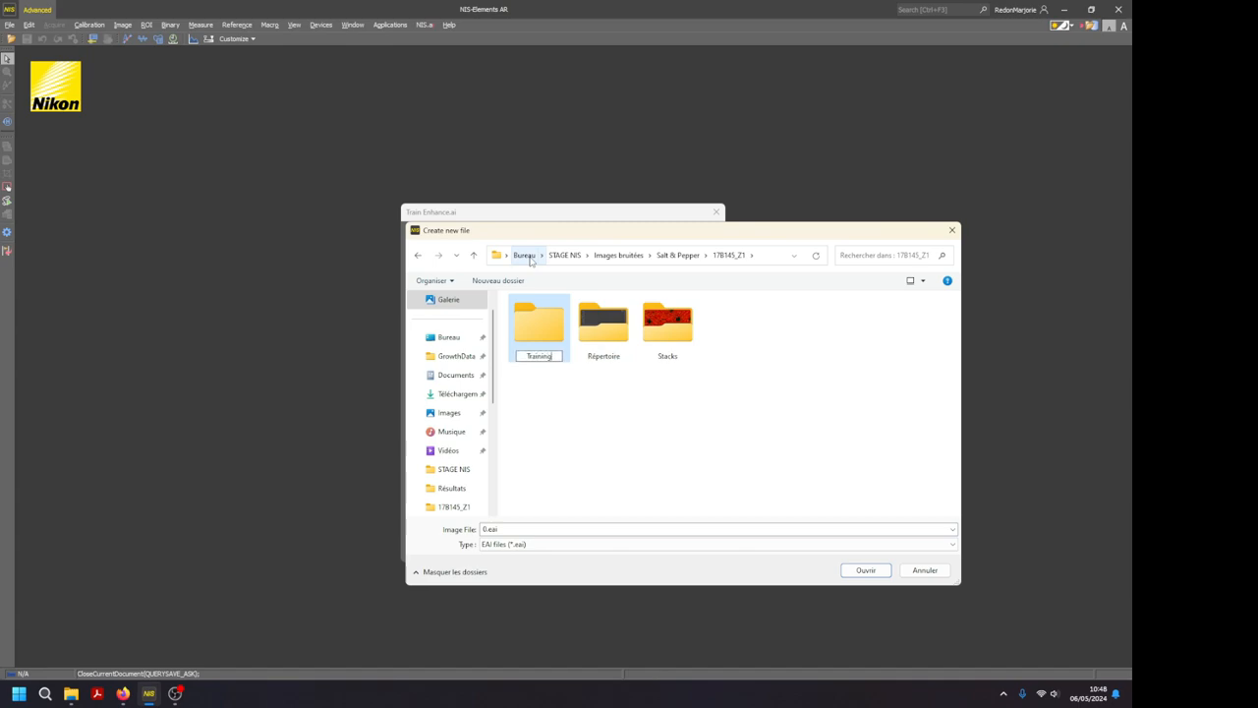
pyautogui.doubleClick(538, 324)
pyautogui.write('1st training')
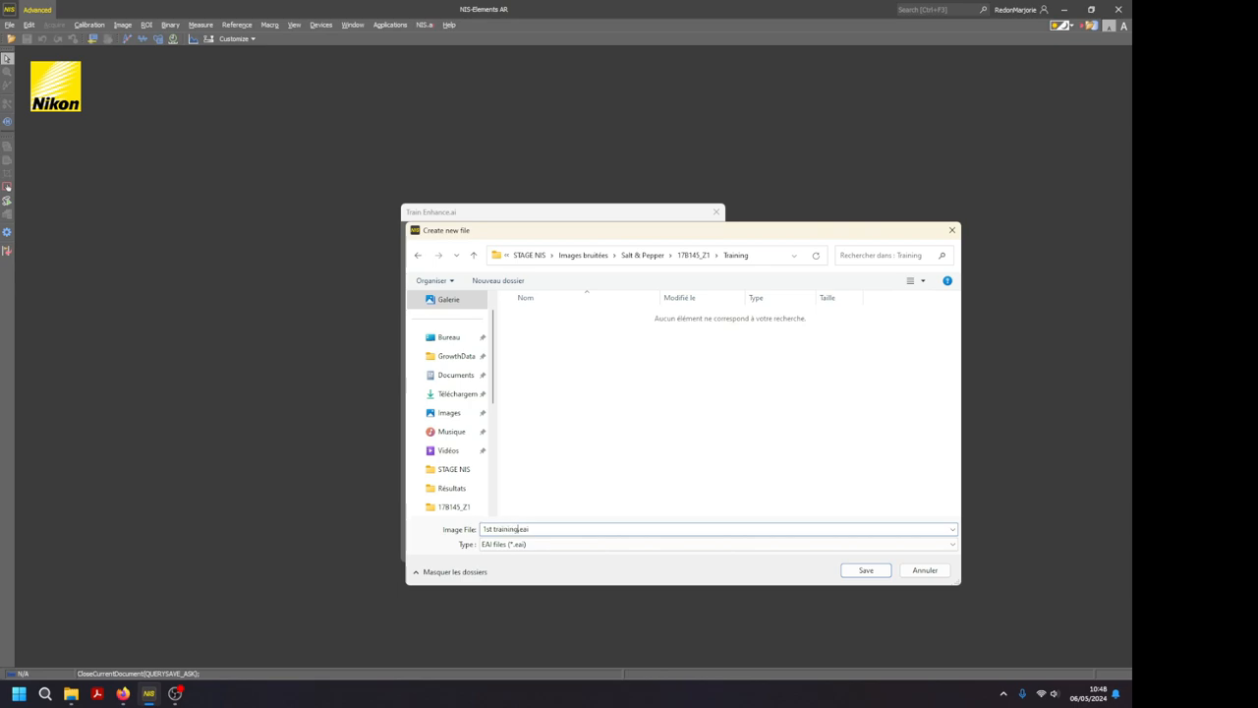
pyautogui.click(865, 570)
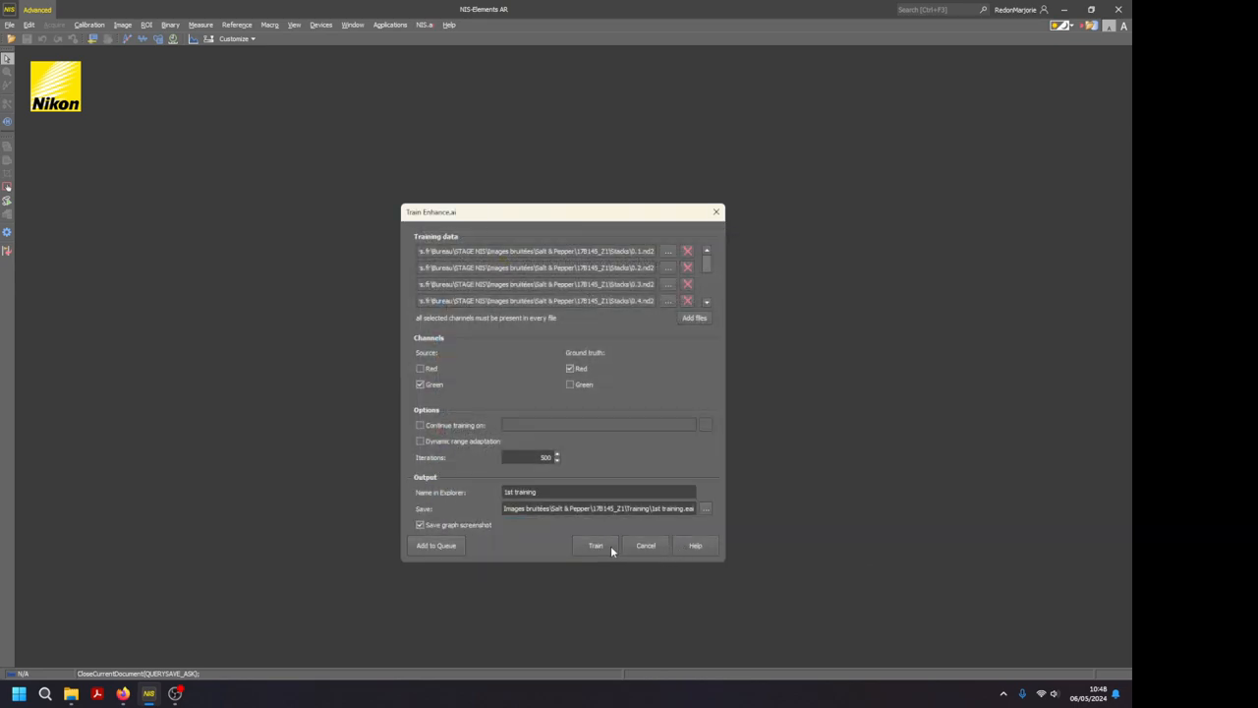
# Run the first Enhance.ai training with these settings.
pyautogui.click(593, 546)
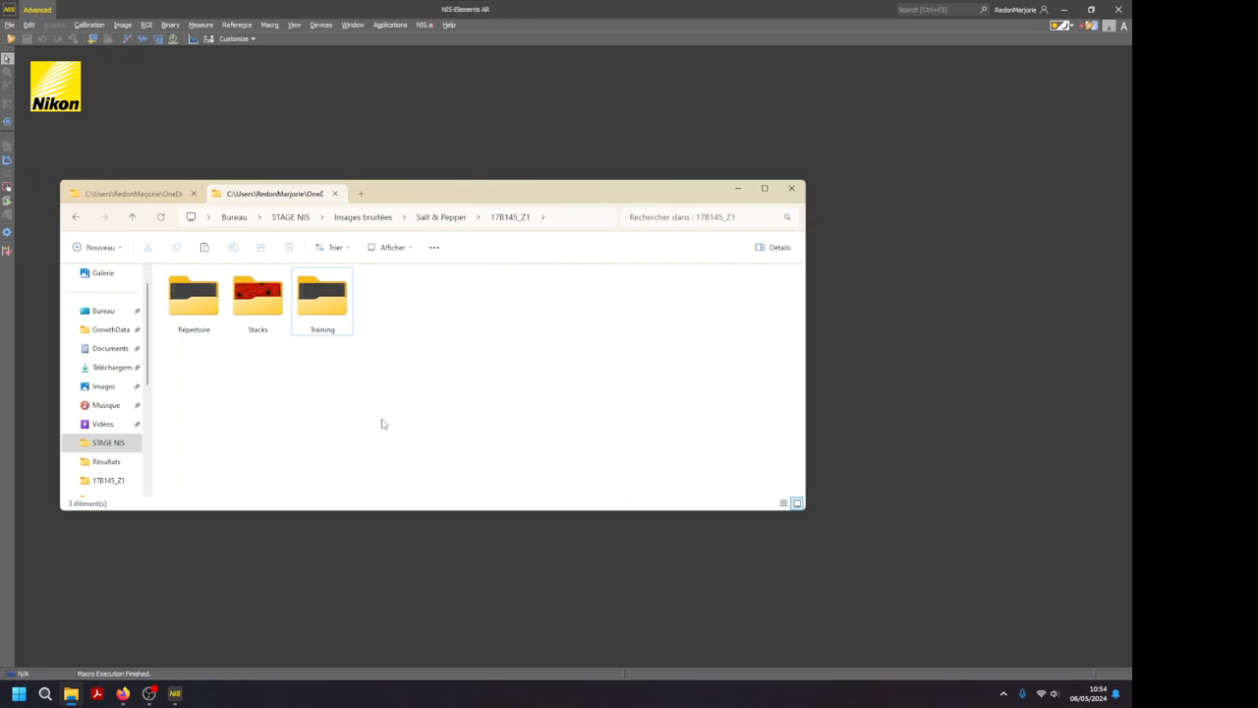
# View the saved training-loss graph PNG in the Training folder's 1st training results.
pyautogui.doubleClick(322, 295)
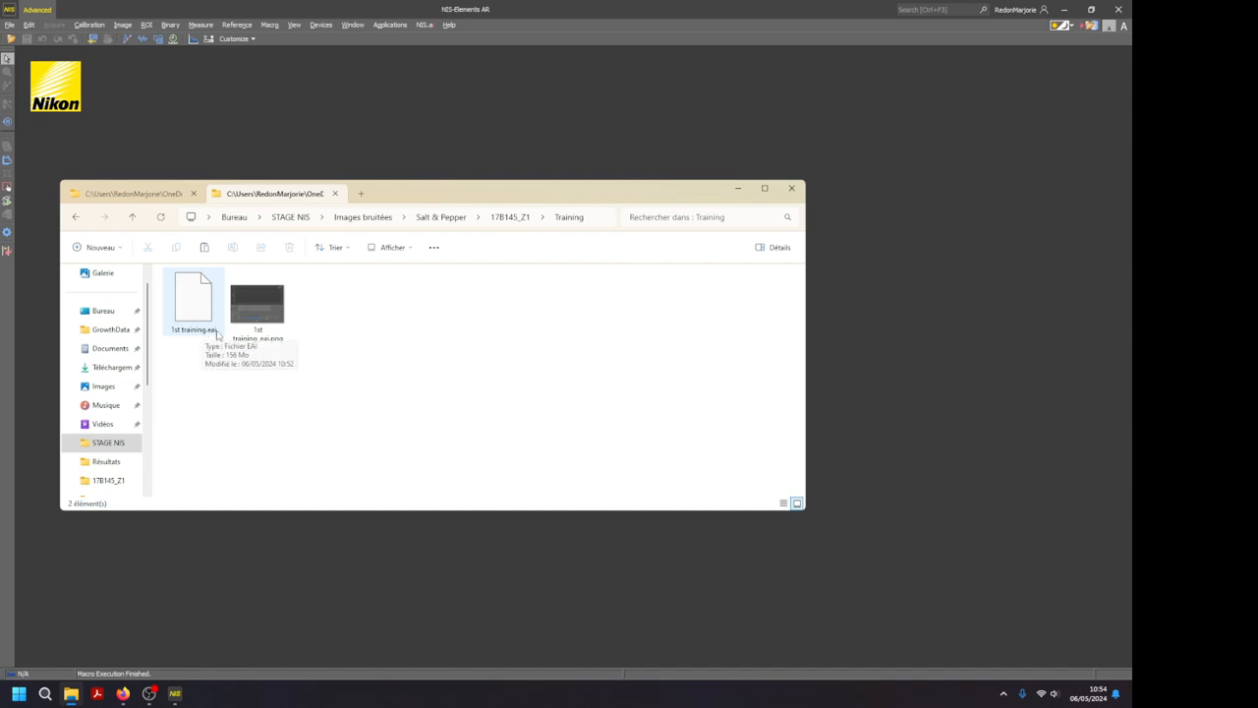
pyautogui.doubleClick(256, 302)
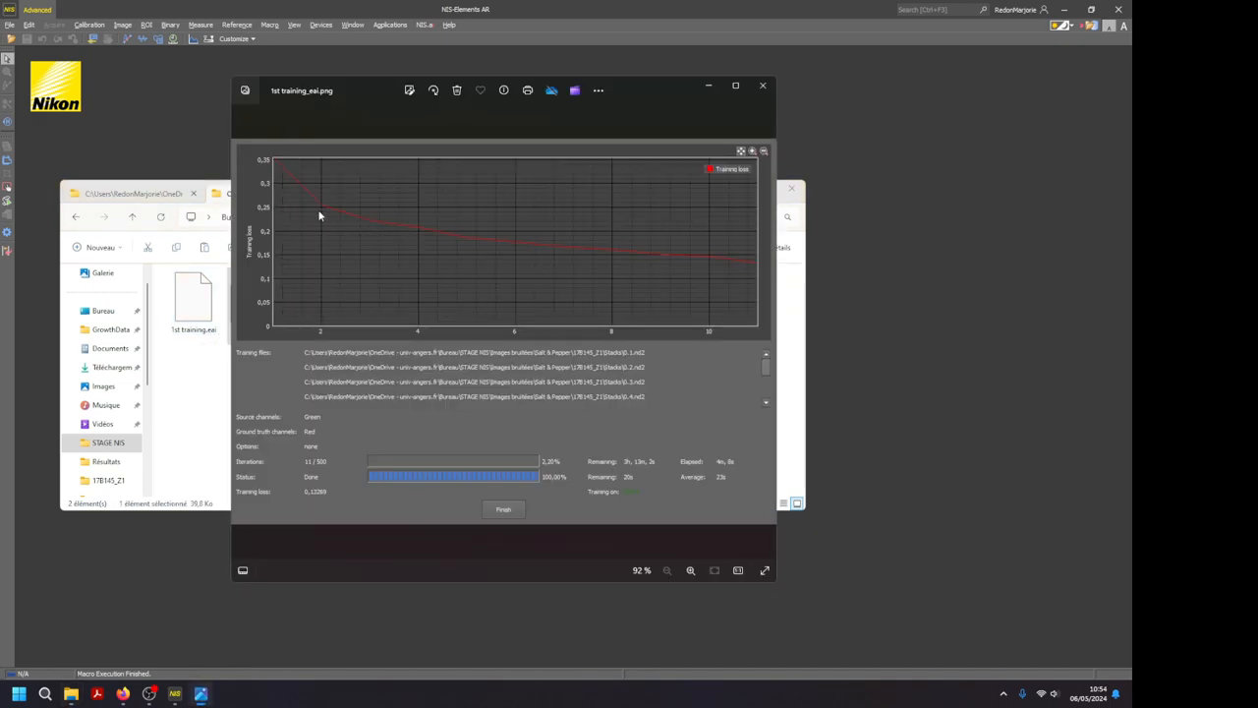
pyautogui.moveTo(726, 273)
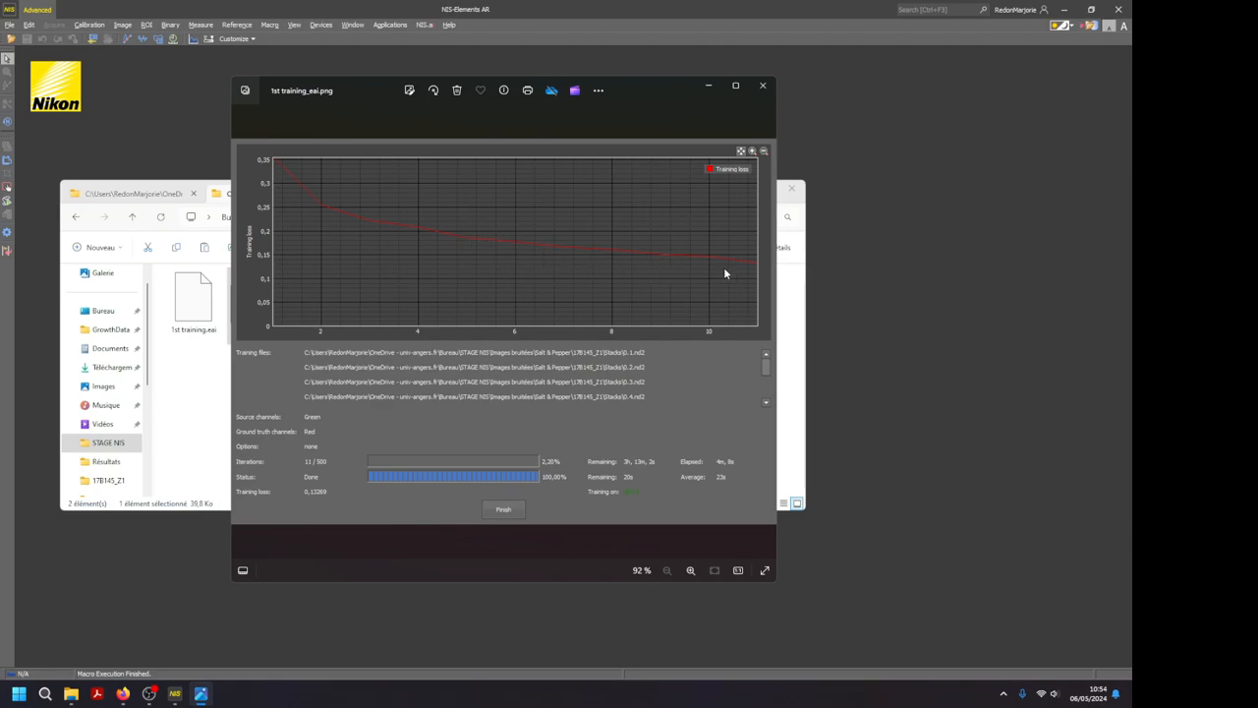
pyautogui.moveTo(280, 468)
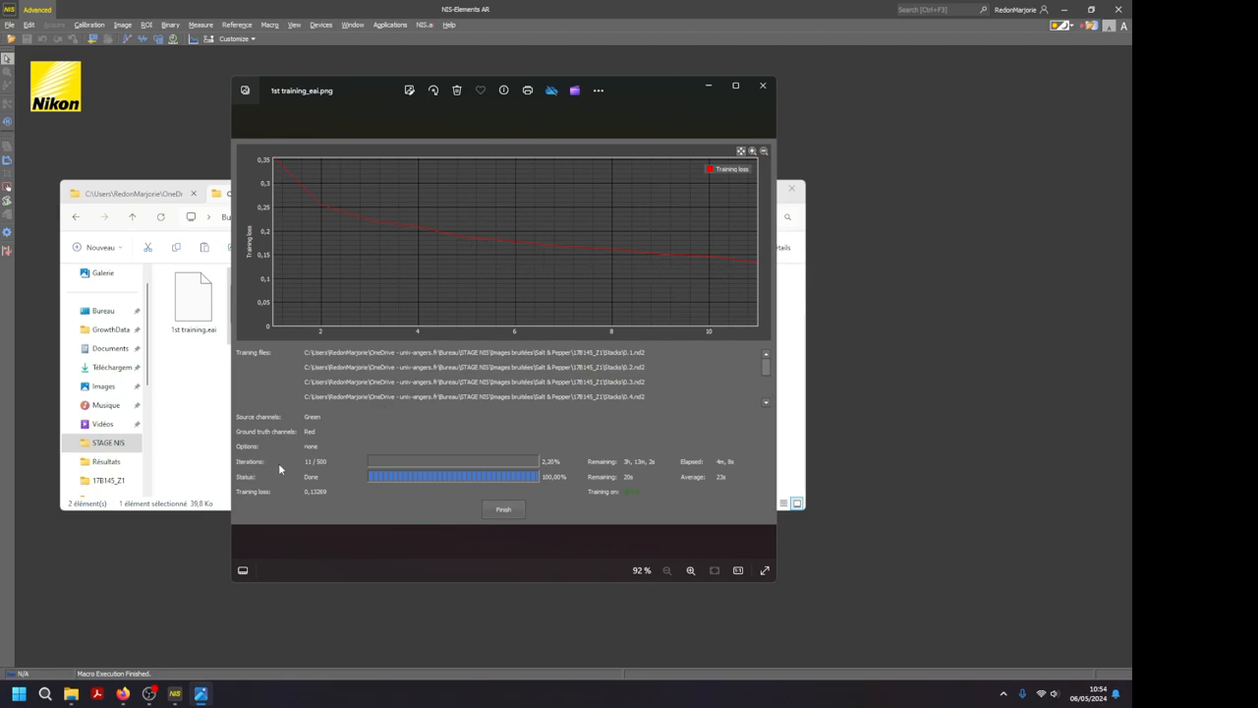
pyautogui.moveTo(324, 470)
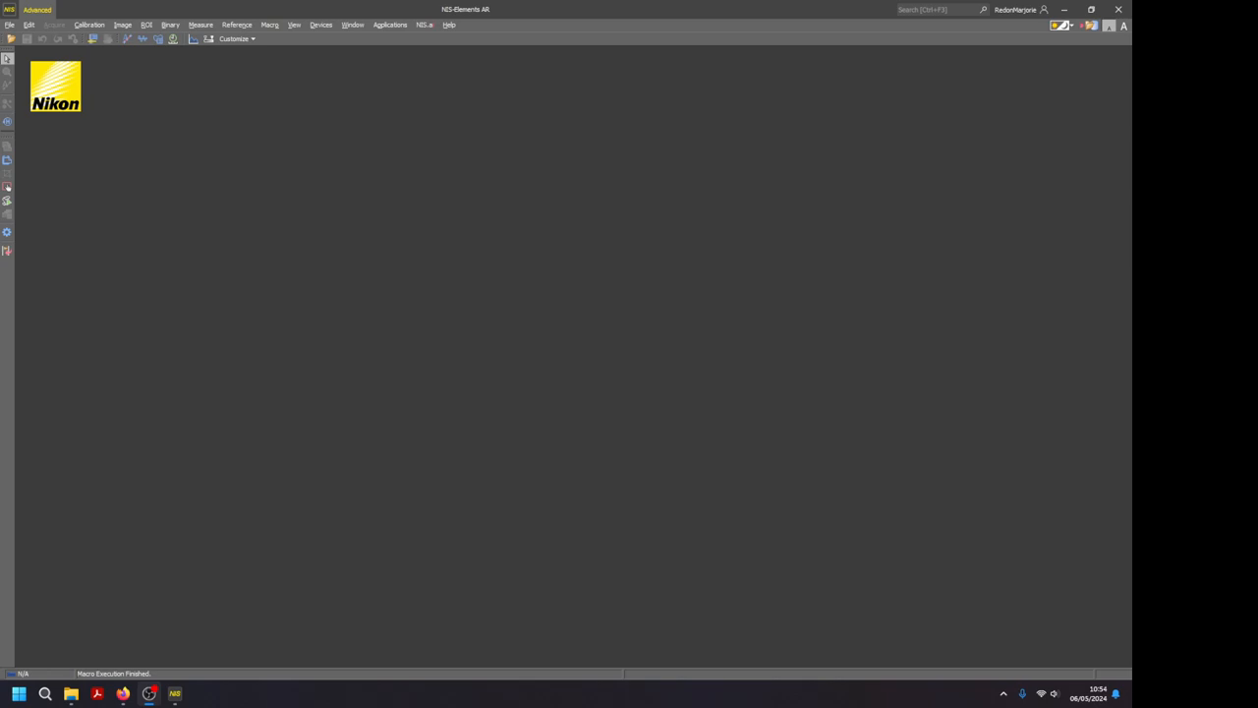
pyautogui.moveTo(279, 354)
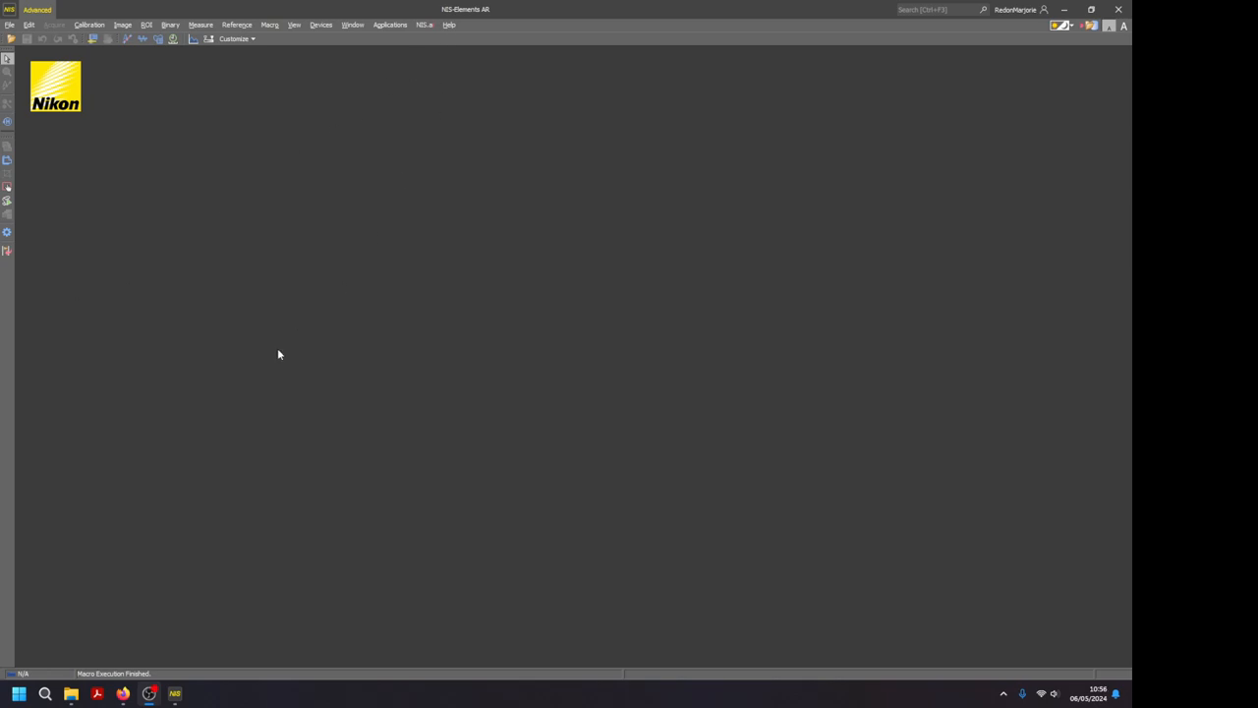
pyautogui.moveTo(409, 104)
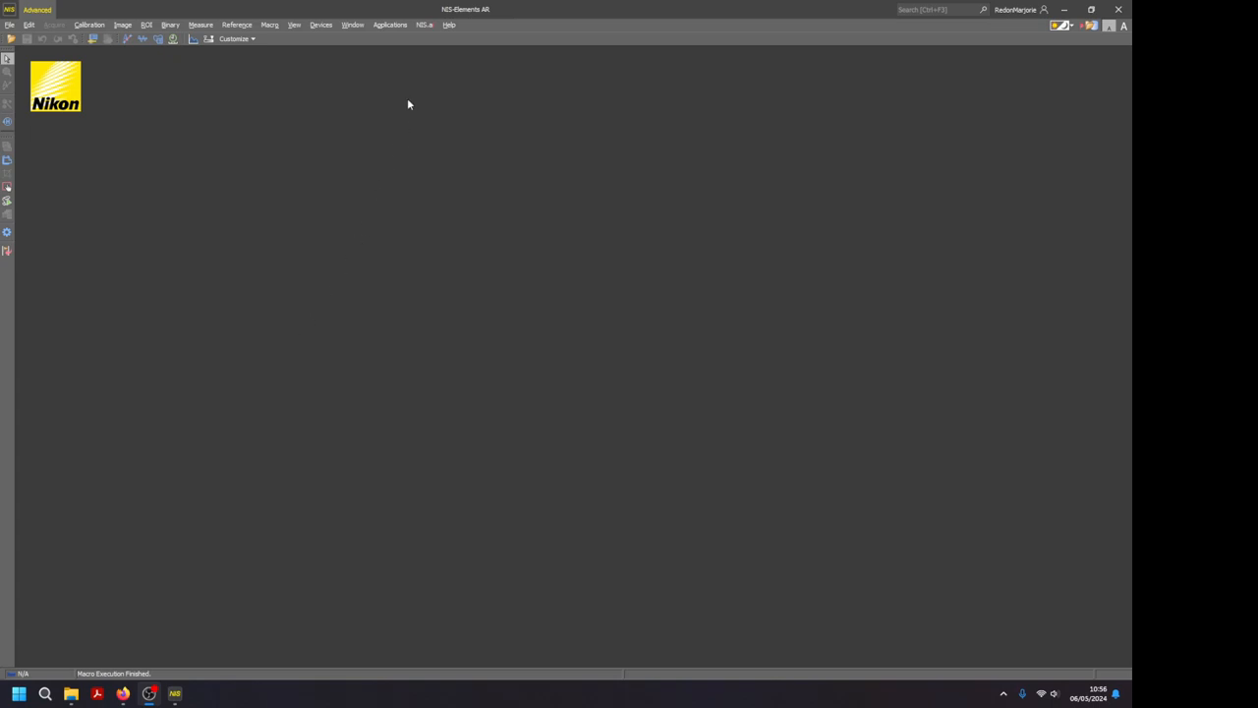
# Set up Enhance.ai training with the added files, green channel as source and red as ground truth.
pyautogui.click(425, 24)
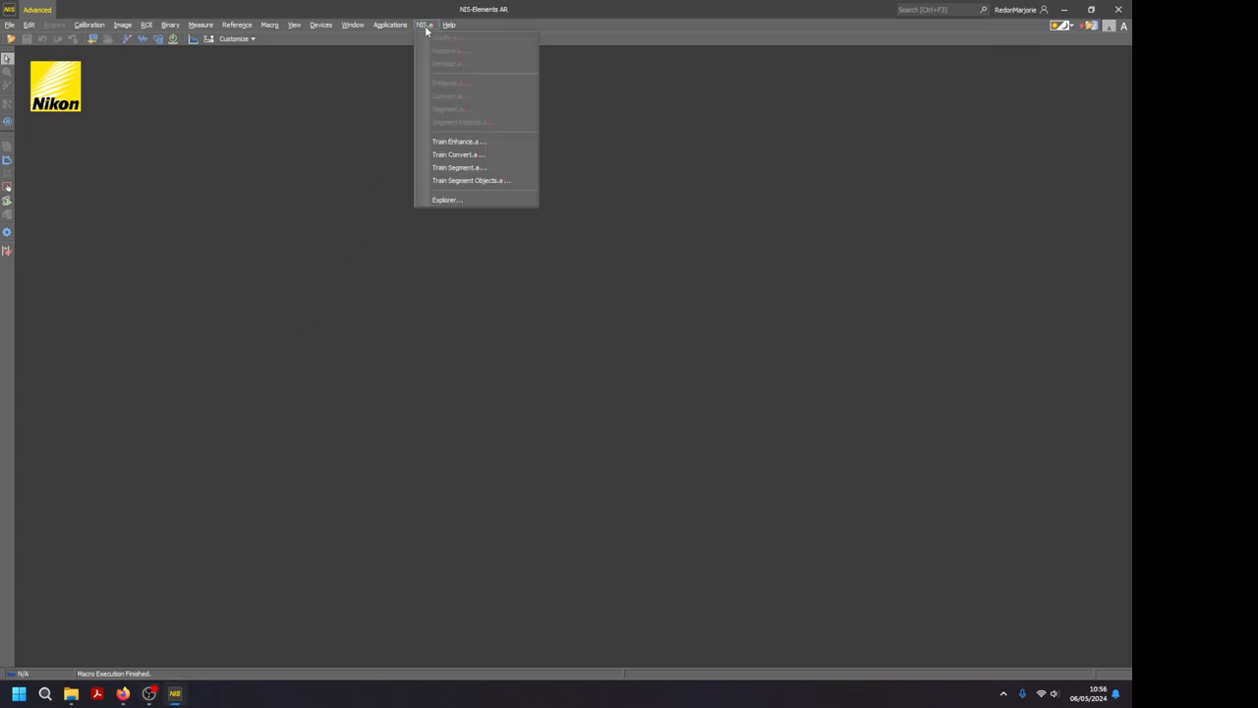
pyautogui.moveTo(460, 142)
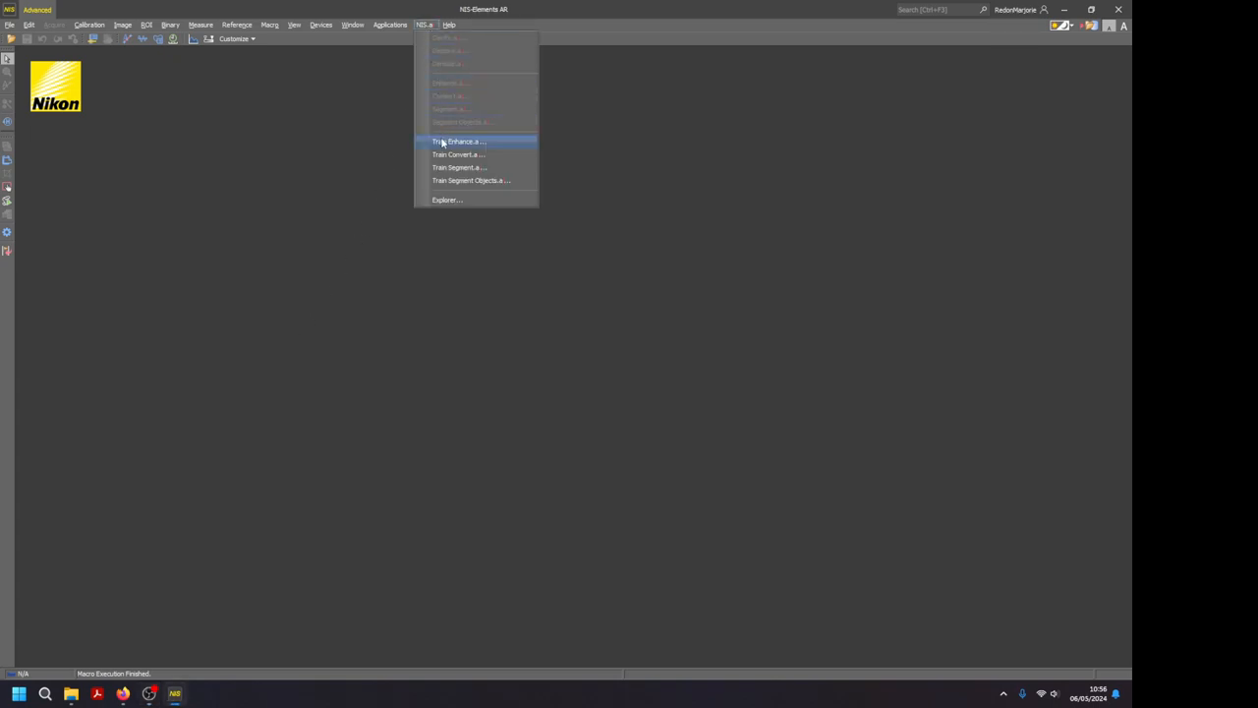
pyautogui.click(461, 142)
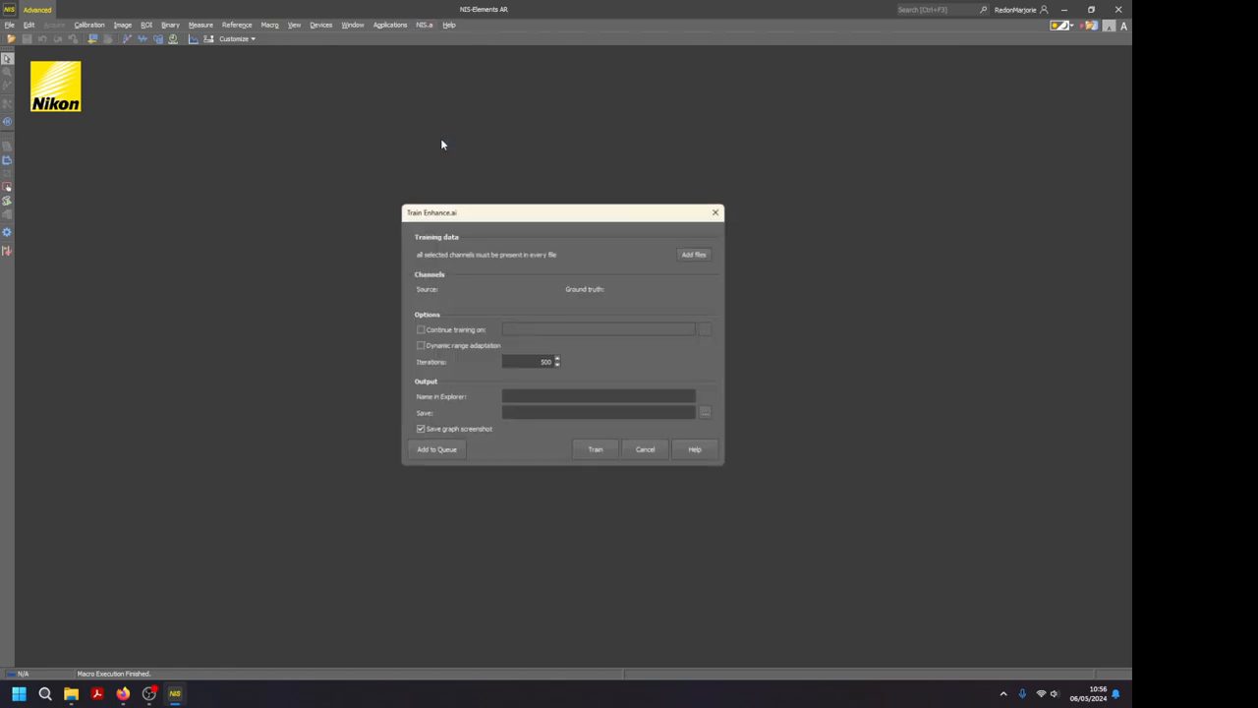
pyautogui.click(694, 256)
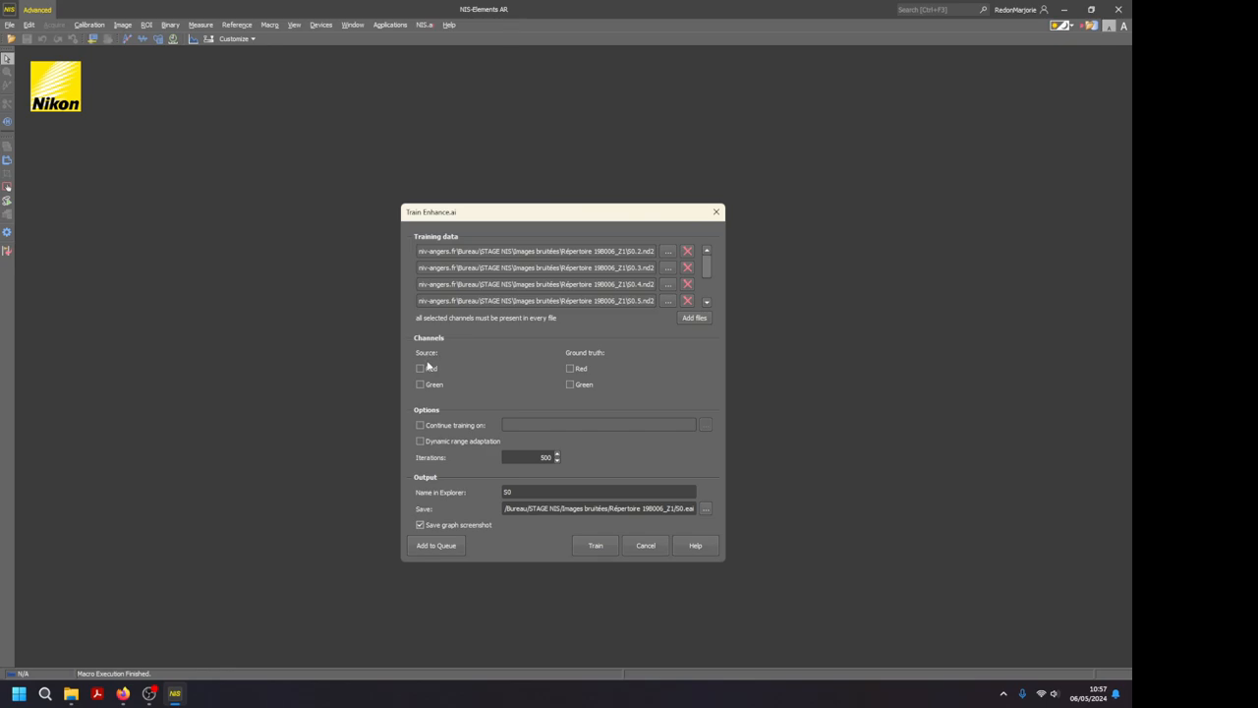
pyautogui.click(421, 384)
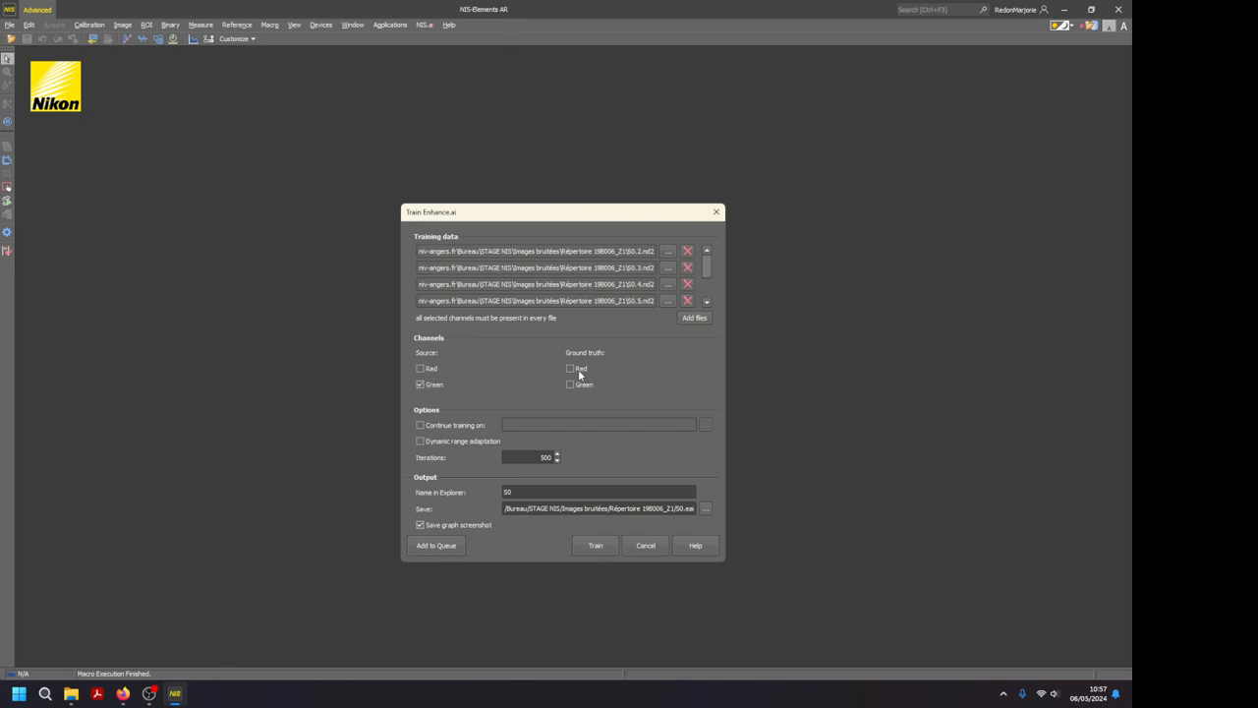
pyautogui.click(570, 369)
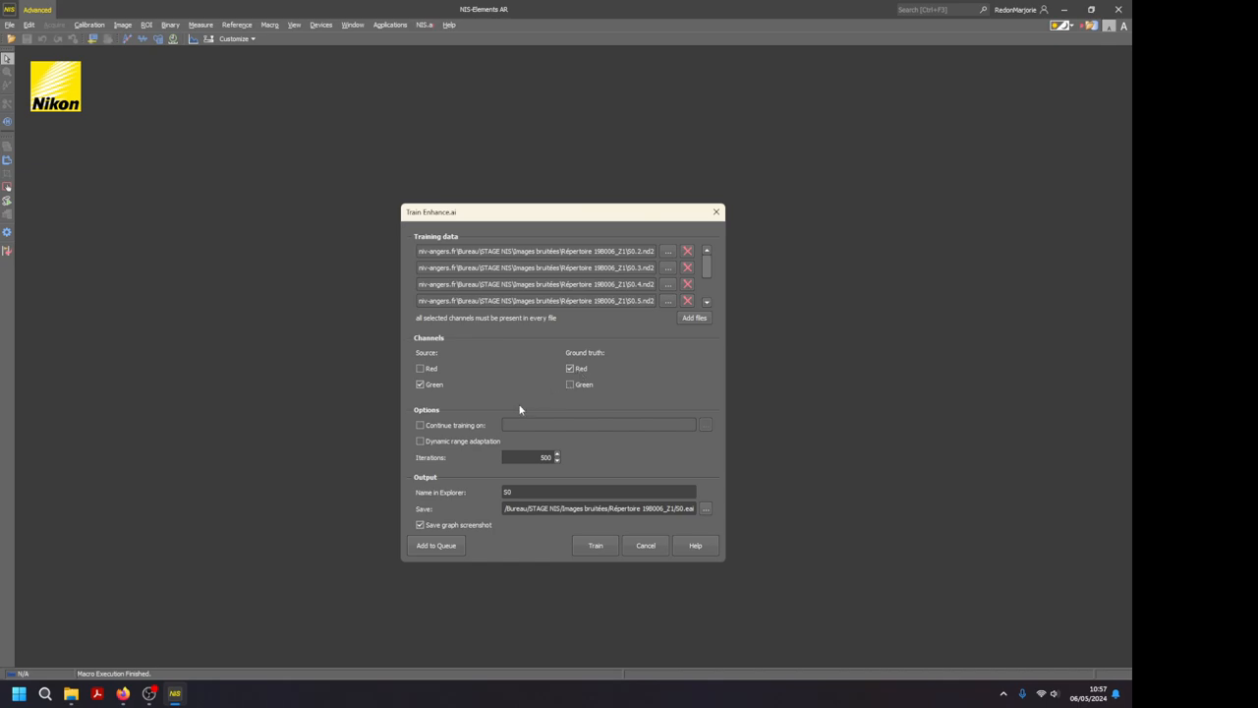
pyautogui.moveTo(411, 401)
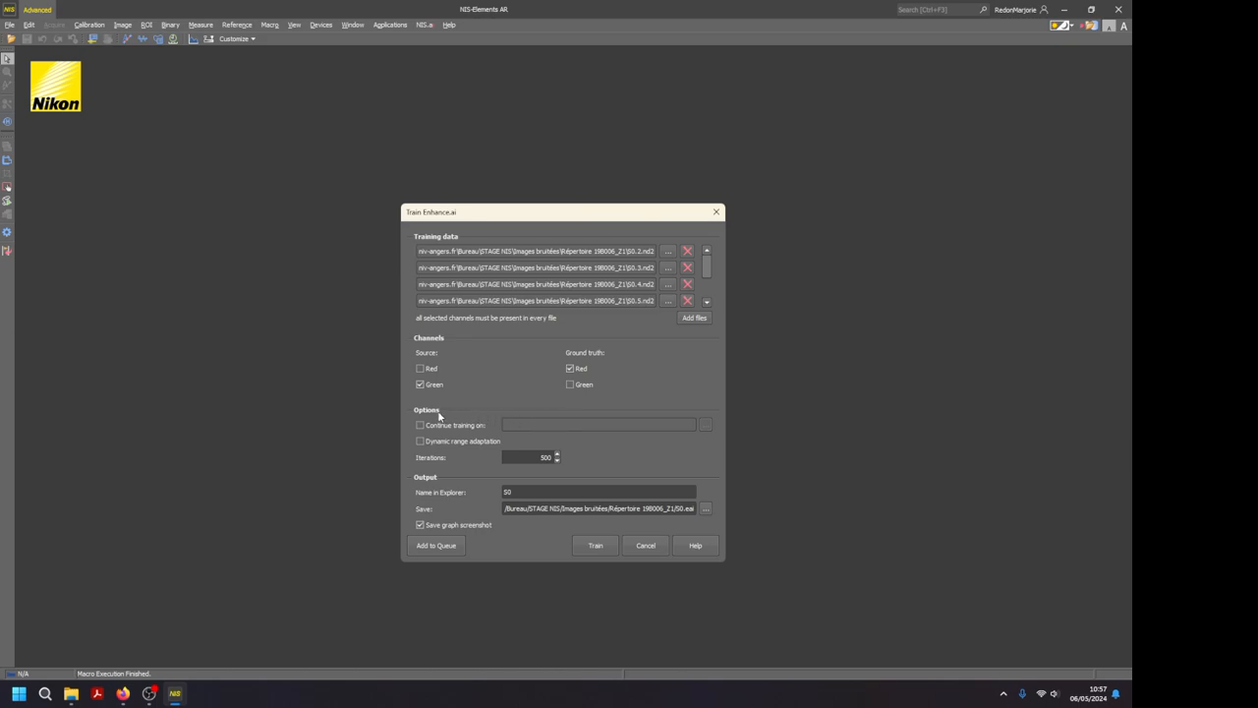
# Continue training from the 1st training.eai model, save as '2nd training', and start training.
pyautogui.click(421, 425)
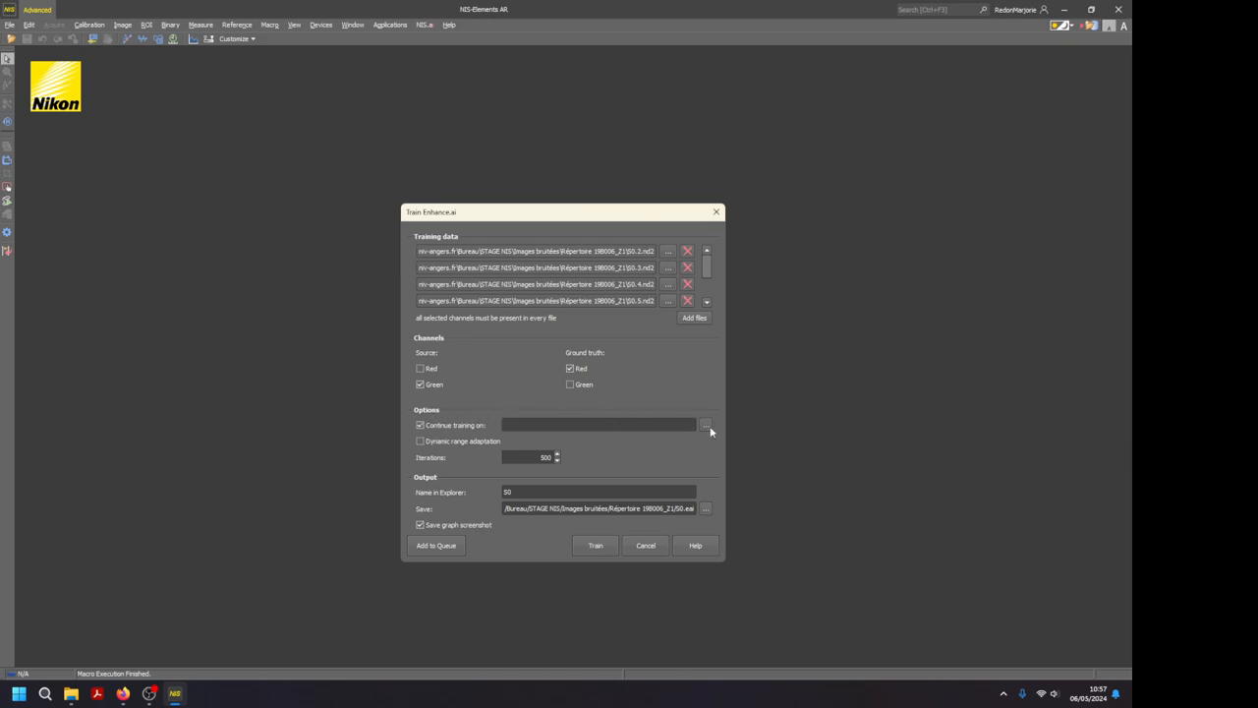
pyautogui.click(706, 425)
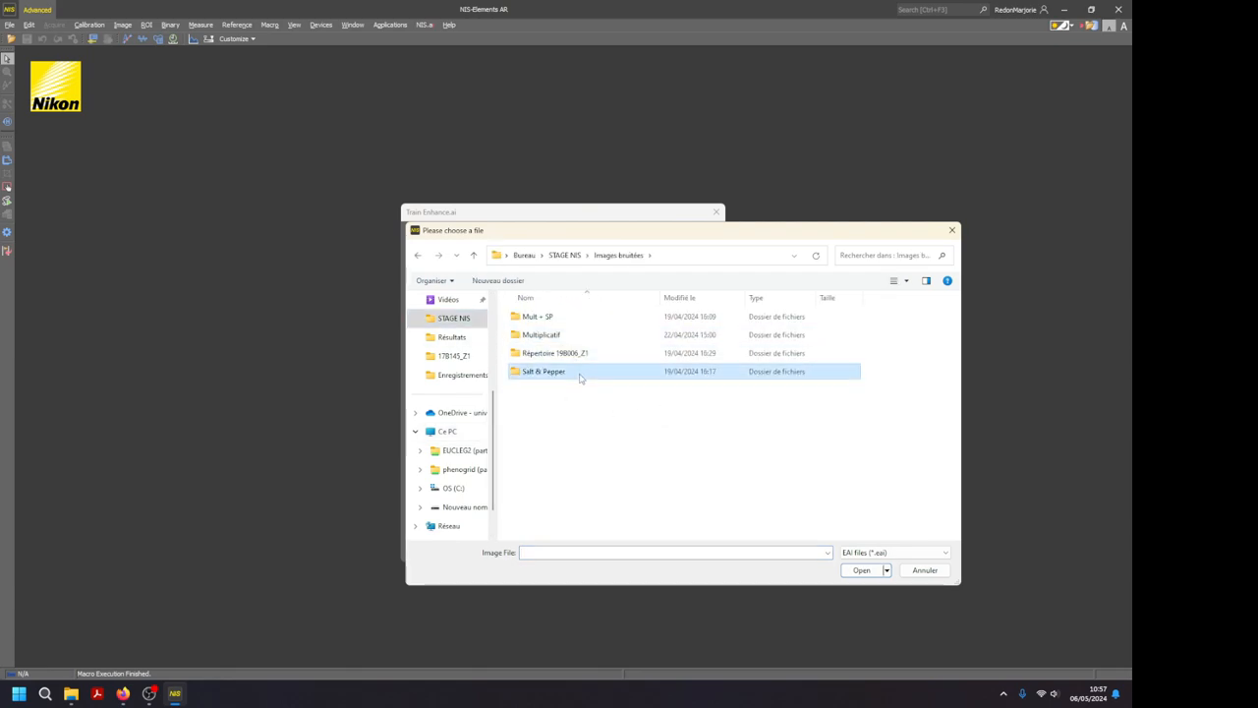
pyautogui.doubleClick(543, 371)
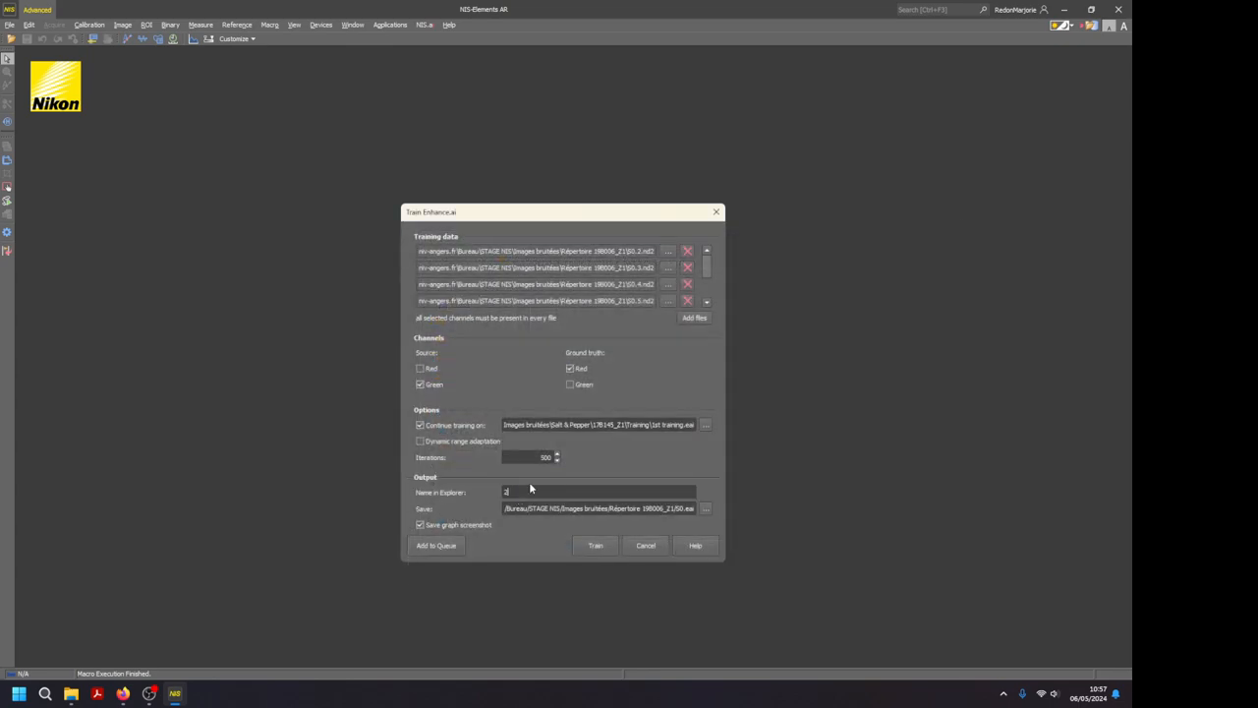
pyautogui.write('nd training')
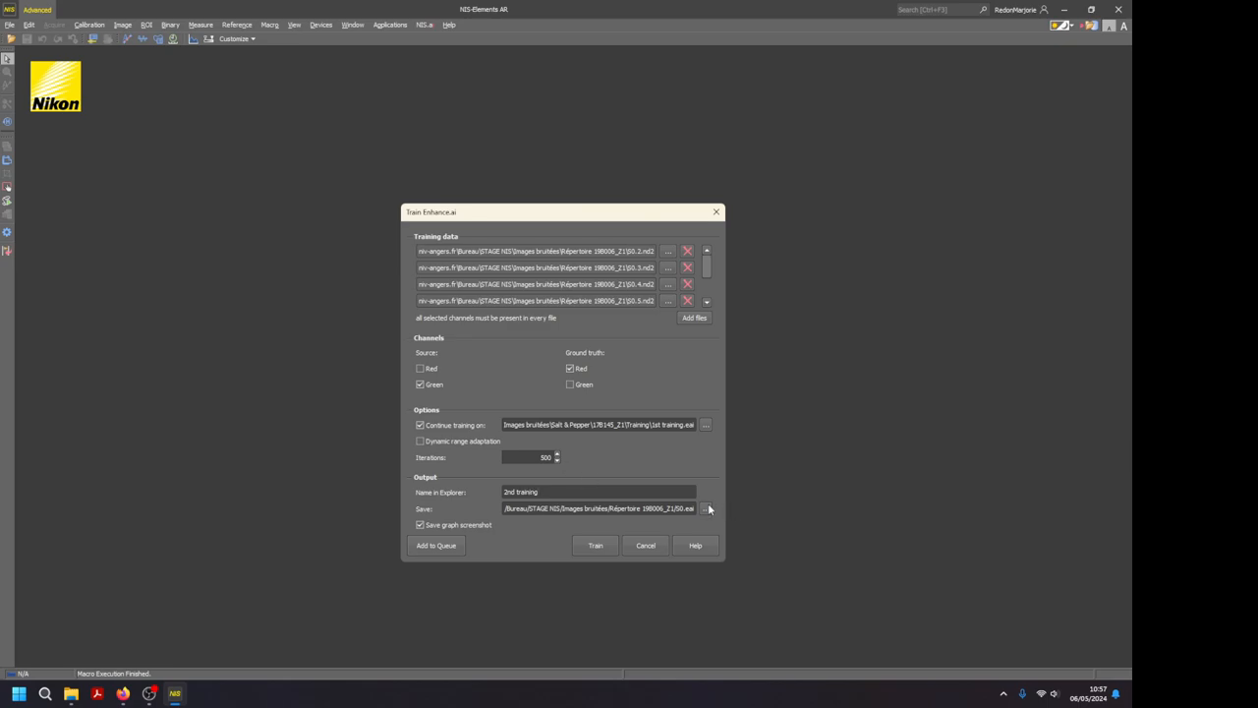
pyautogui.click(708, 507)
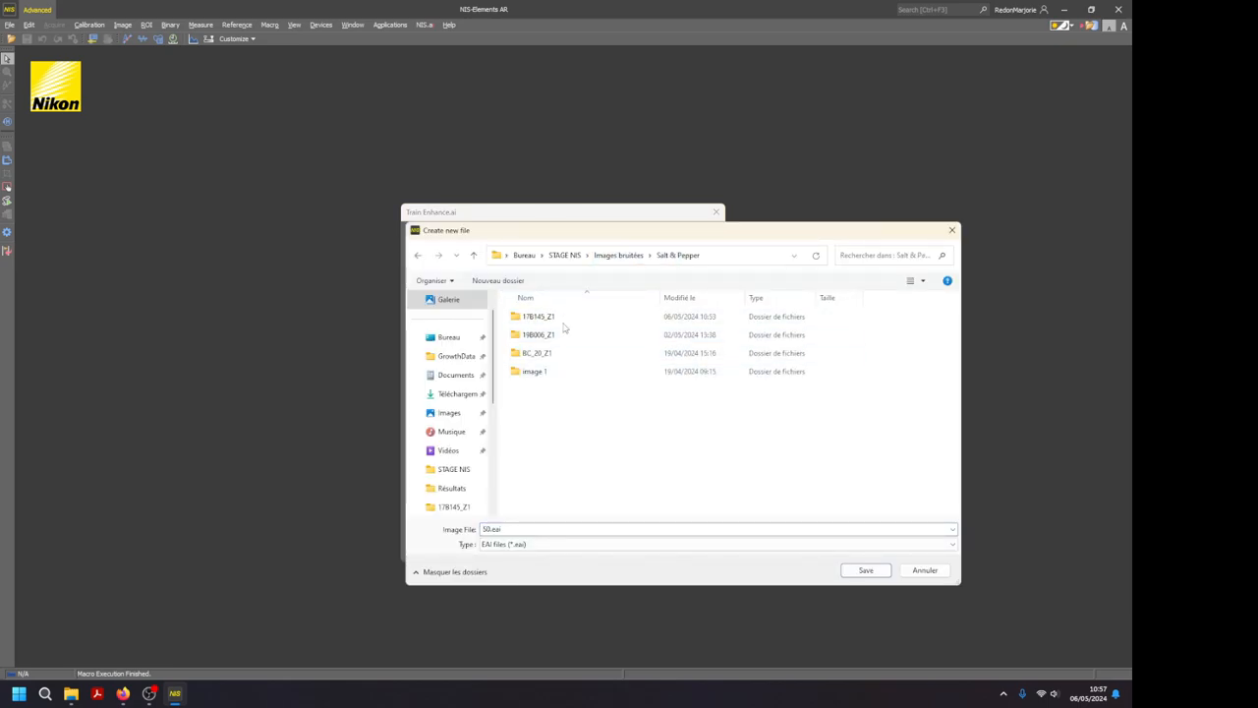
pyautogui.click(865, 570)
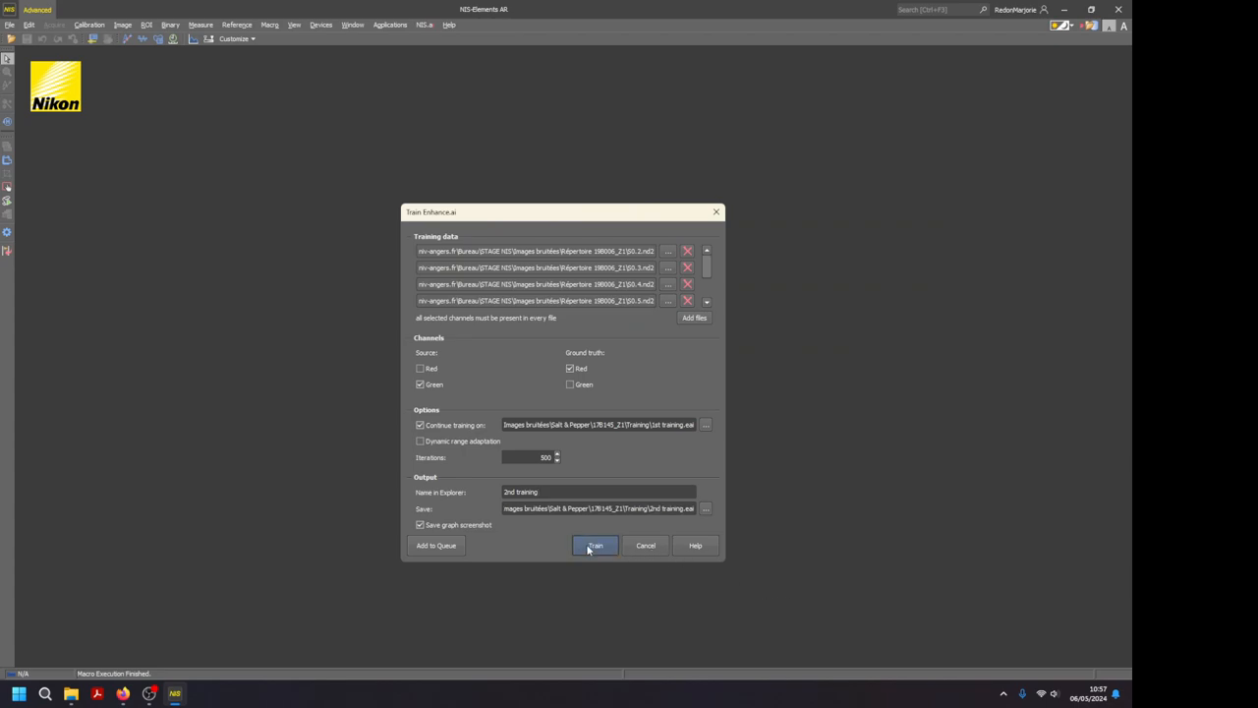
pyautogui.click(594, 546)
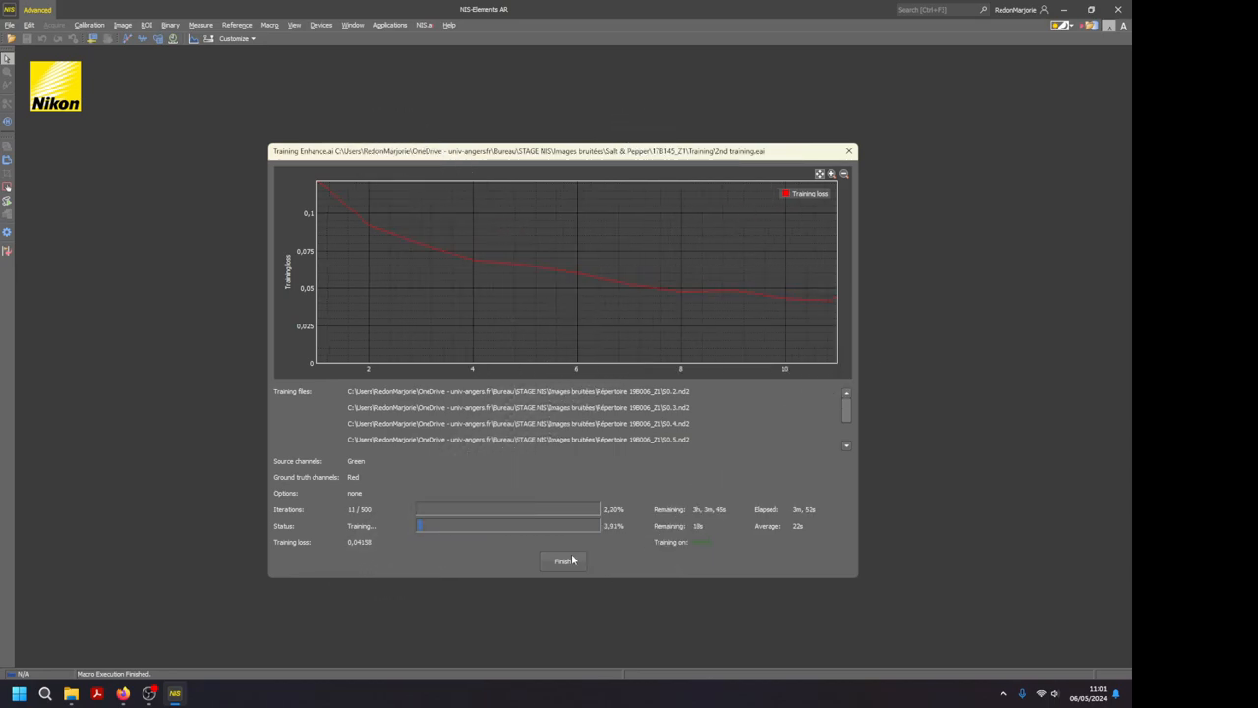
# Dismiss the Training Enhance.ai progress window.
pyautogui.click(563, 560)
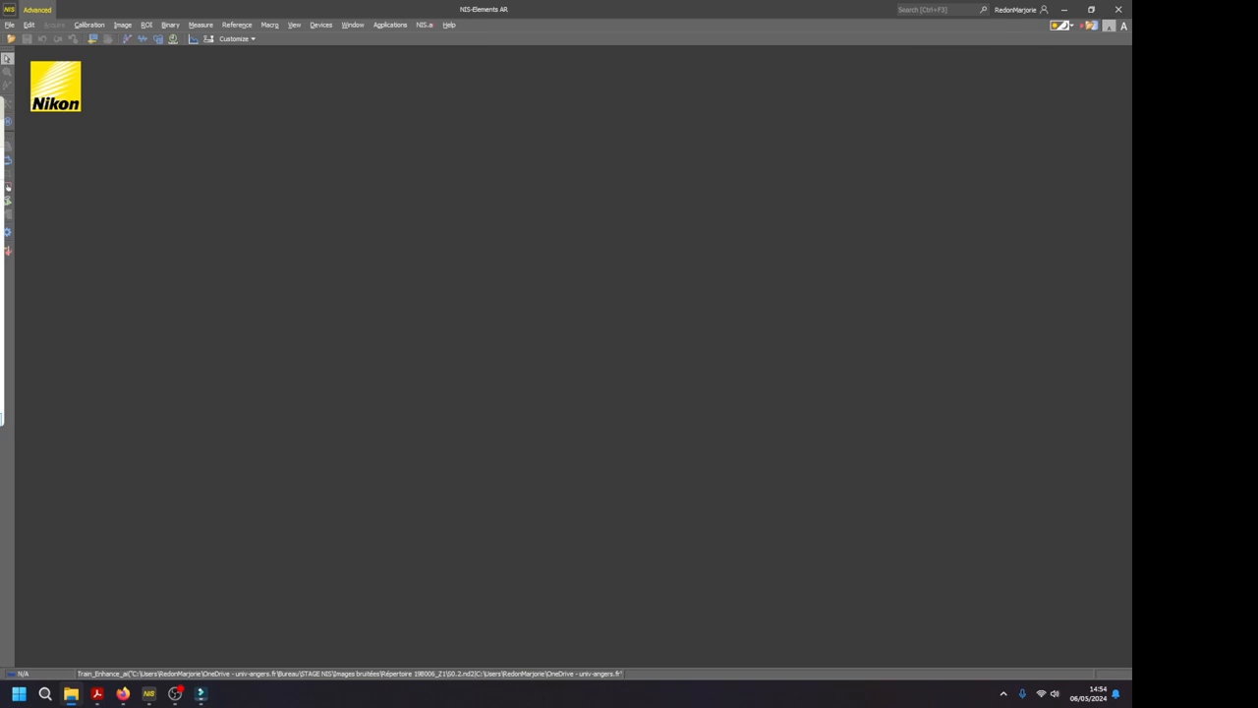
pyautogui.moveTo(202, 251)
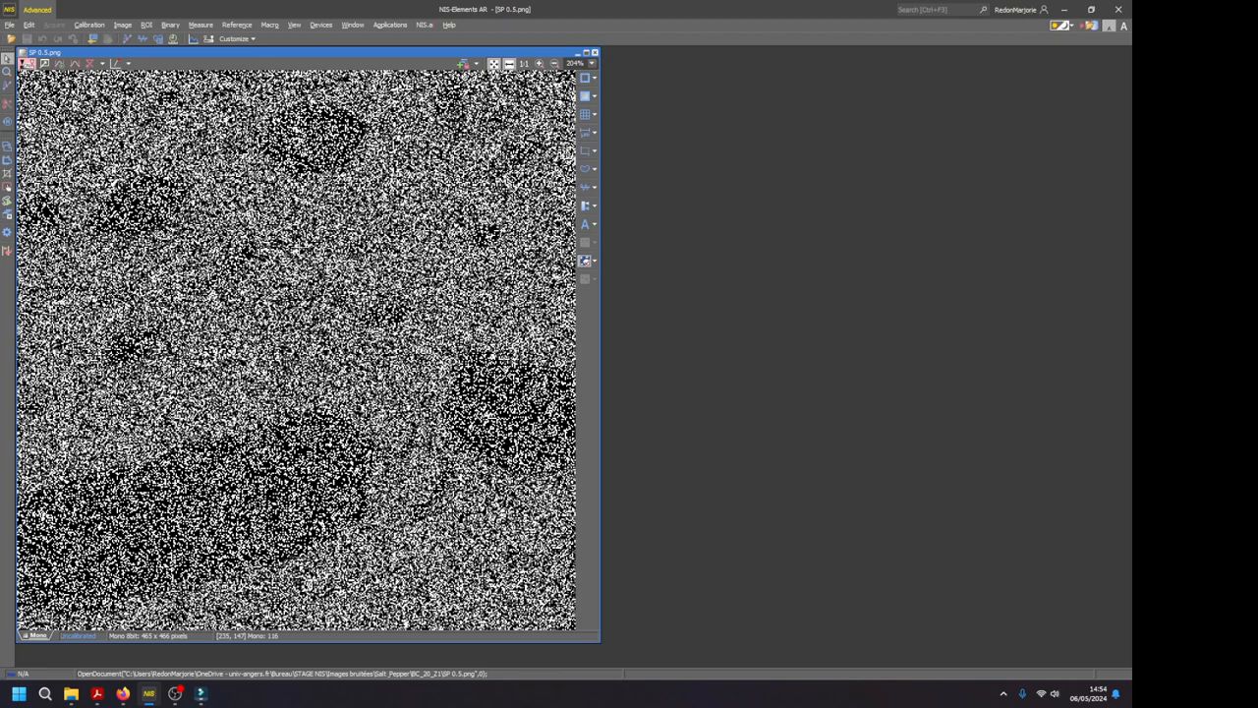
pyautogui.moveTo(299, 246)
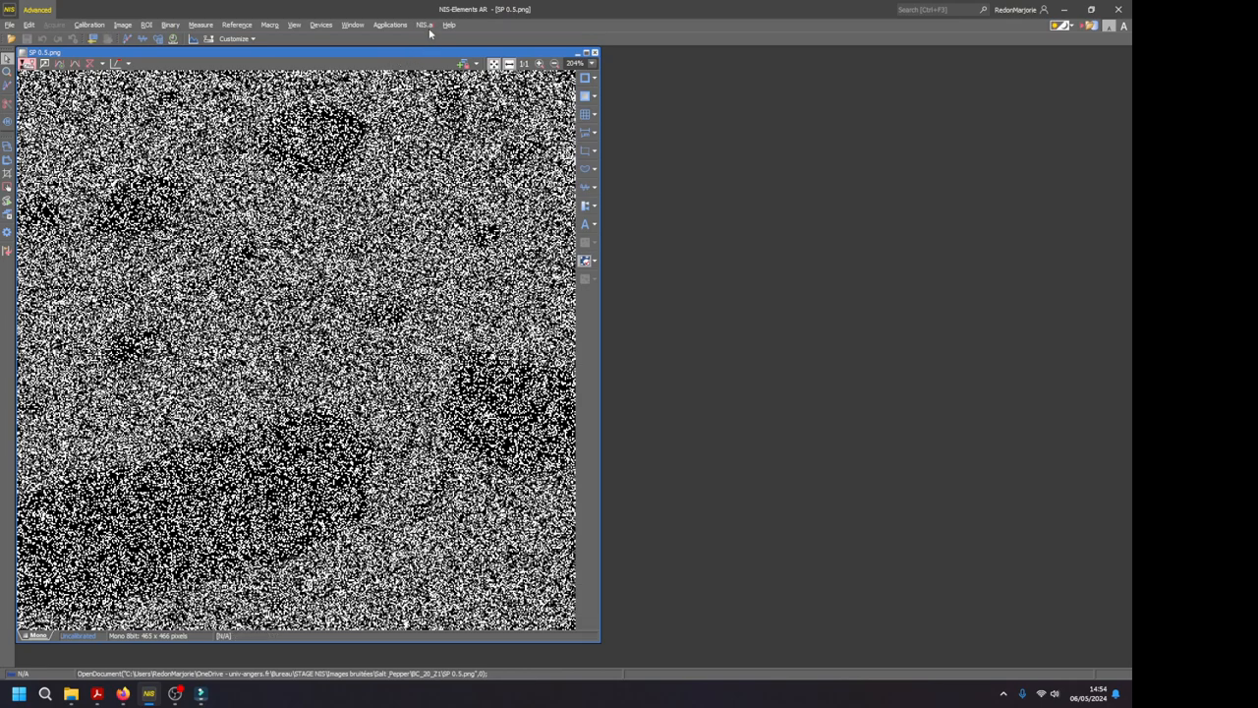
# Run Enhance.ai on the noisy image using the '2nd training' model from the Training folder.
pyautogui.click(424, 24)
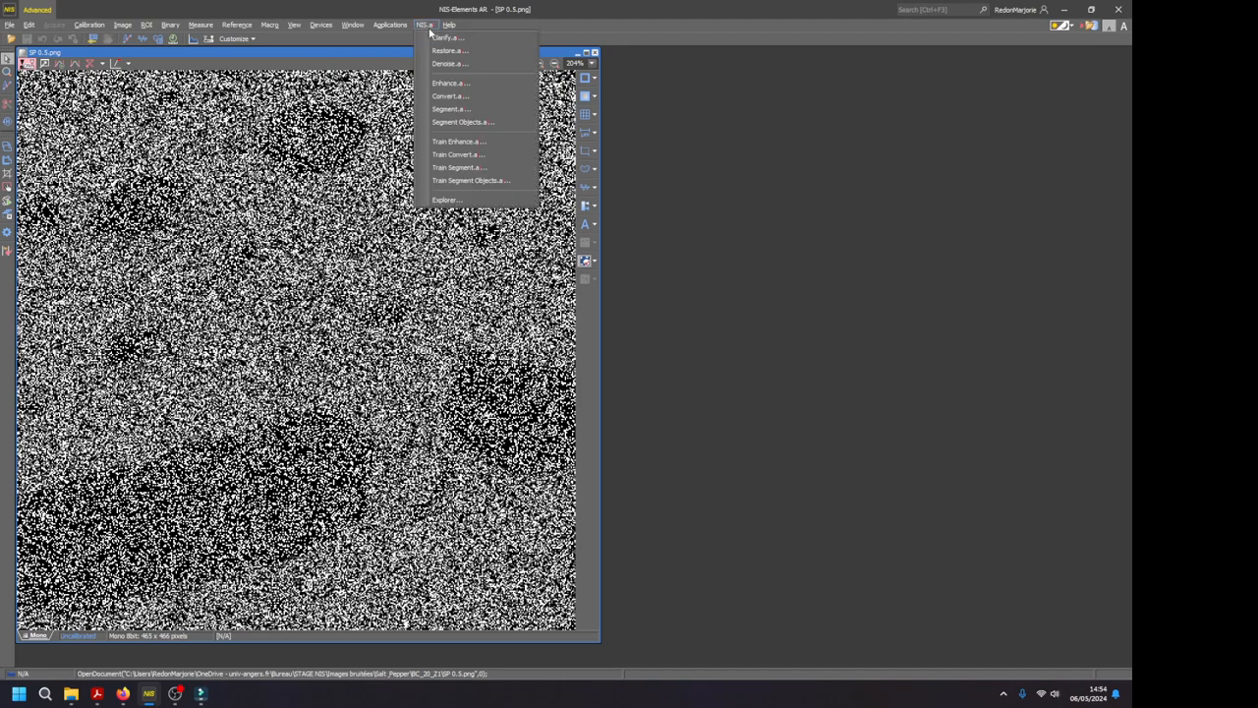
pyautogui.moveTo(437, 82)
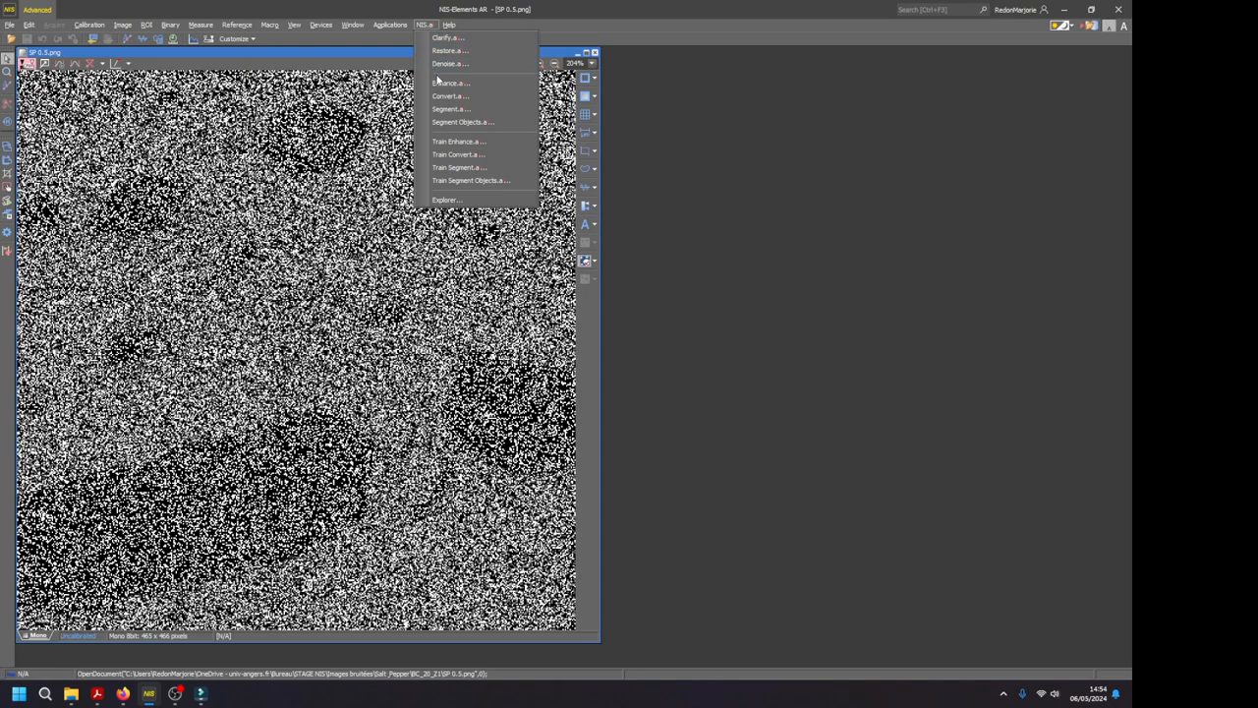
pyautogui.moveTo(451, 94)
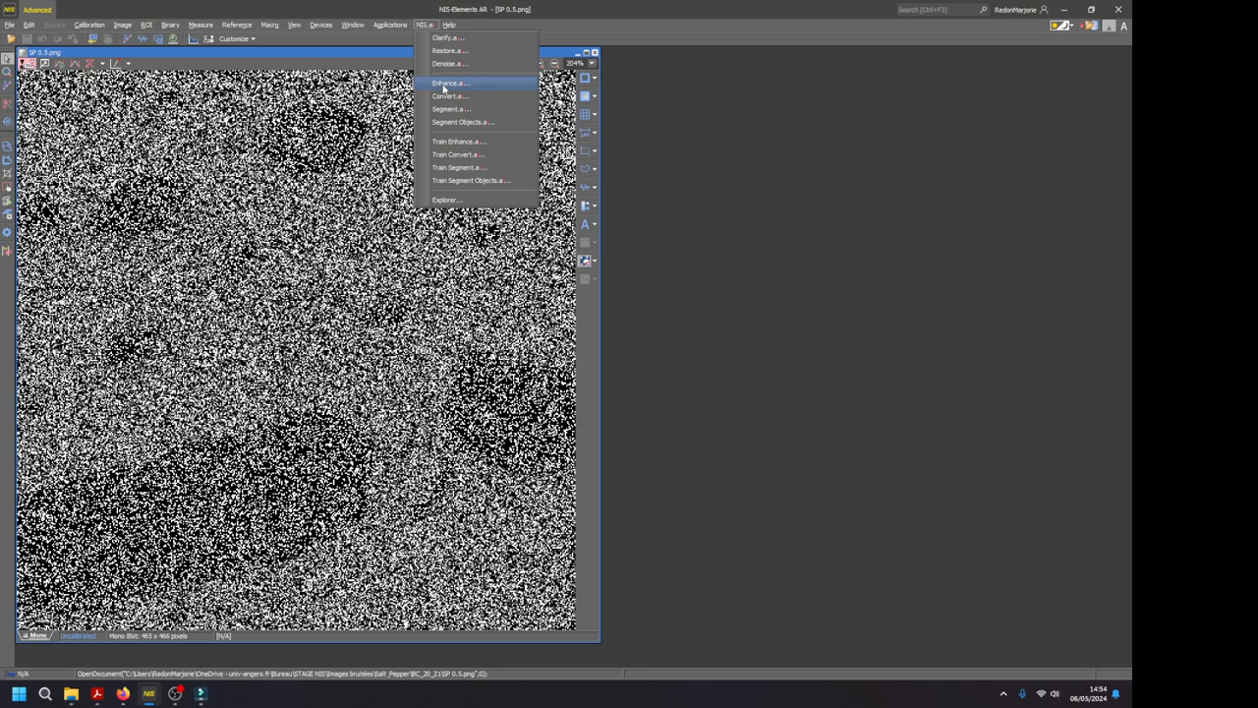
pyautogui.click(450, 82)
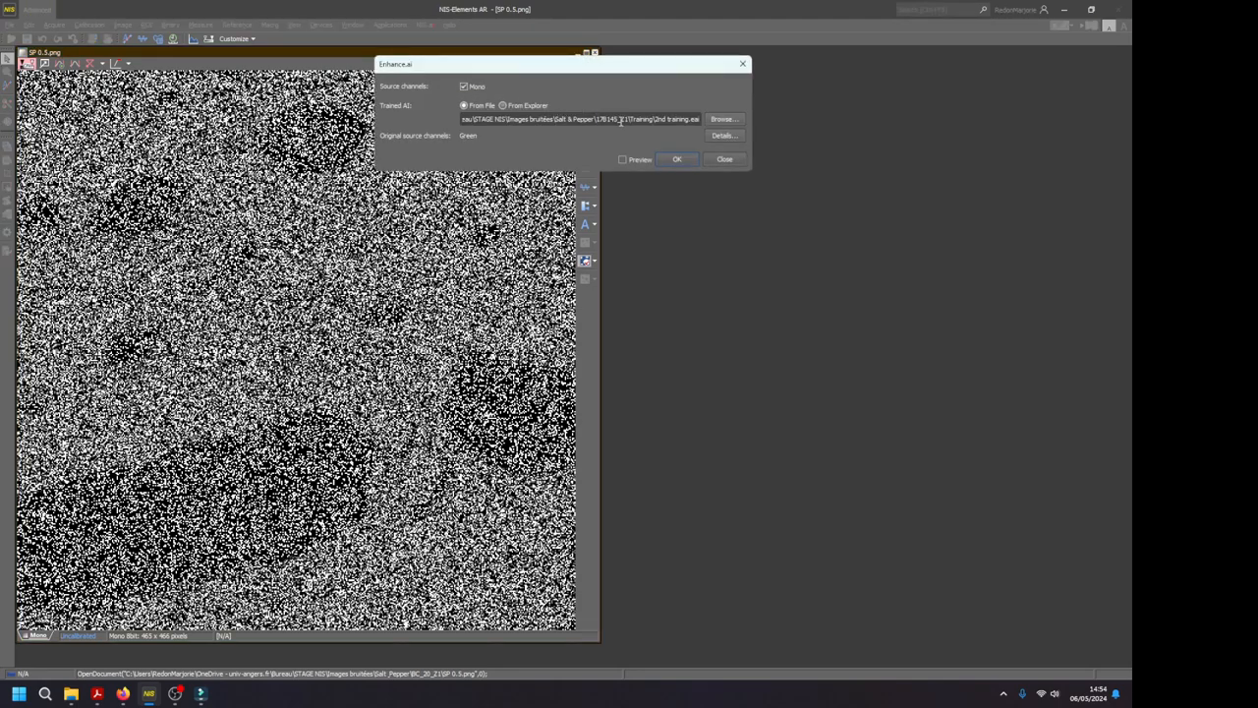
pyautogui.click(723, 120)
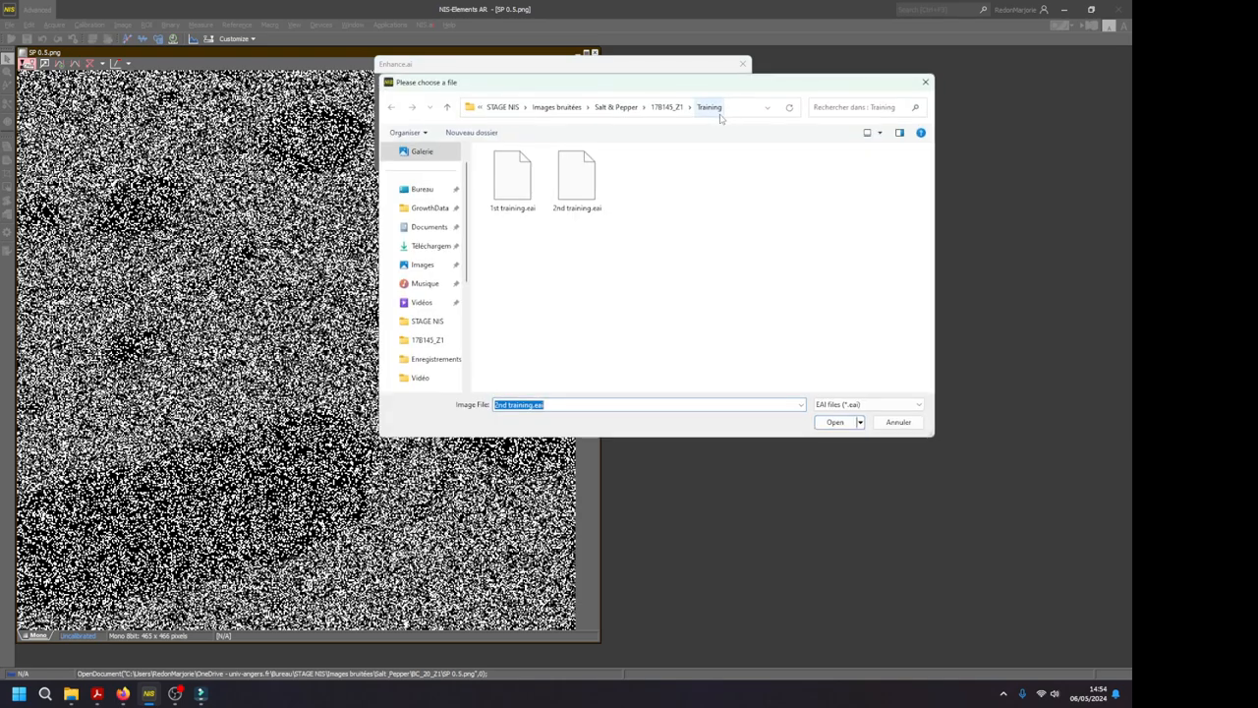
pyautogui.click(834, 421)
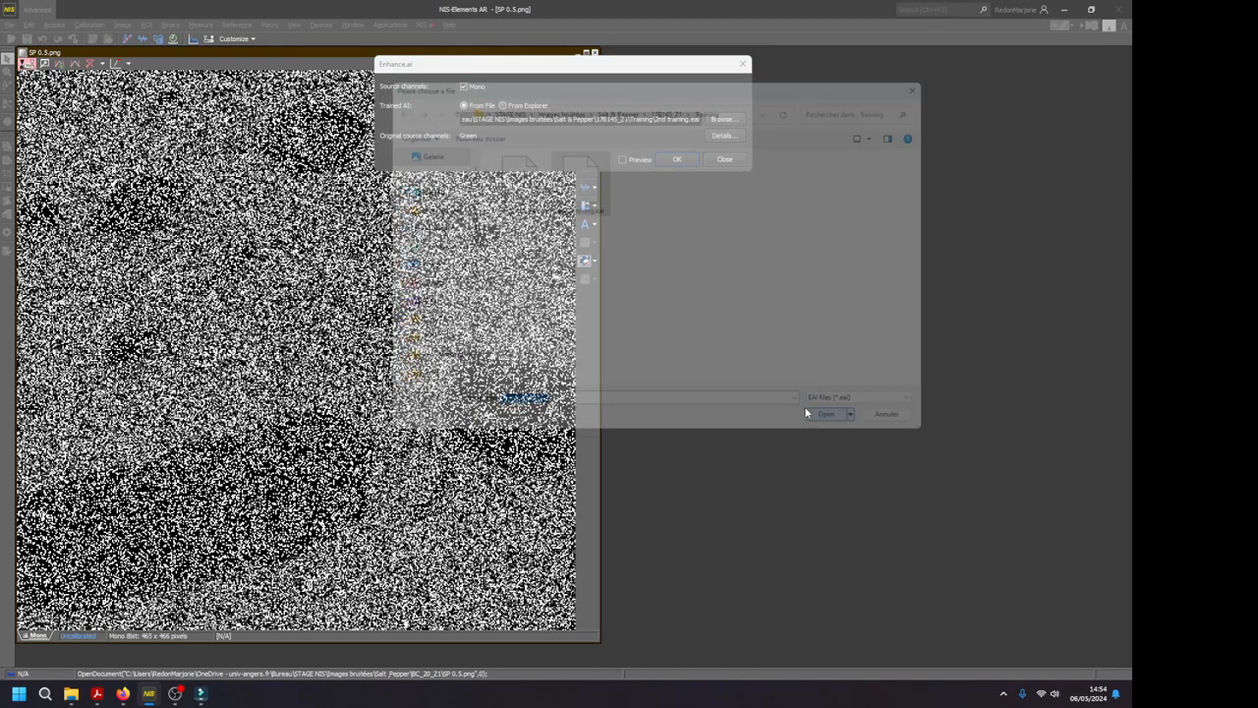
pyautogui.click(825, 413)
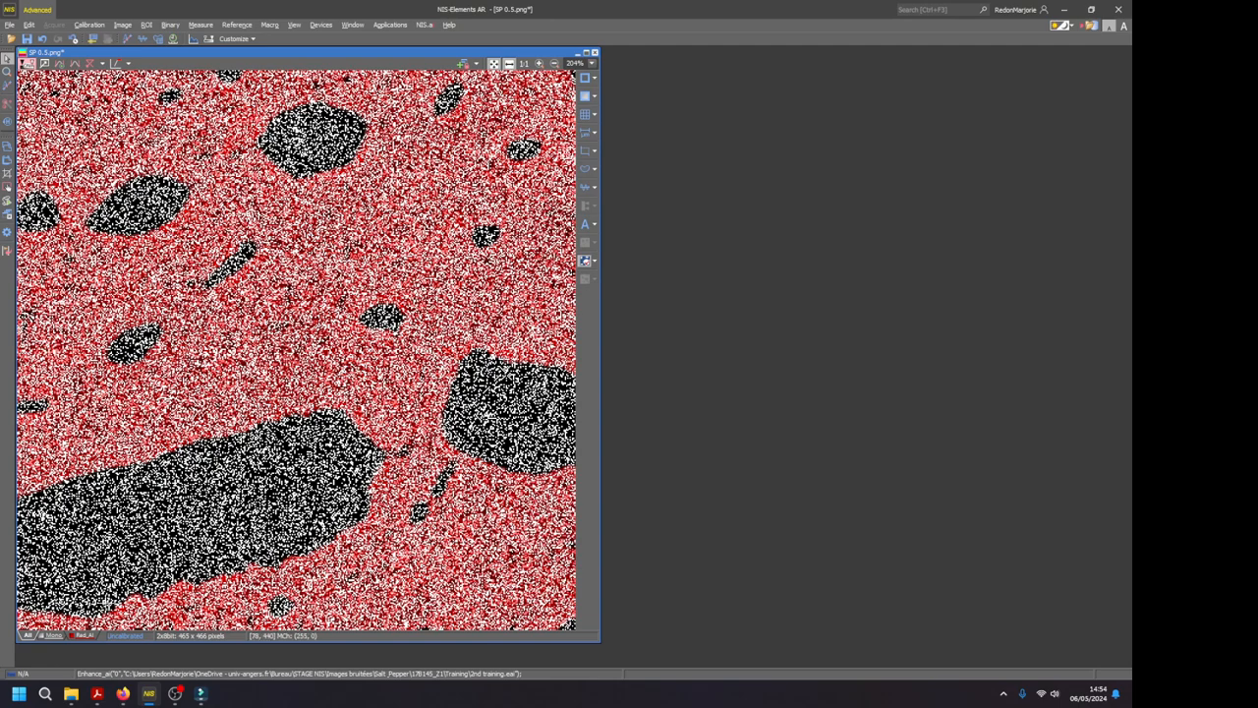
# Alternate between the original noisy channel and the Enhance.ai denoised channel to compare them.
pyautogui.click(55, 635)
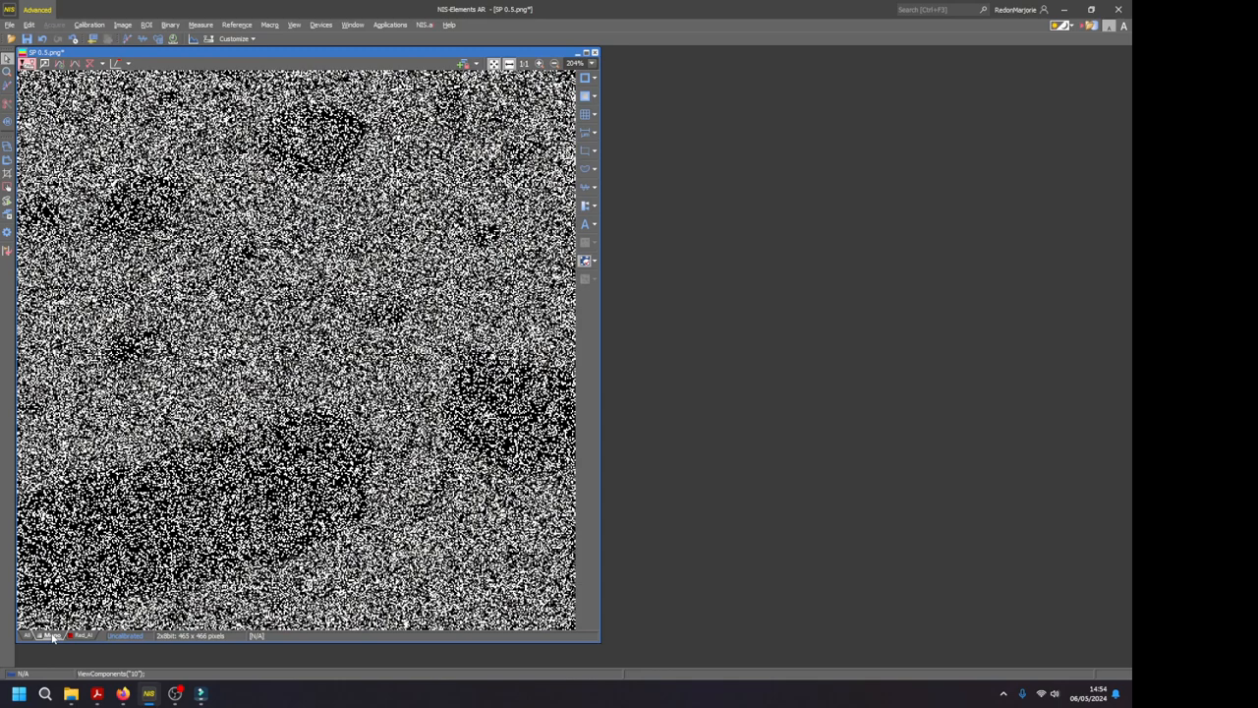
pyautogui.click(83, 635)
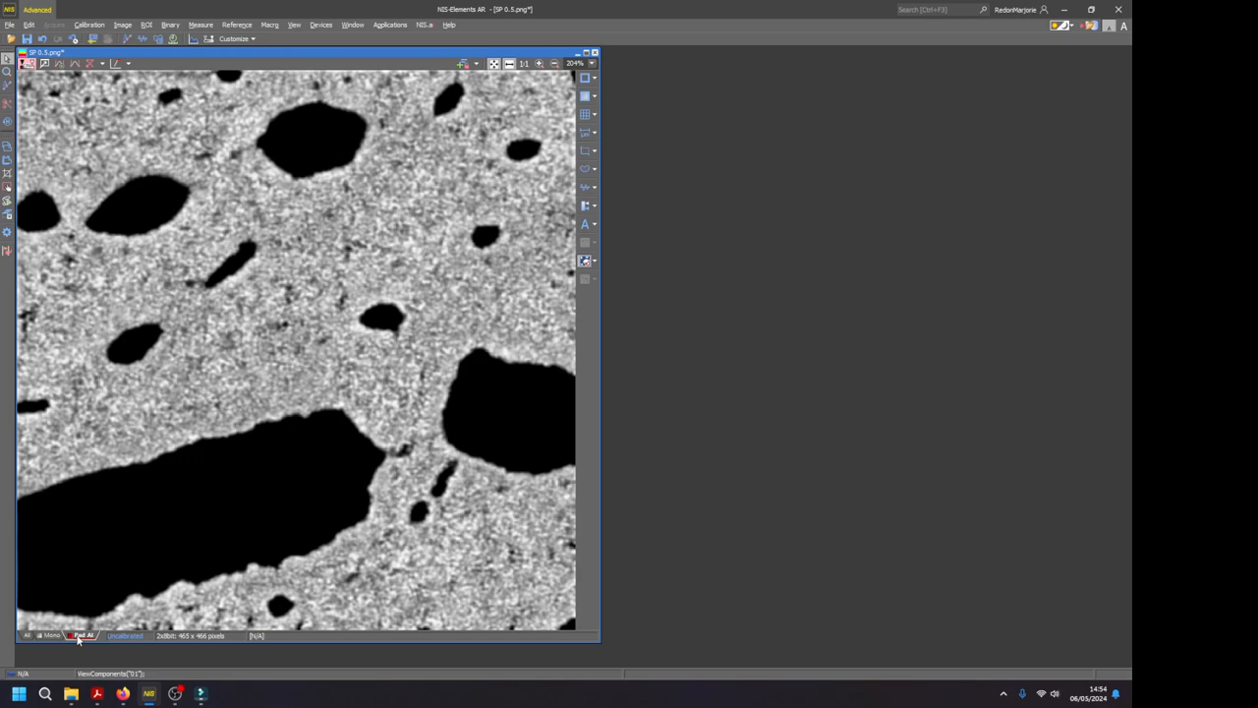
pyautogui.click(51, 635)
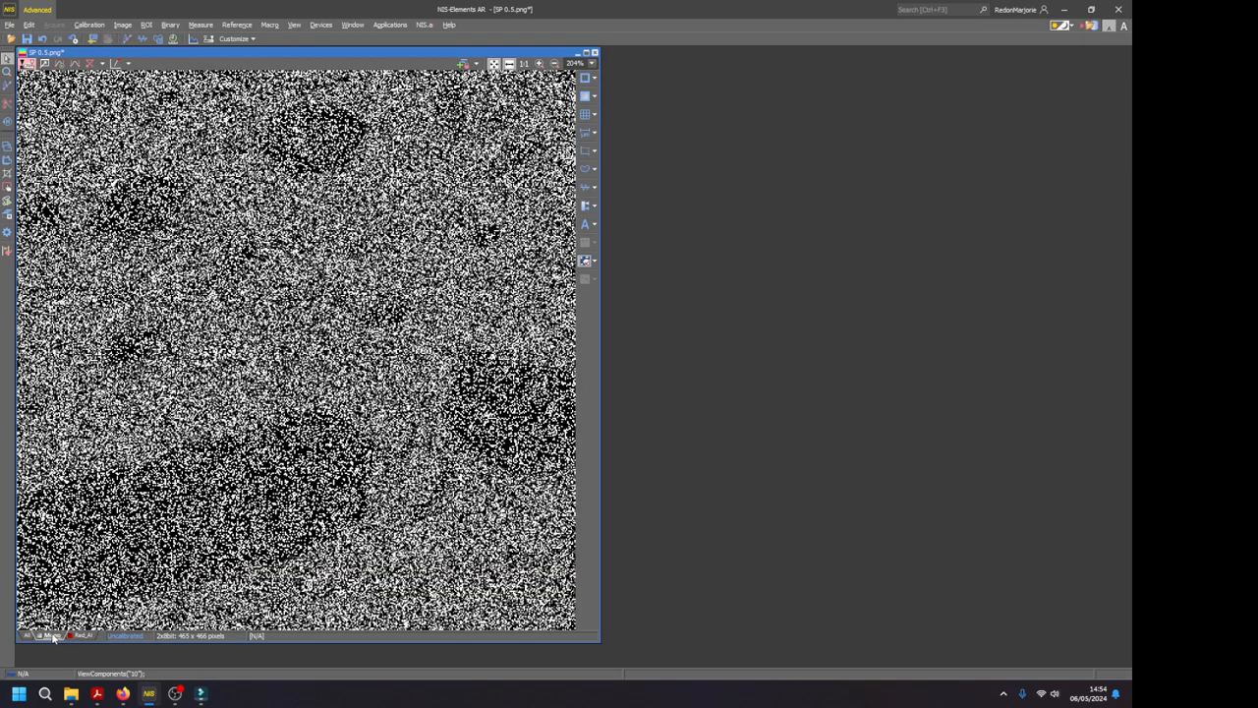
pyautogui.click(83, 635)
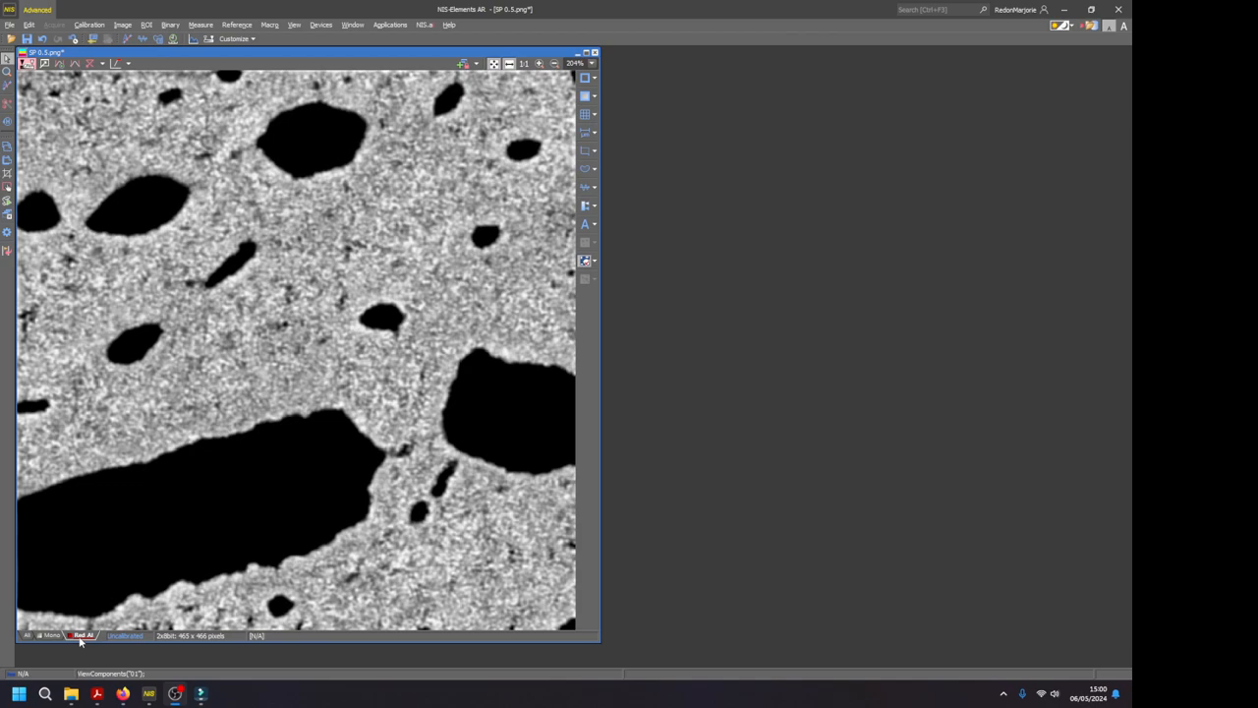
# Extract the Enhance.ai channel into its own document via the channel tab's context menu.
pyautogui.rightClick(82, 635)
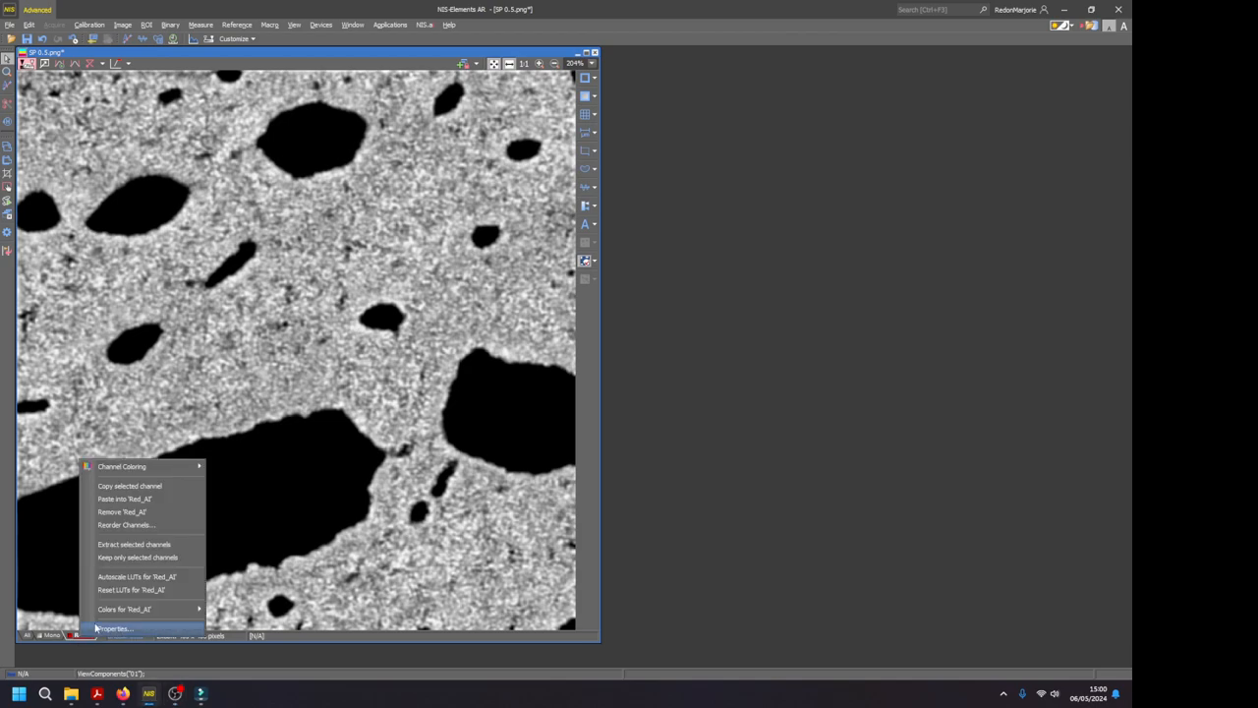
pyautogui.click(133, 543)
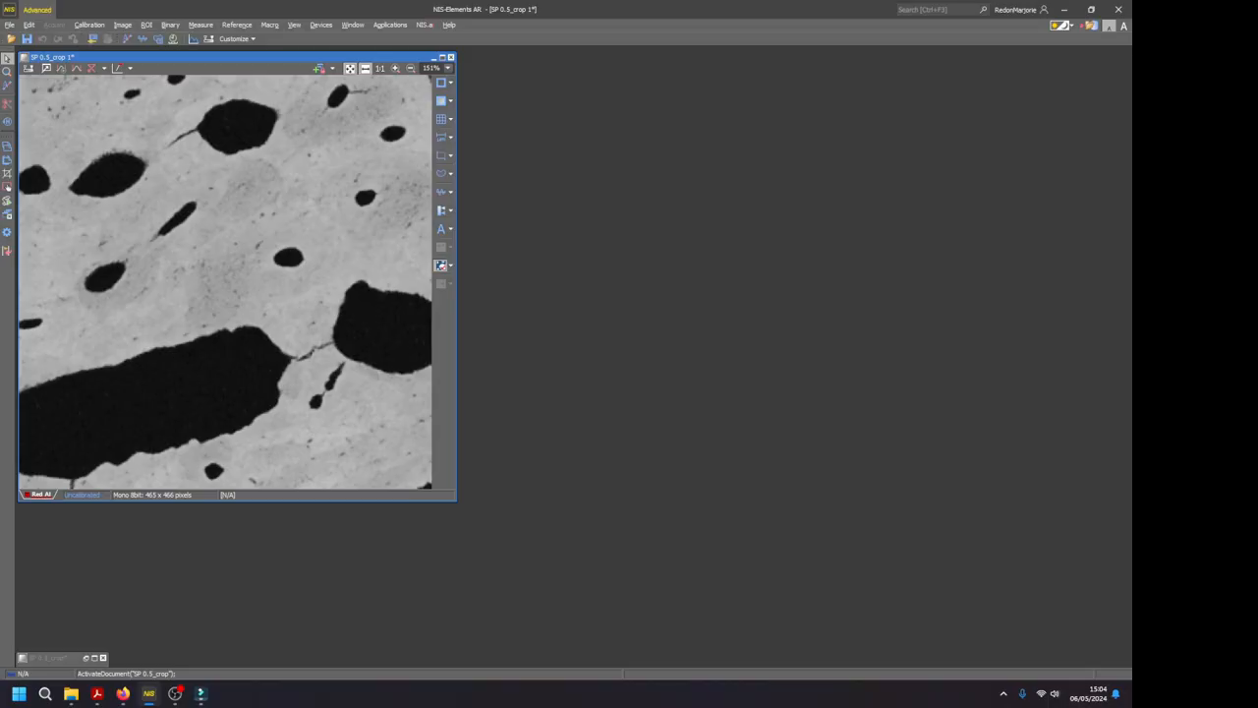
pyautogui.moveTo(138, 175)
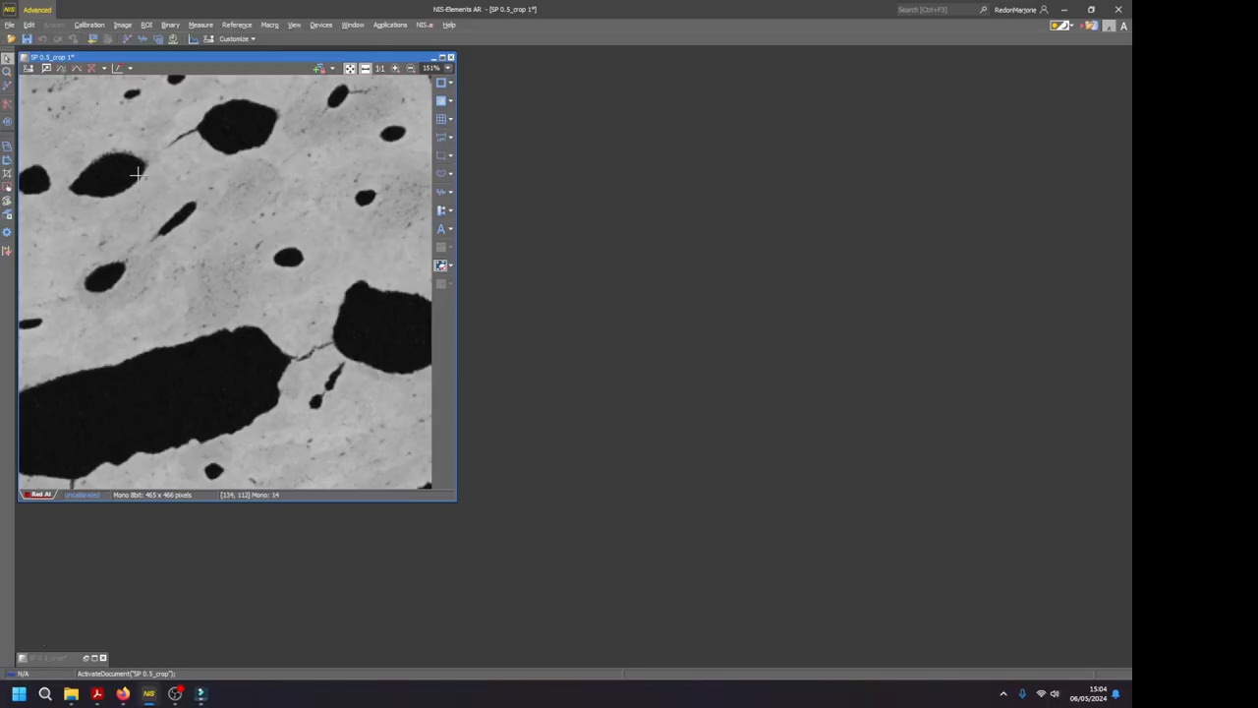
pyautogui.moveTo(166, 429)
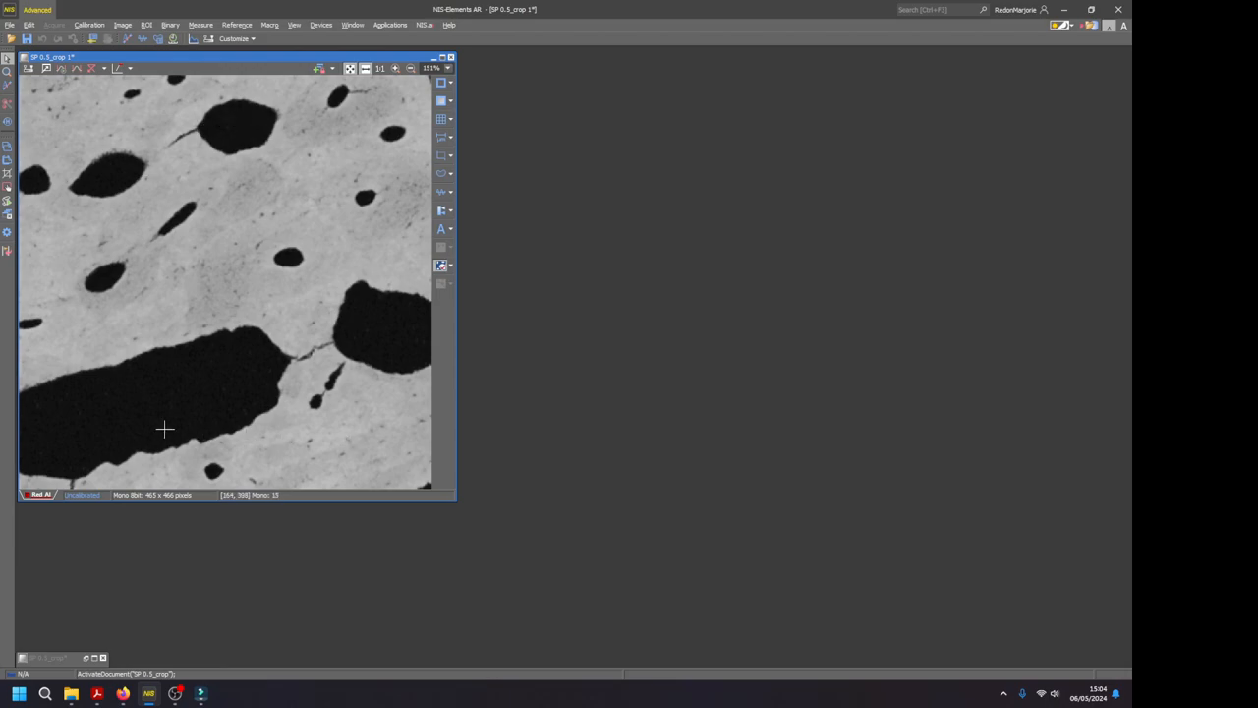
pyautogui.moveTo(303, 387)
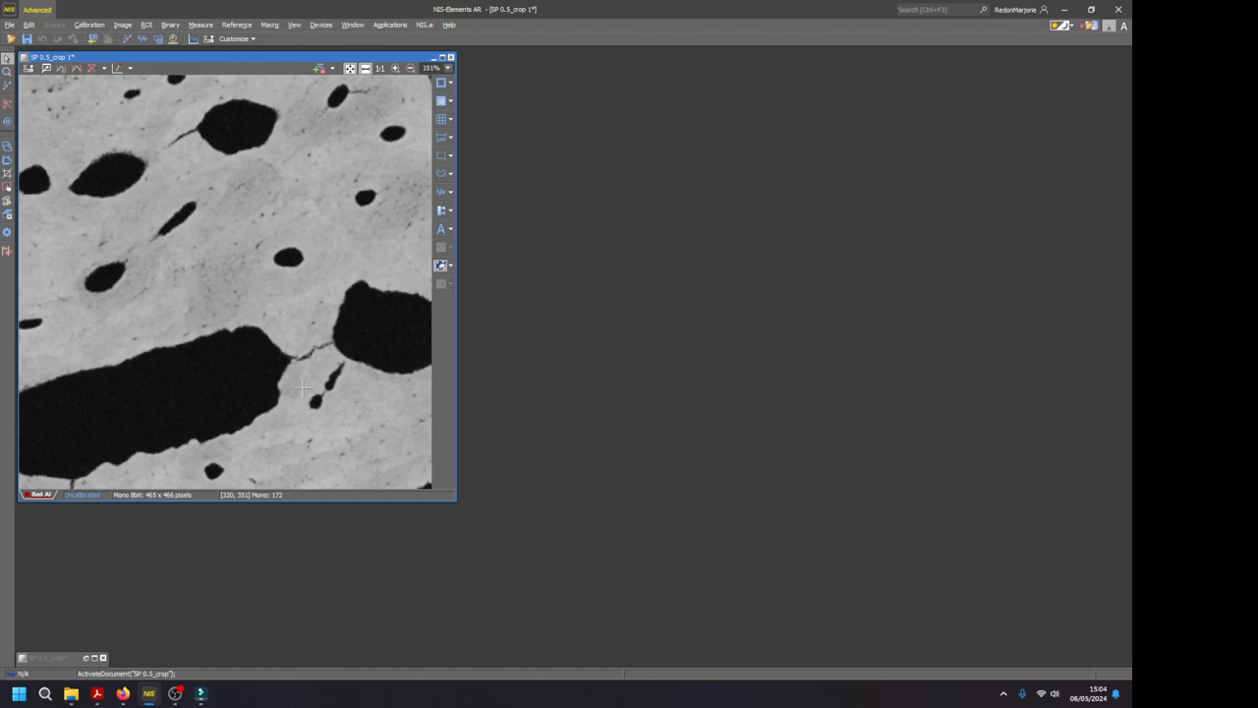
pyautogui.moveTo(248, 254)
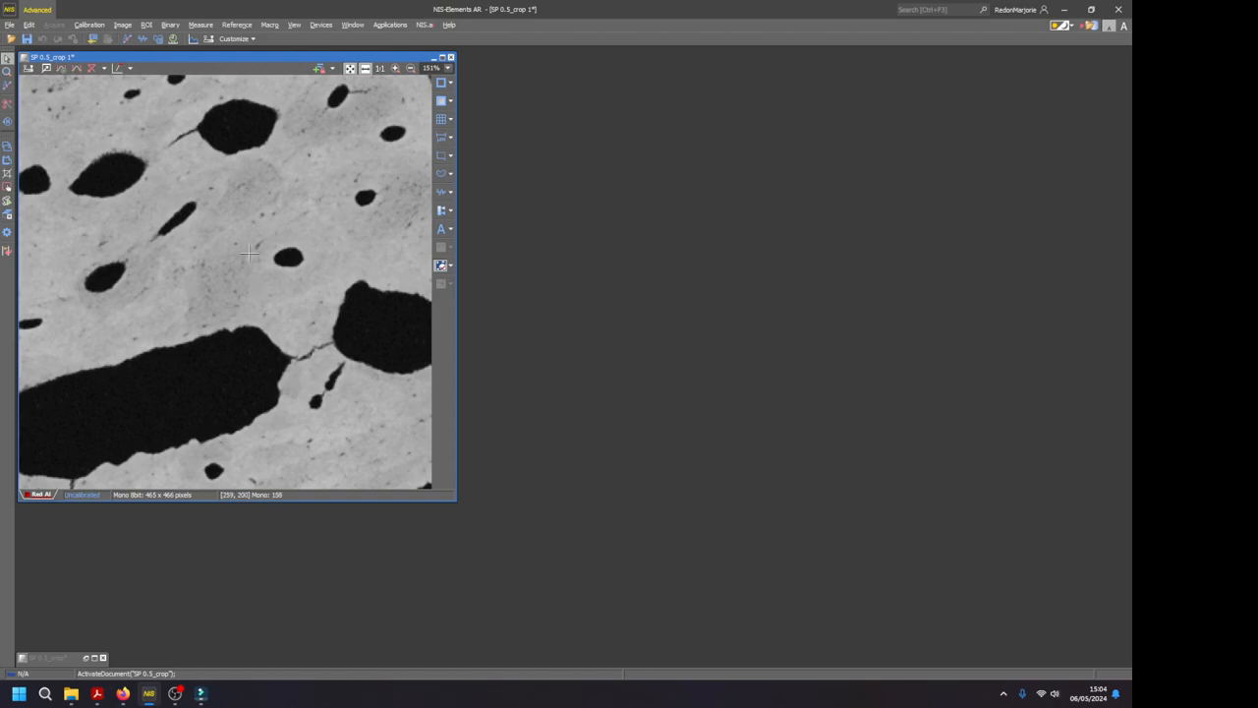
pyautogui.moveTo(209, 266)
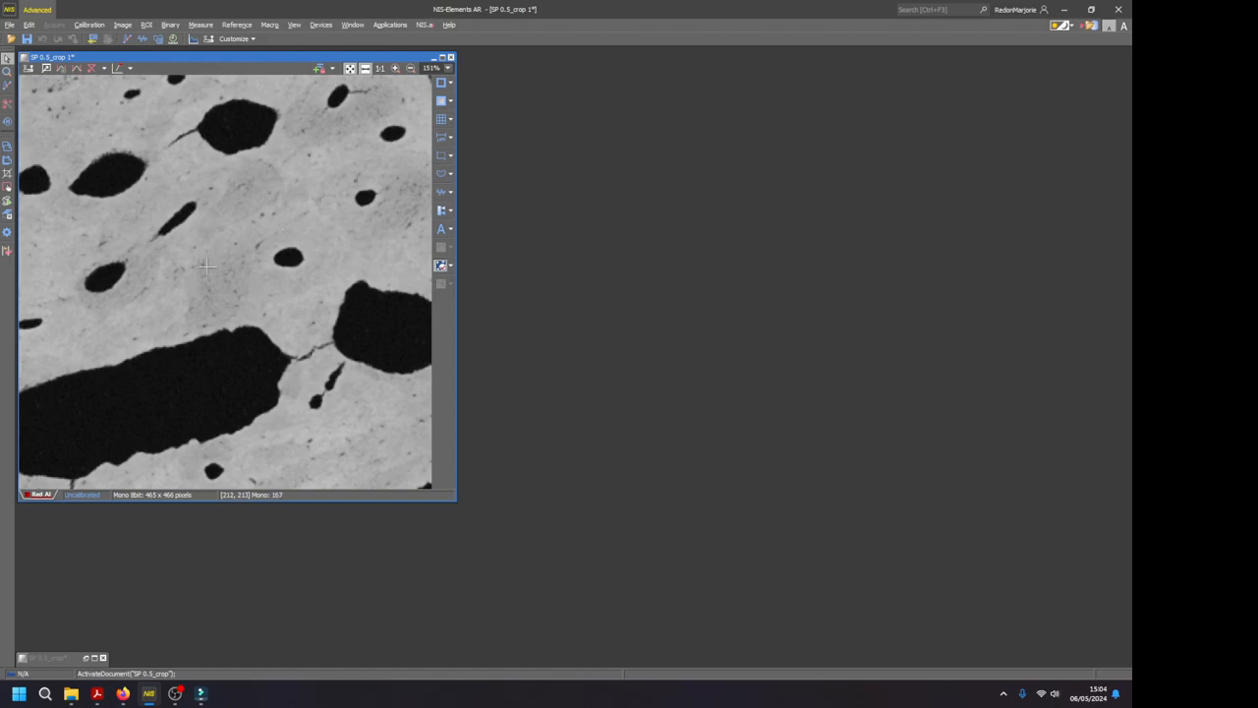
pyautogui.moveTo(166, 372)
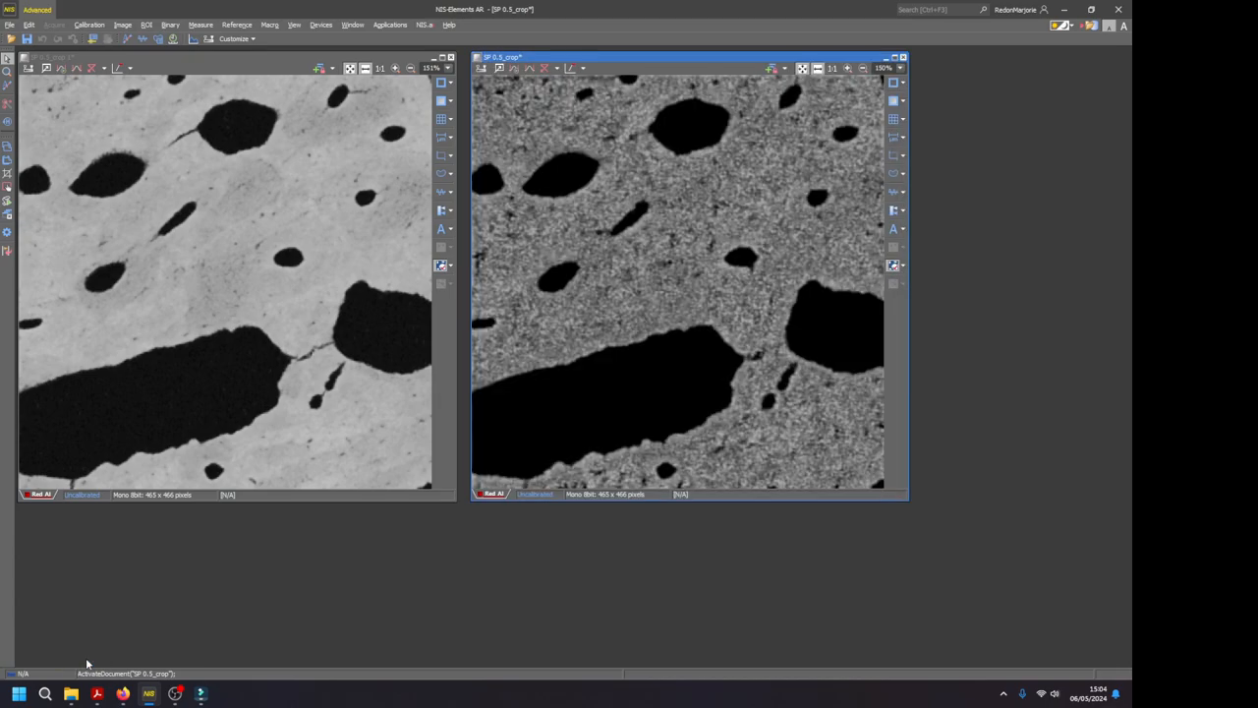
pyautogui.moveTo(458, 625)
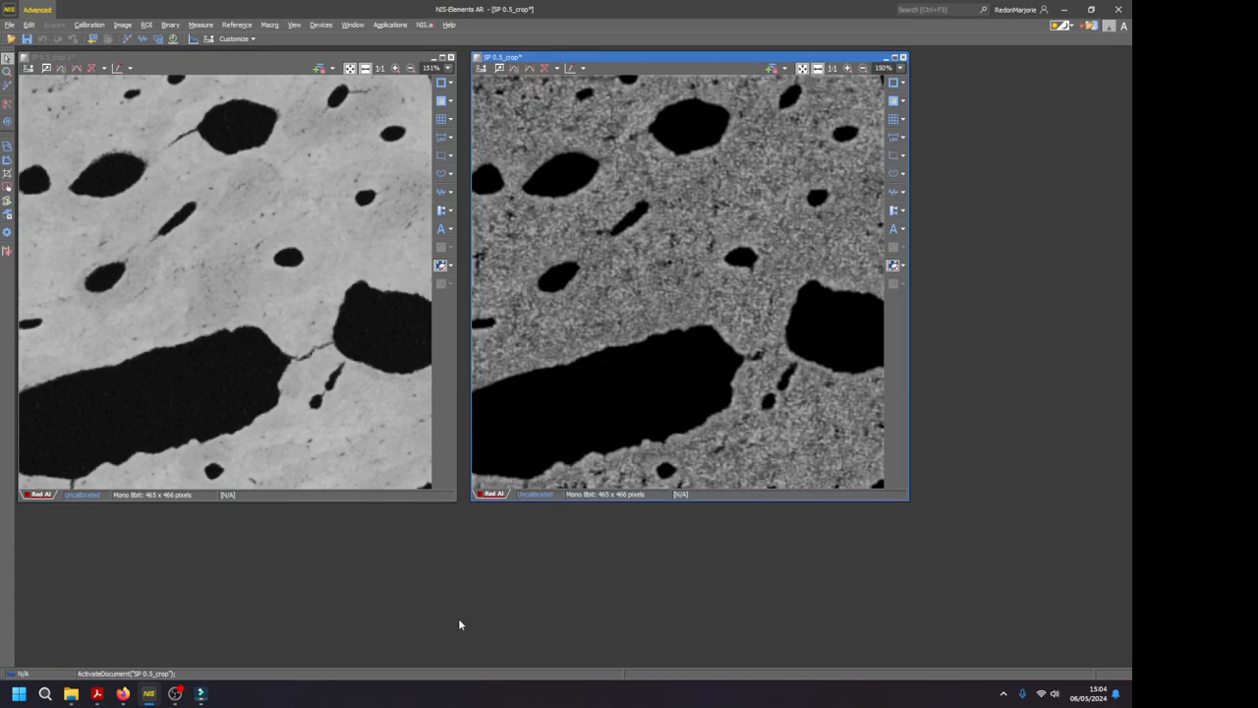
pyautogui.moveTo(621, 268)
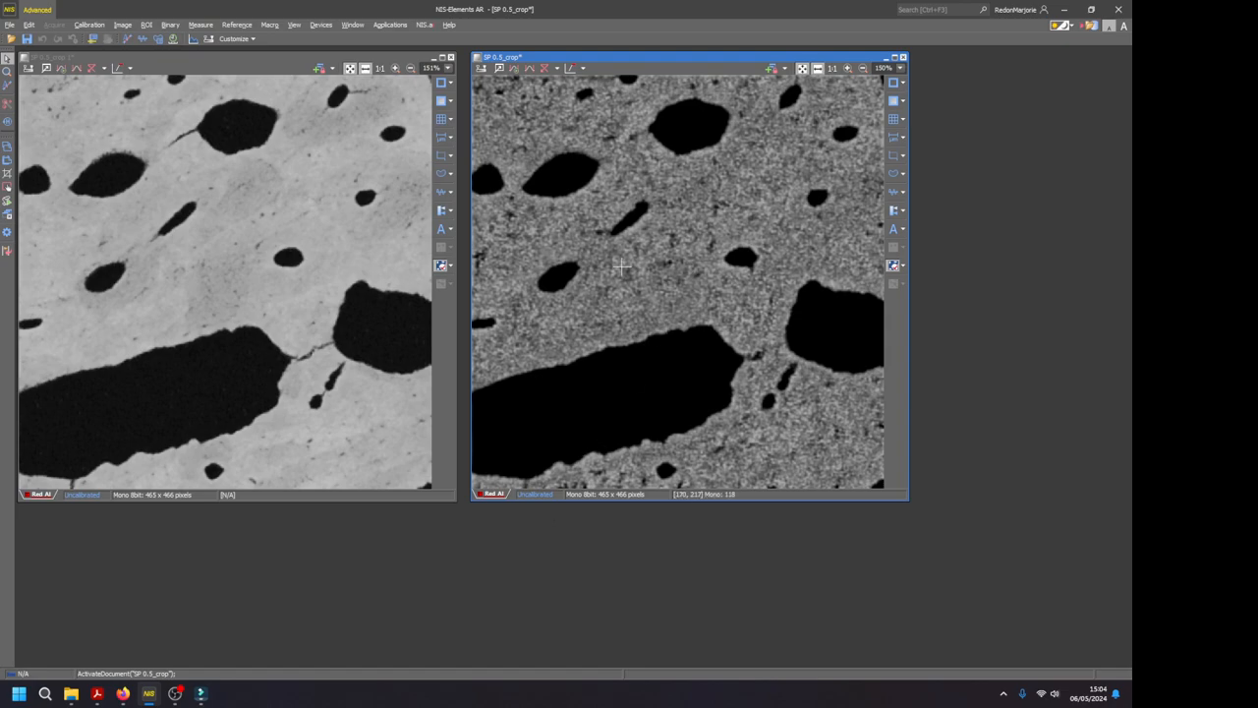
pyautogui.moveTo(706, 244)
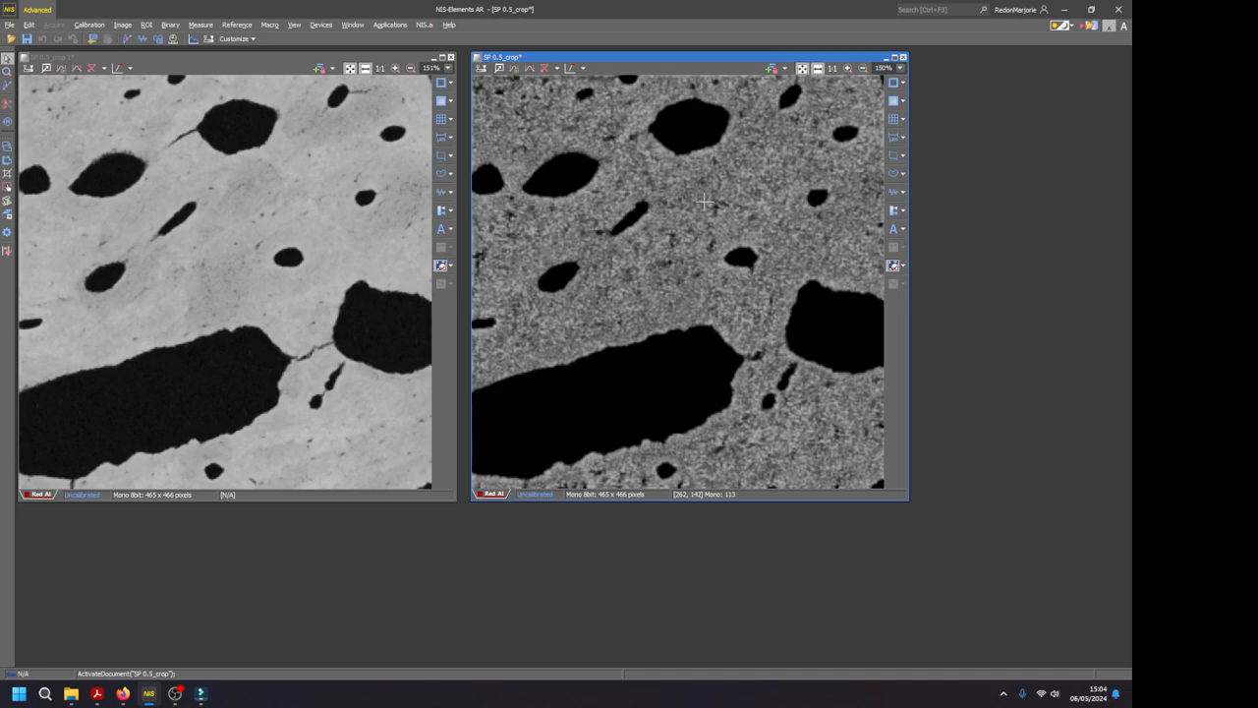
pyautogui.moveTo(731, 157)
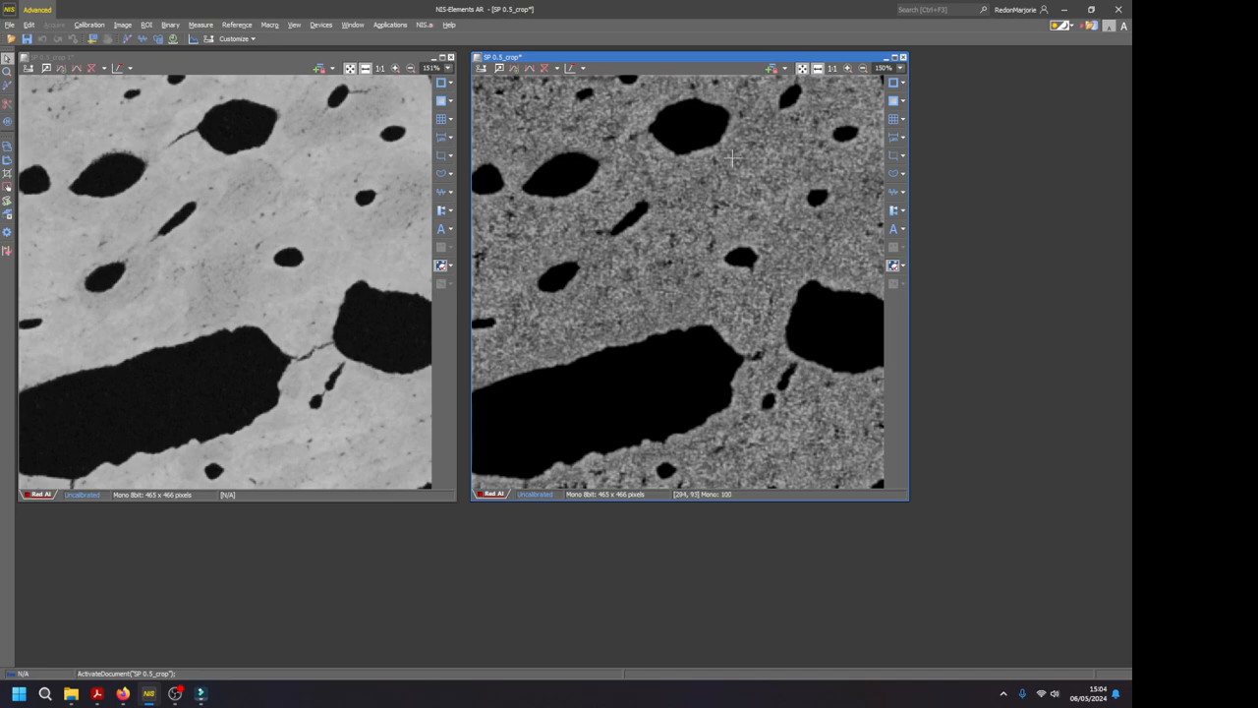
pyautogui.moveTo(745, 224)
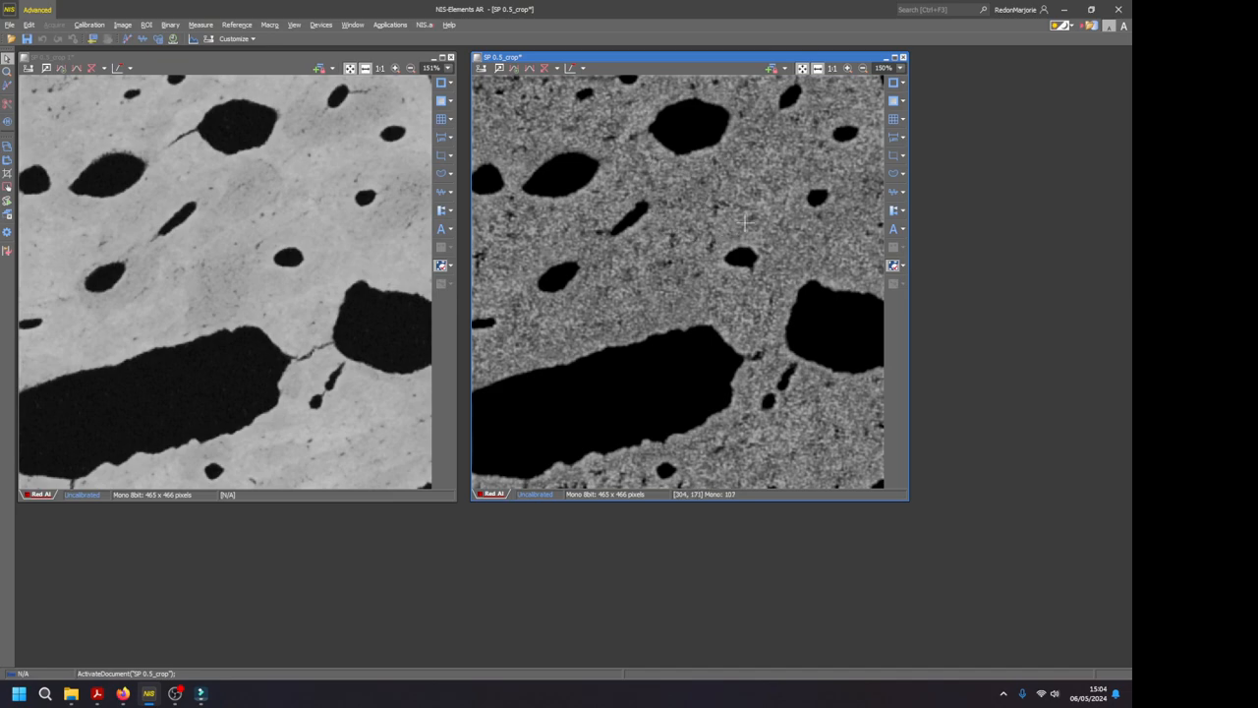
pyautogui.moveTo(452, 154)
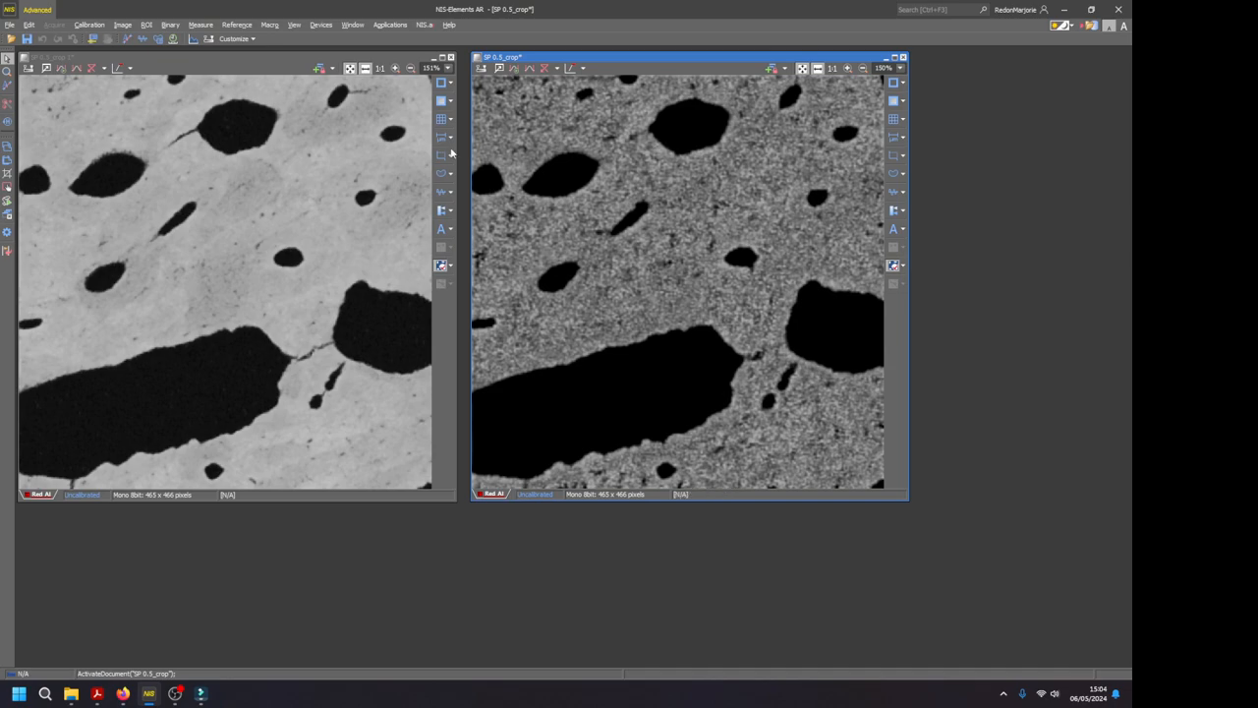
pyautogui.moveTo(452, 154)
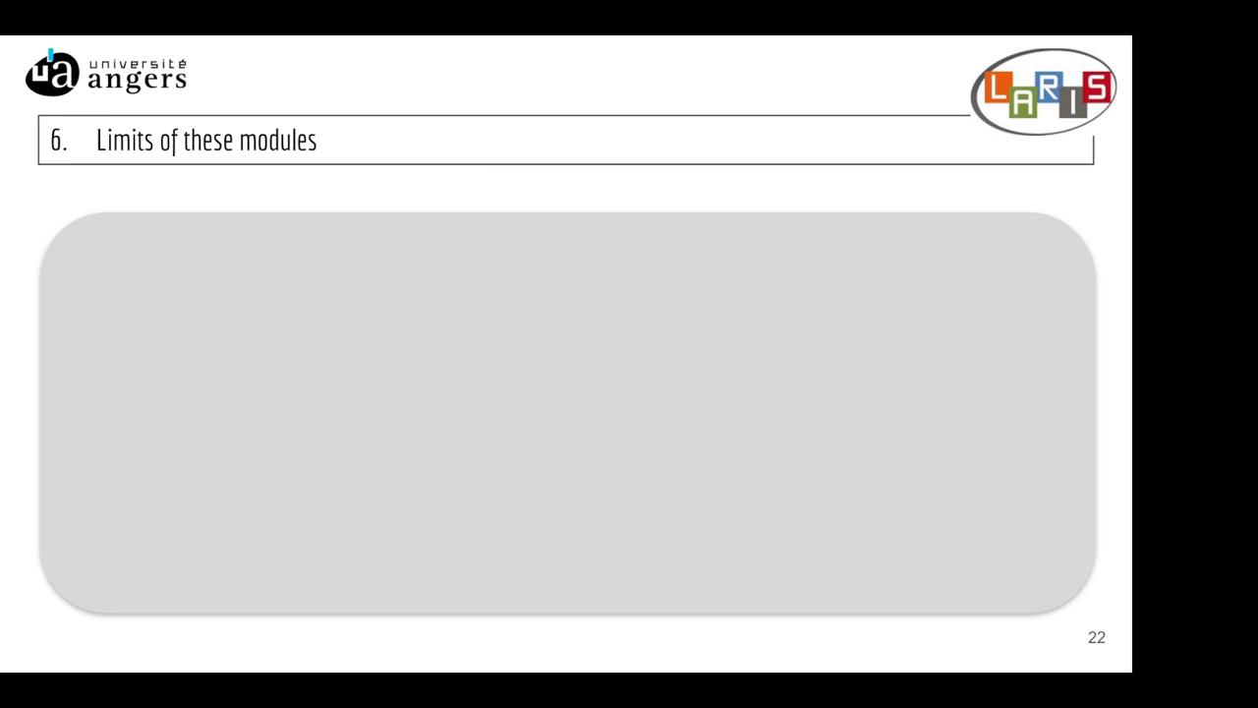
# Reveal the four limitation points: loss chart, about 10 image stacks, and matching training noise.
pyautogui.press('Right')
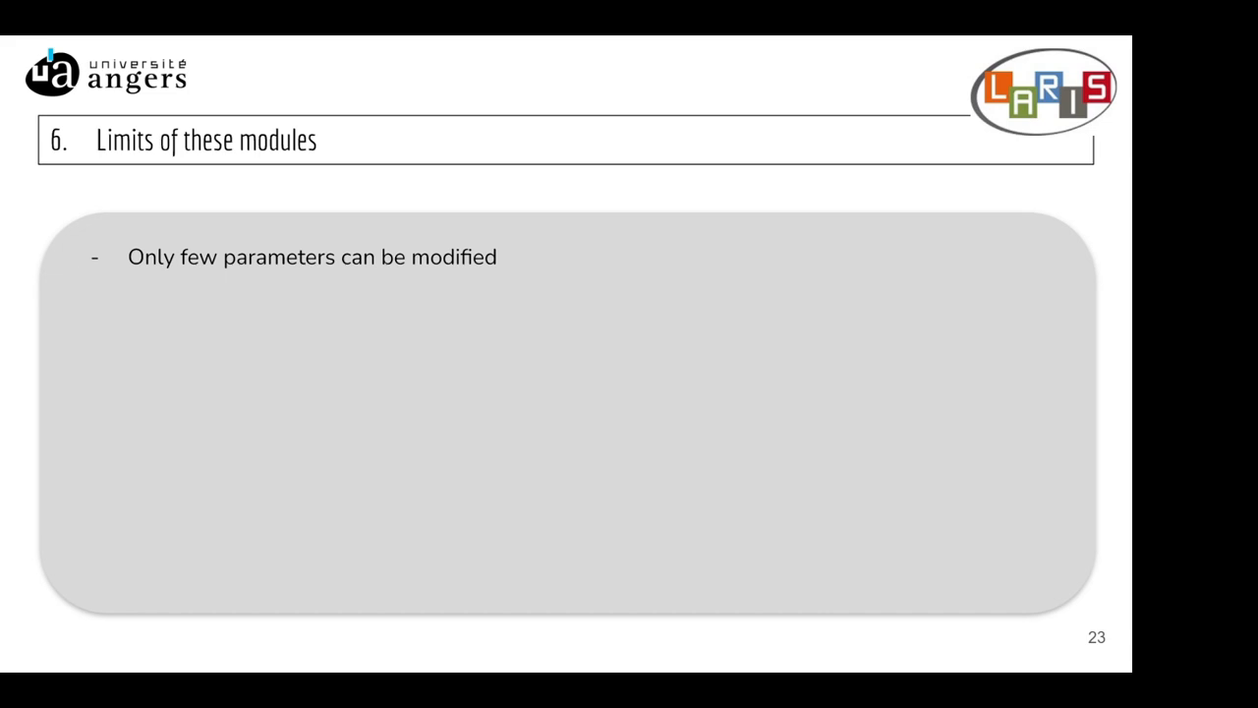
pyautogui.press('right')
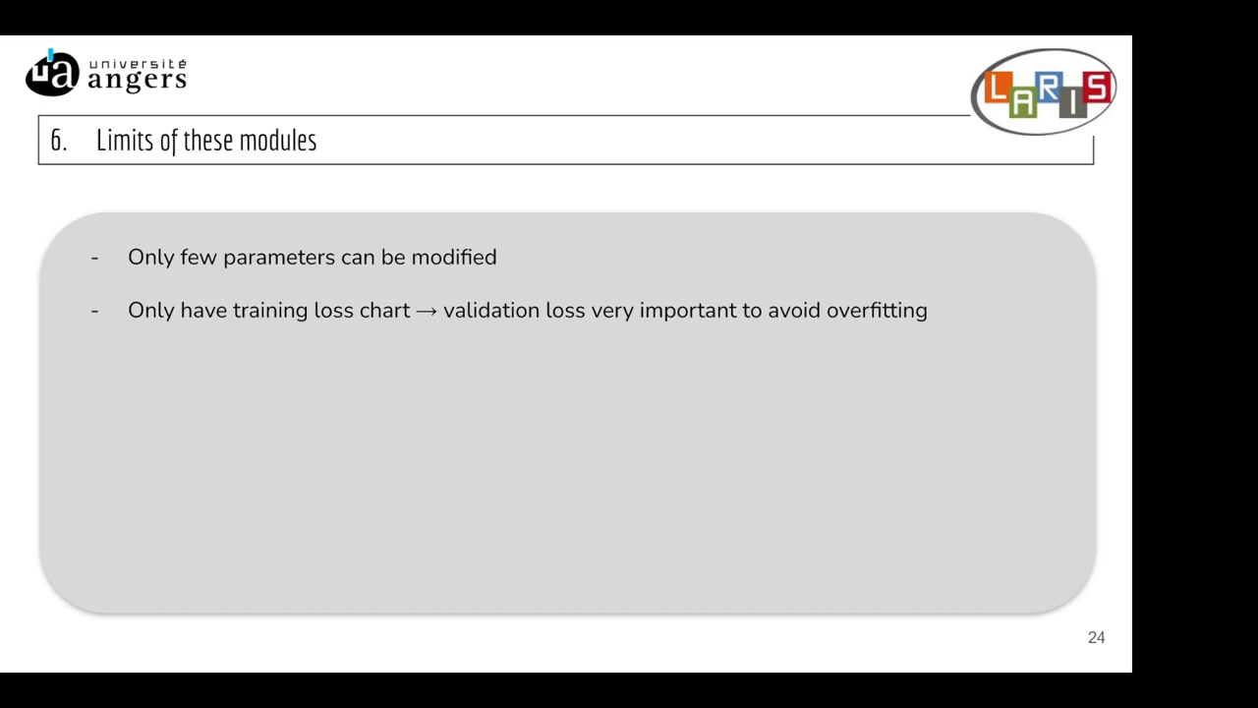
pyautogui.press('Right')
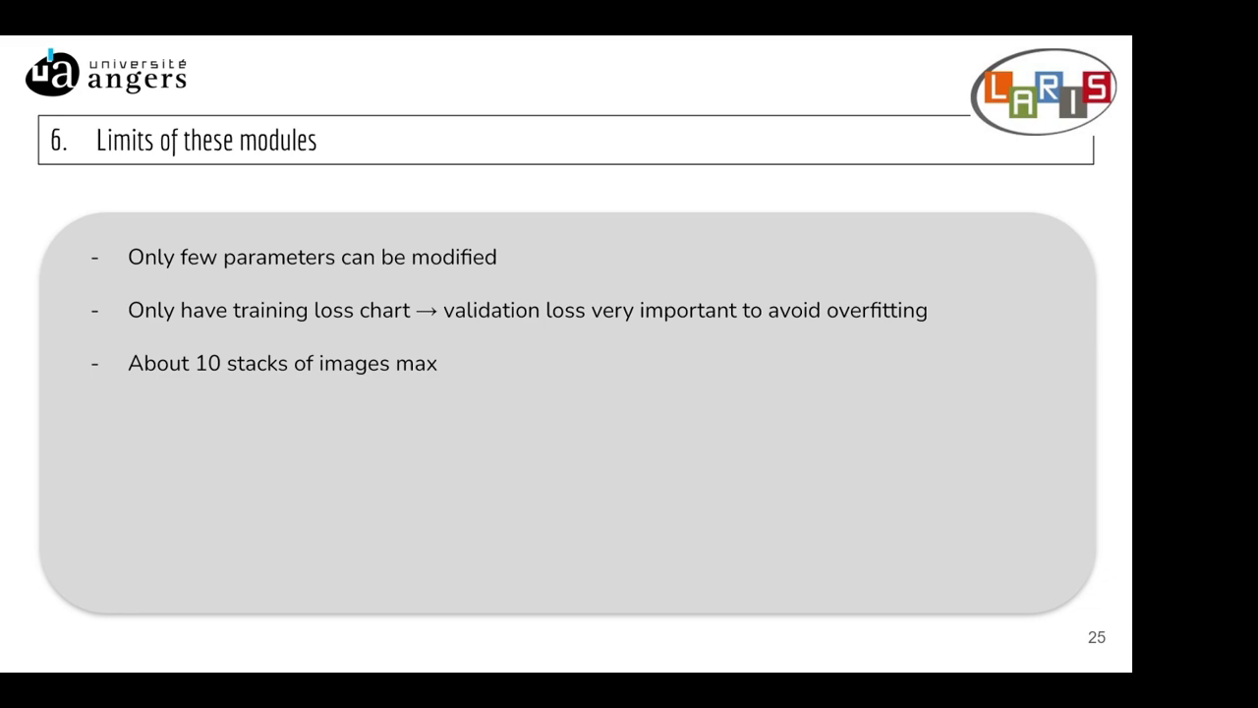
pyautogui.press('right')
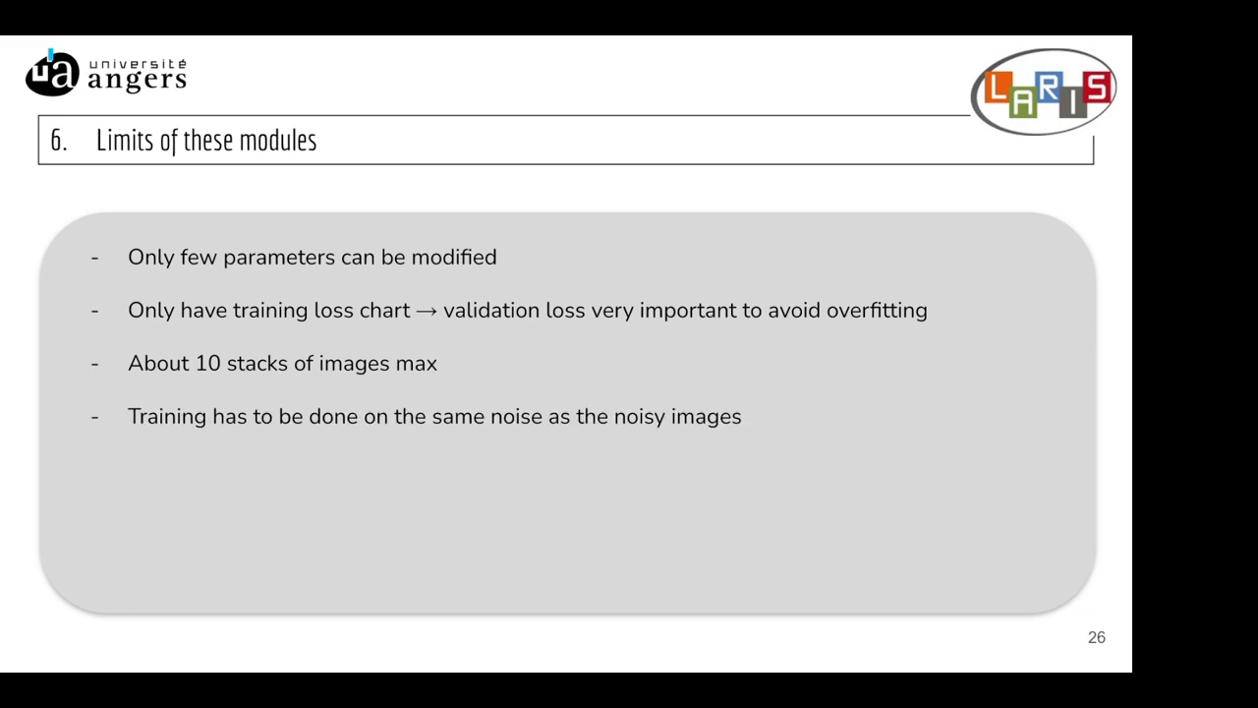